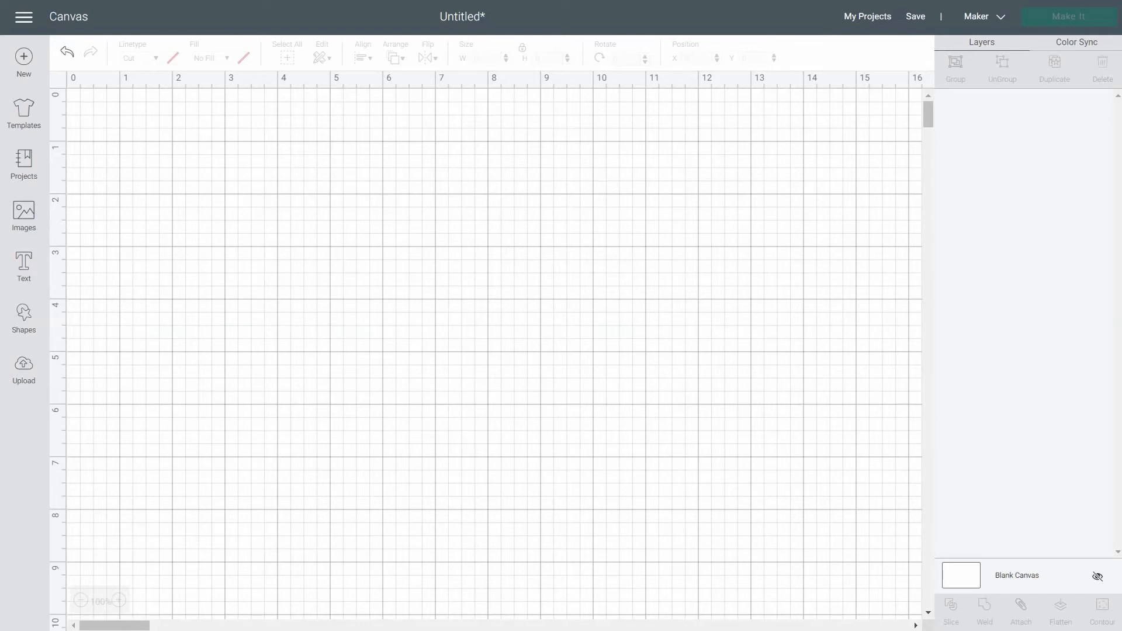
mouse_move(23, 265)
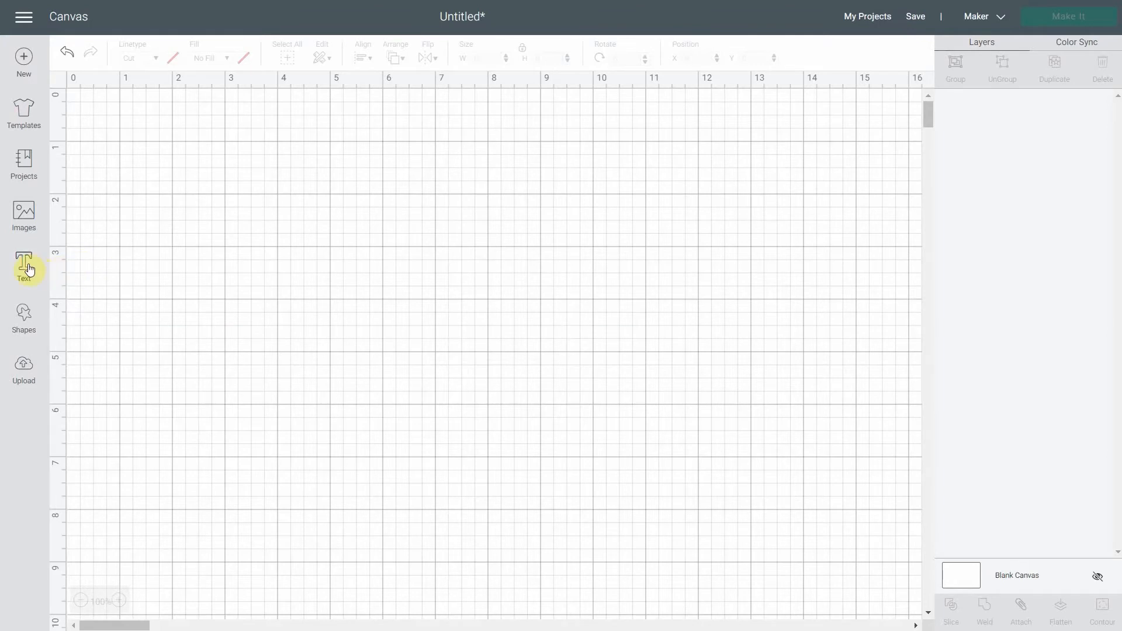
Step: Add a new empty text box to the blank Design Space canvas
left_click(24, 269)
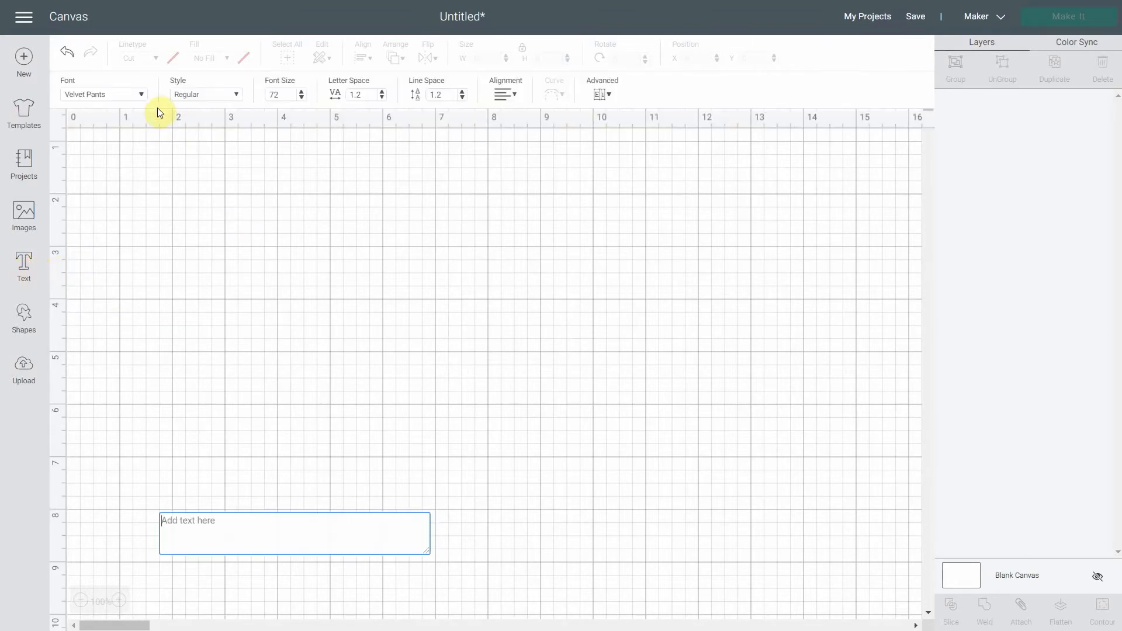
Step: Show the Cricut font collection in the font list and browse its sample sentences
left_click(103, 93)
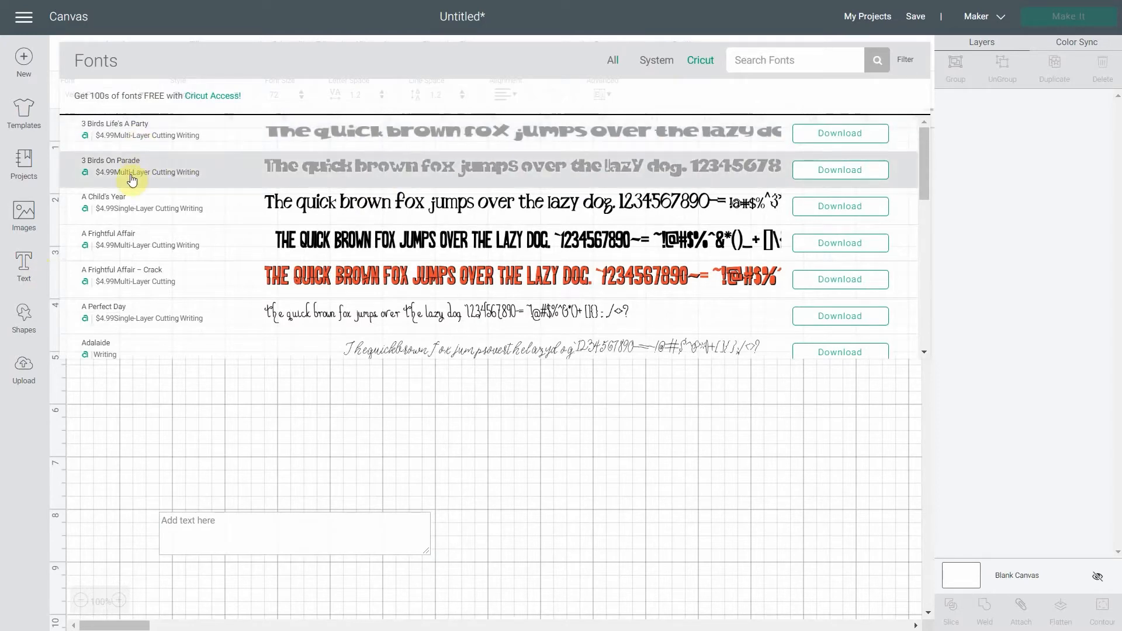
mouse_move(122, 161)
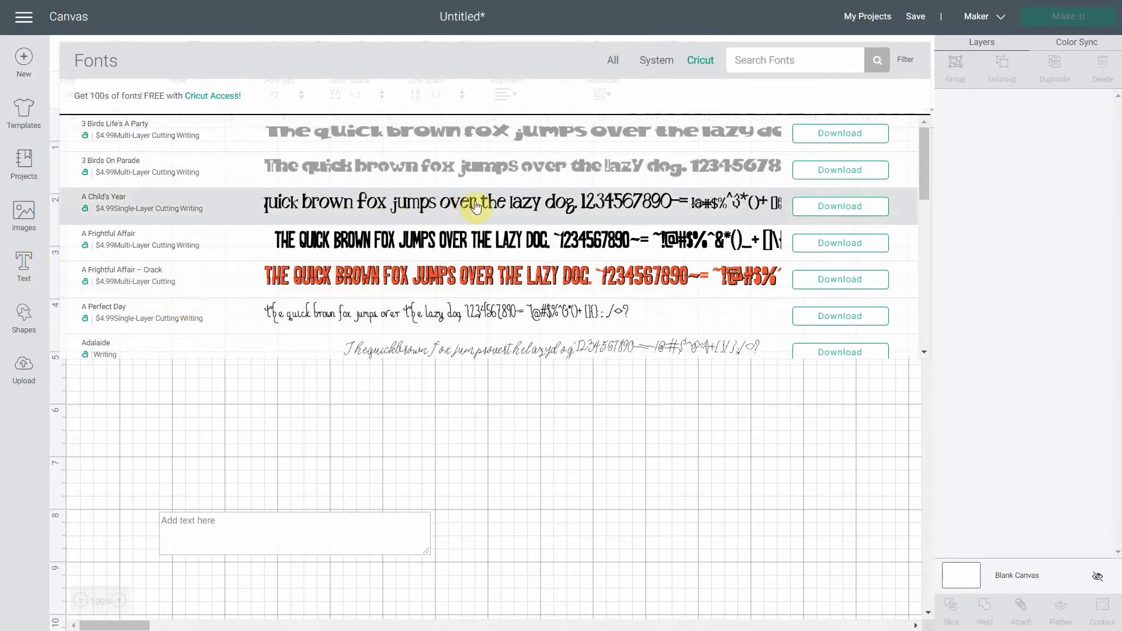
left_click(904, 60)
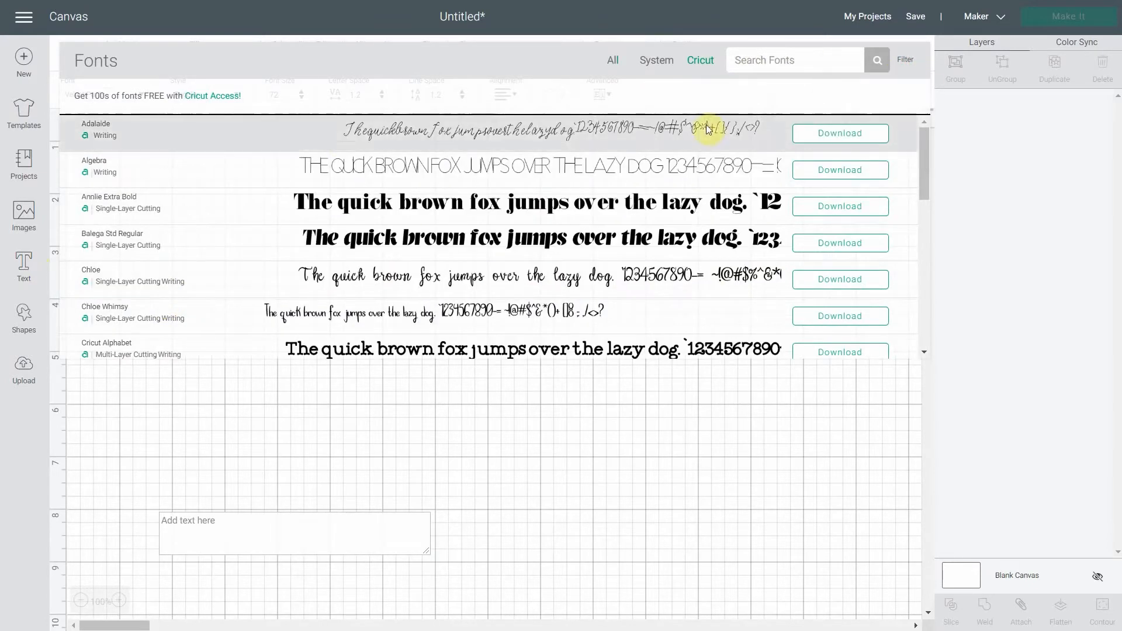
scroll("down", 3)
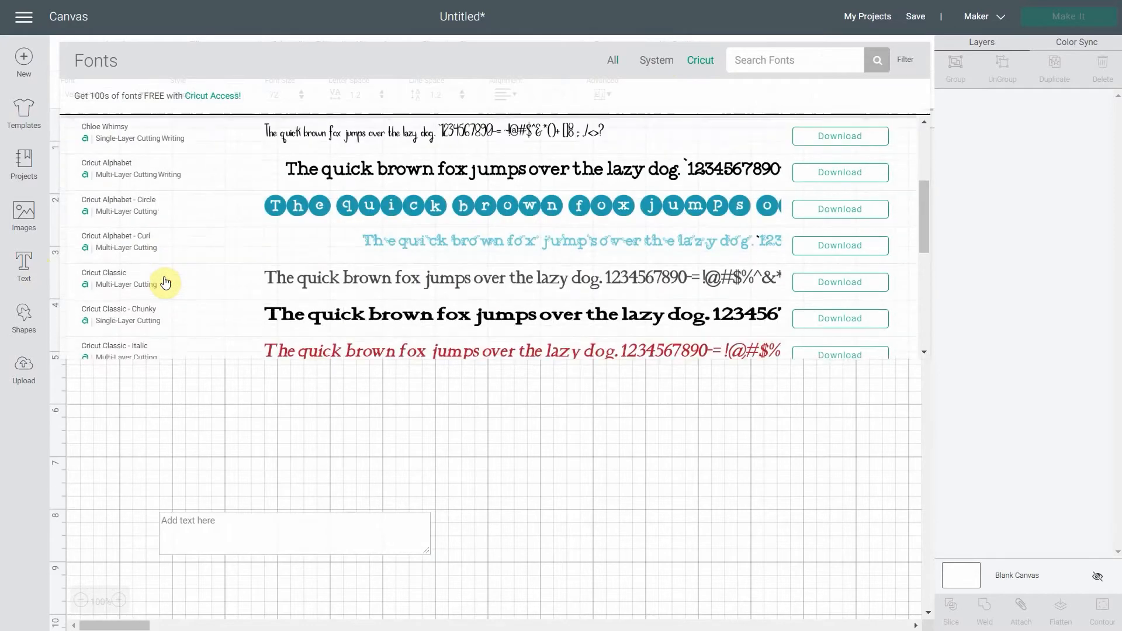
scroll("down", 3)
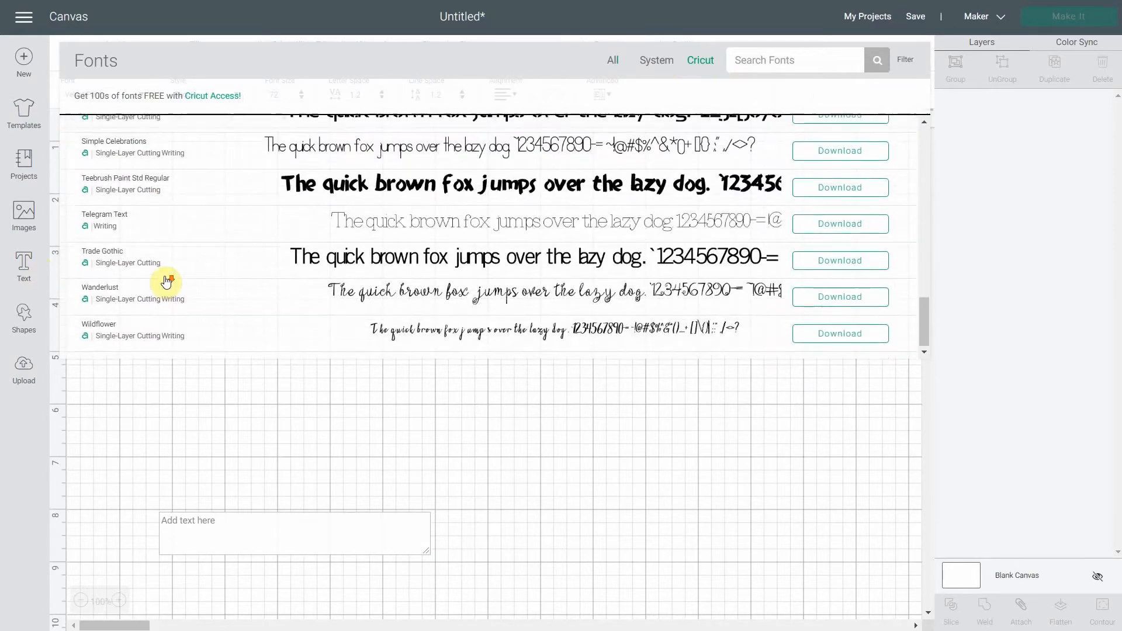
scroll("up", 3)
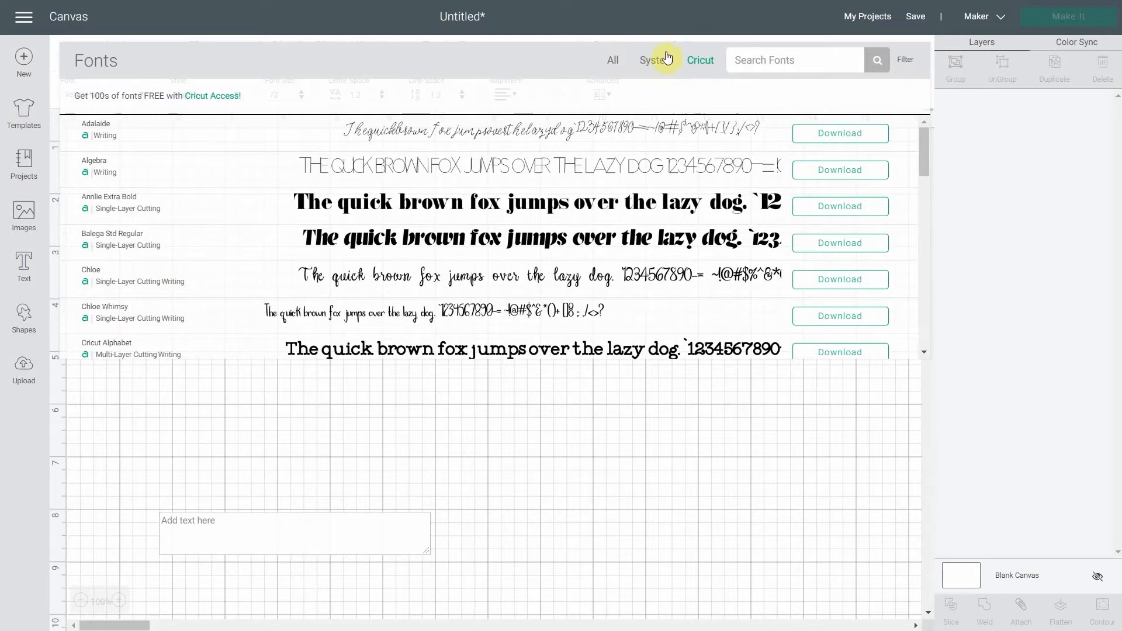
Step: Filter the font list to System fonts such as Algerian and Aliyana
left_click(655, 60)
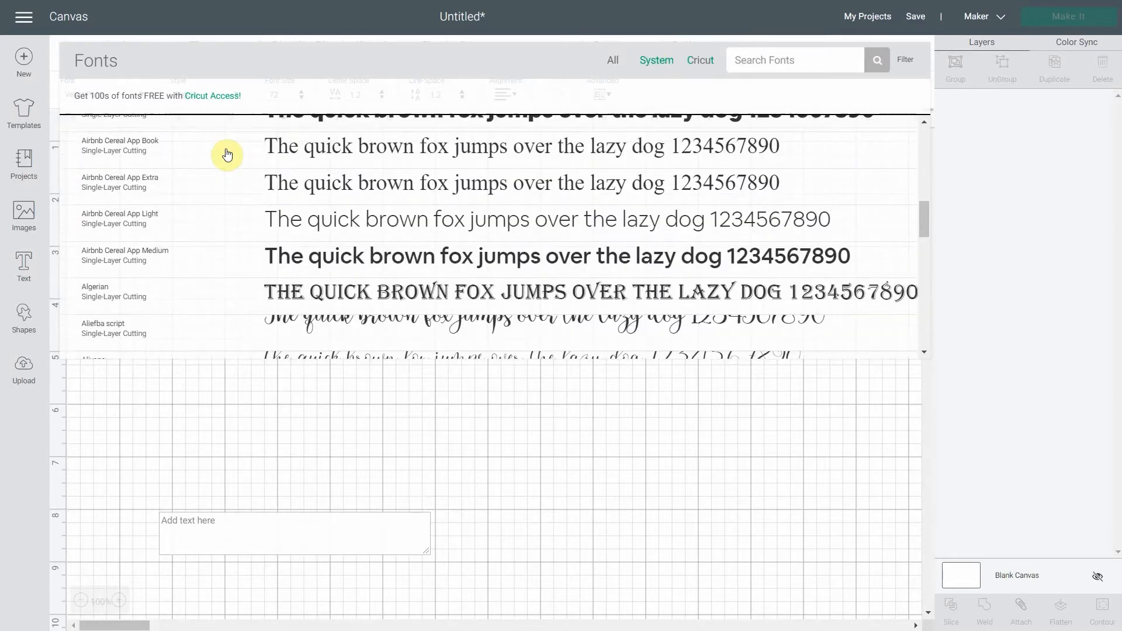
scroll("down", 3)
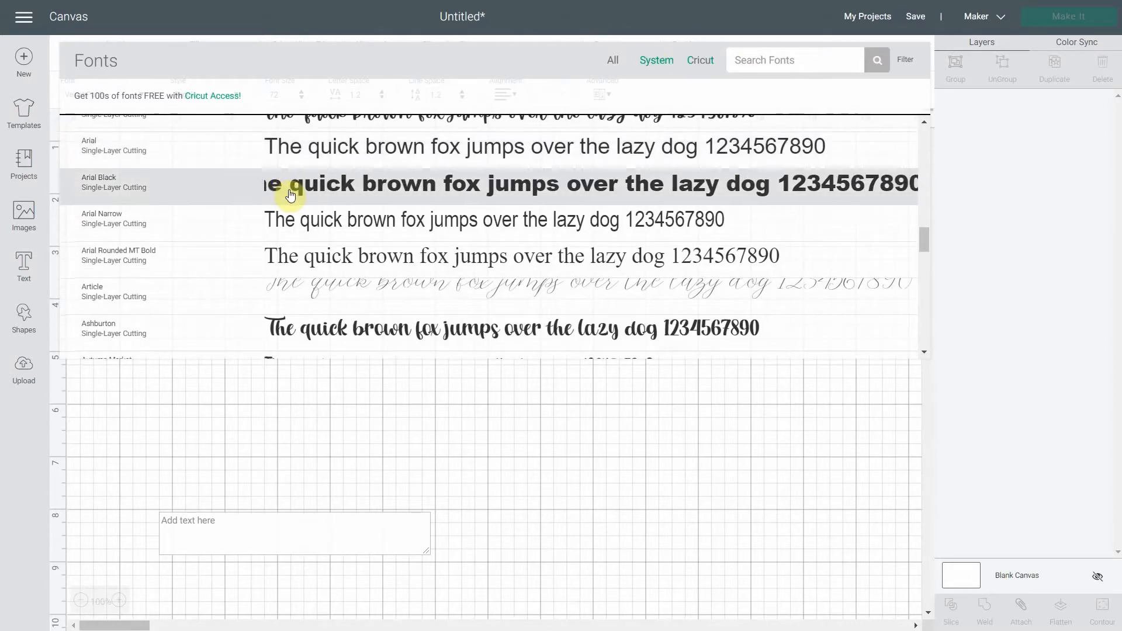
mouse_move(290, 193)
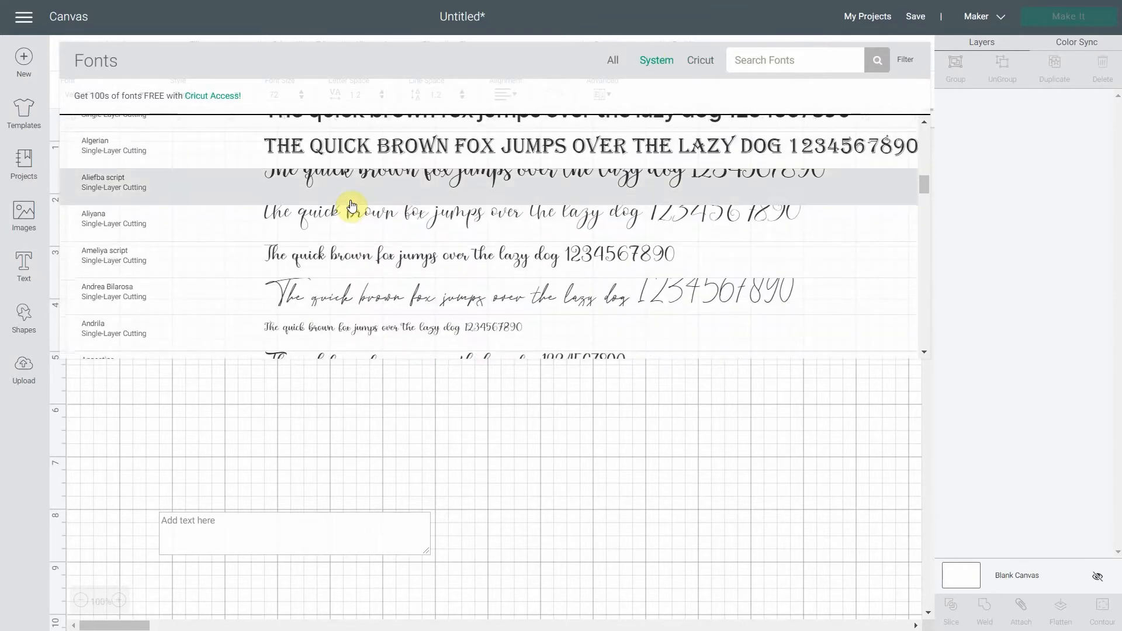
mouse_move(381, 223)
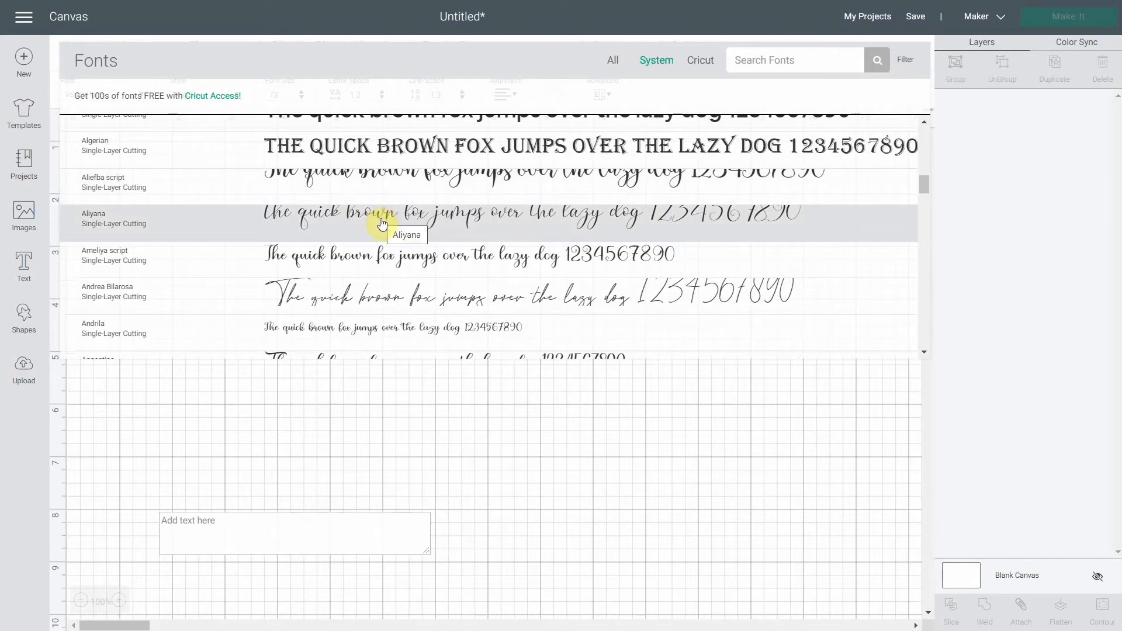
mouse_move(338, 269)
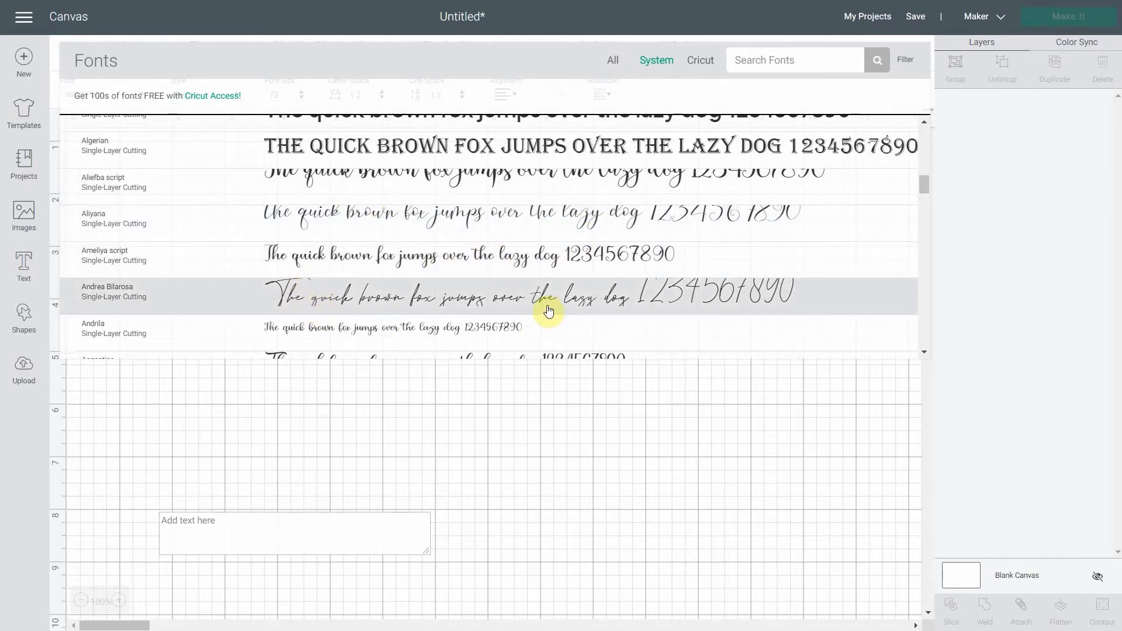
mouse_move(462, 302)
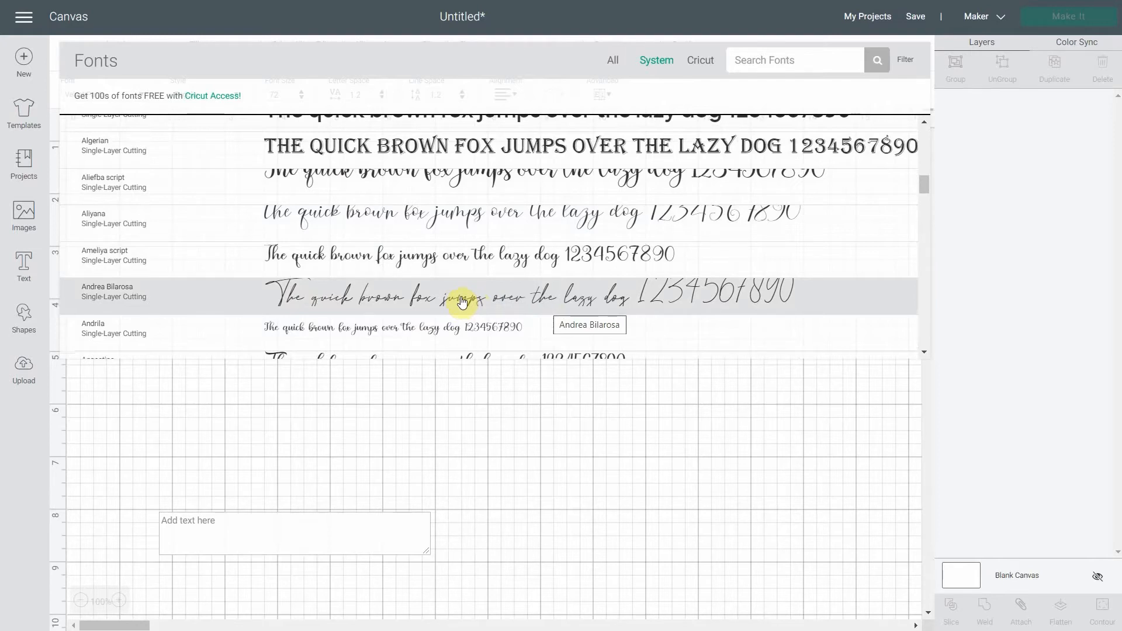
mouse_move(405, 296)
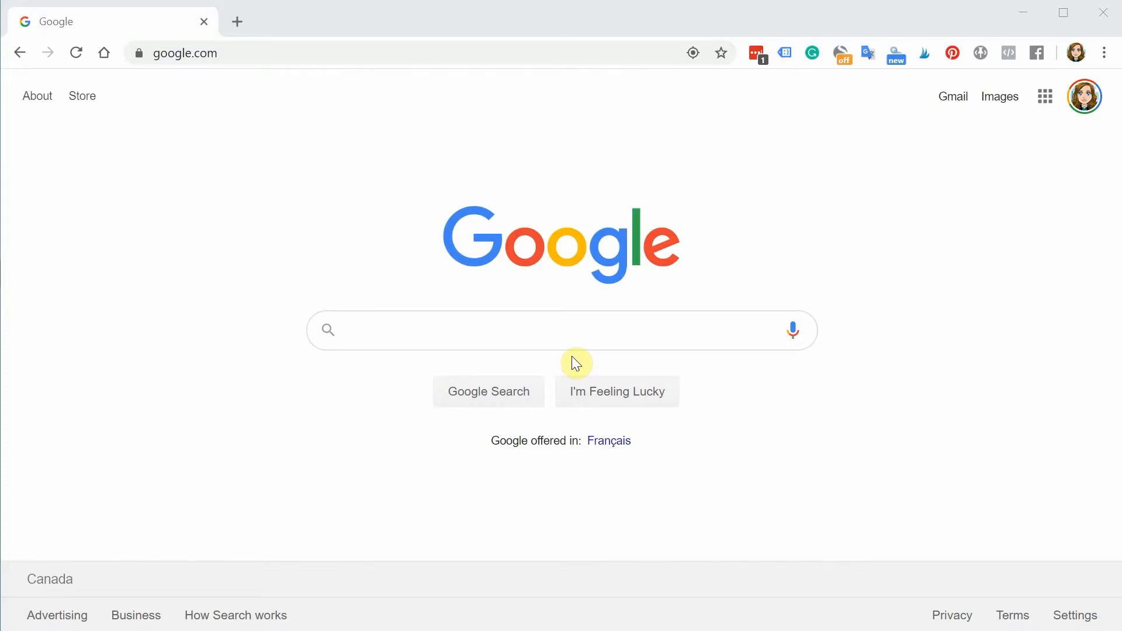
mouse_move(286, 177)
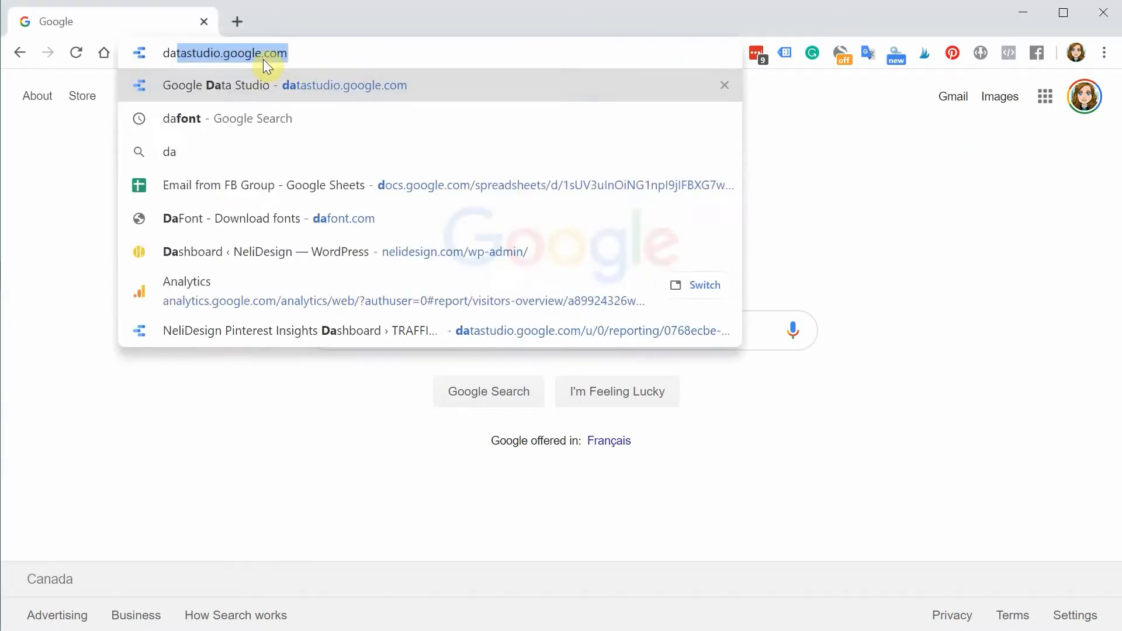
Step: Go to dafont.com and browse its recently added fonts
left_click(243, 219)
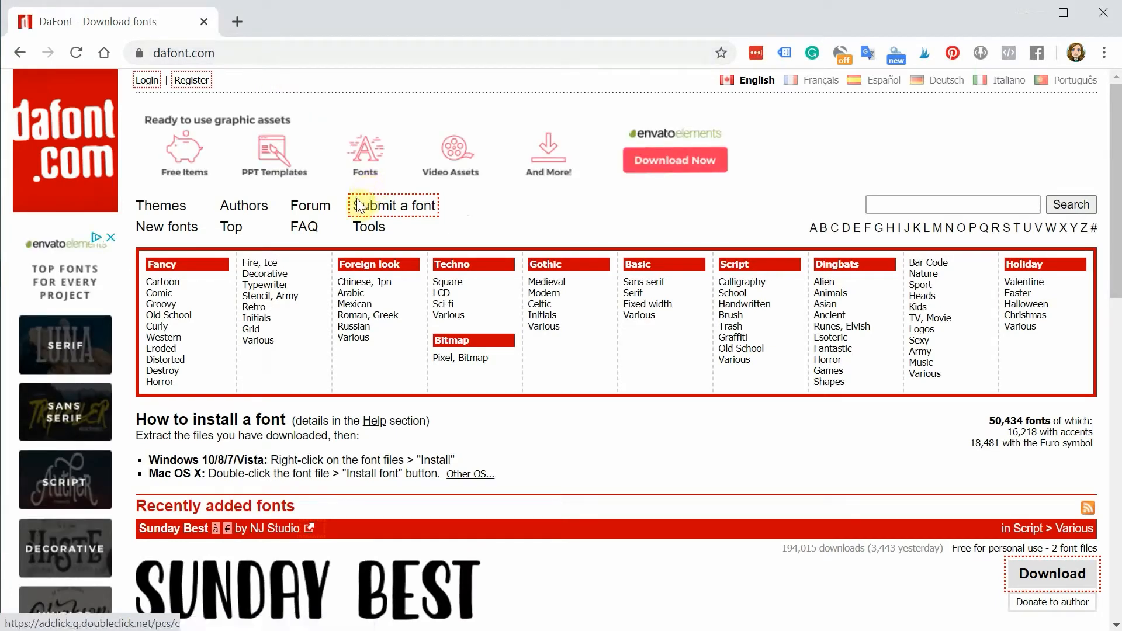
mouse_move(421, 269)
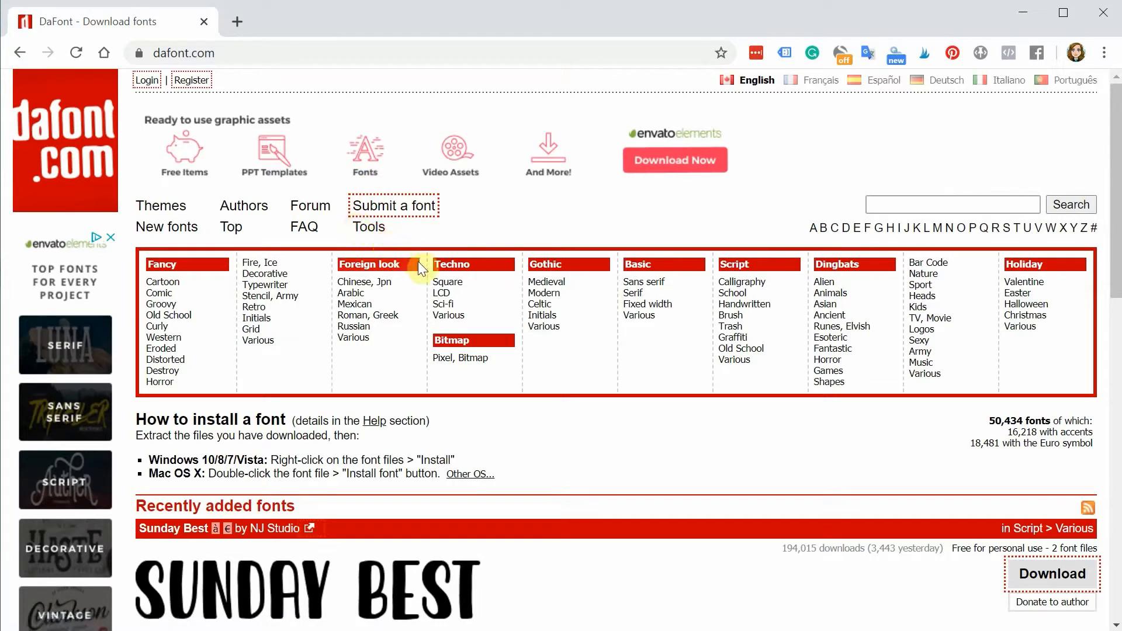
mouse_move(1019, 326)
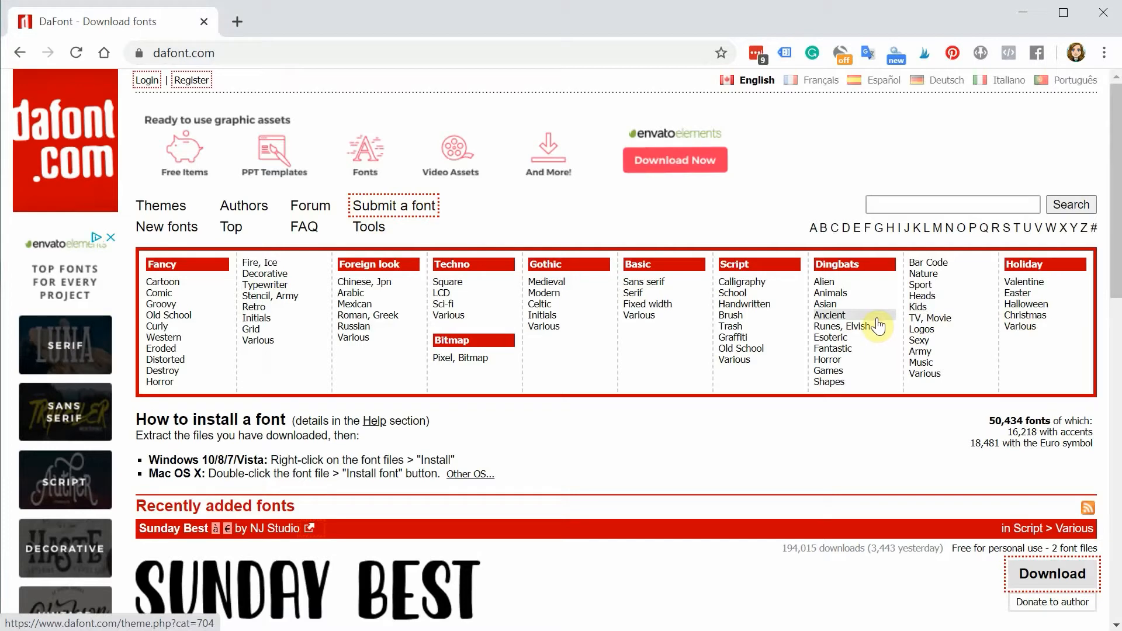
mouse_move(844, 326)
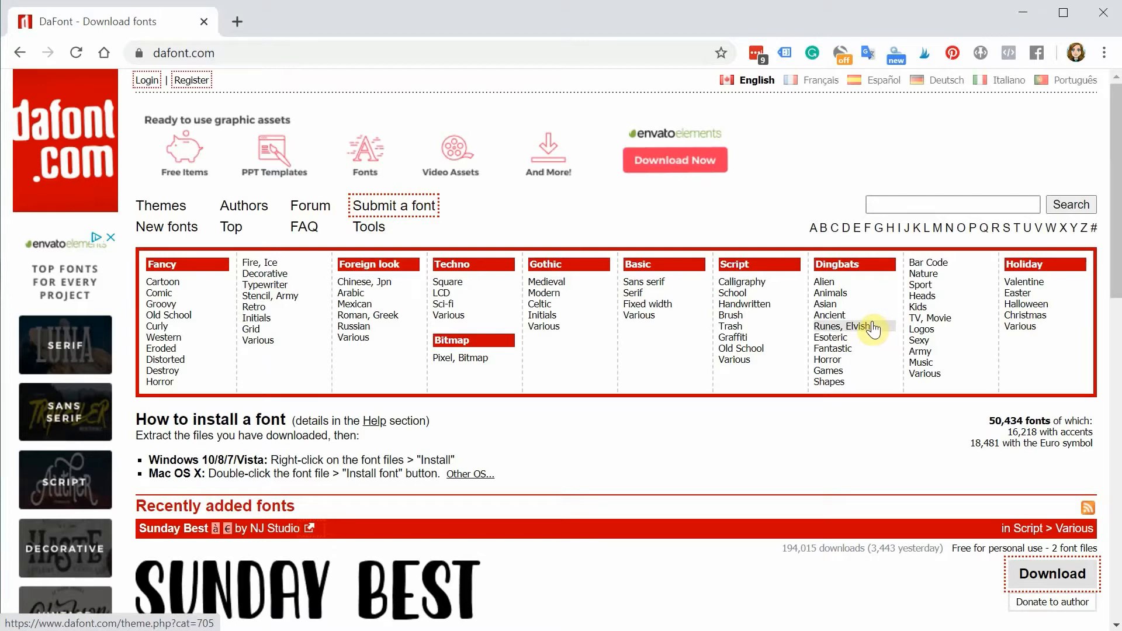
scroll("down", 3)
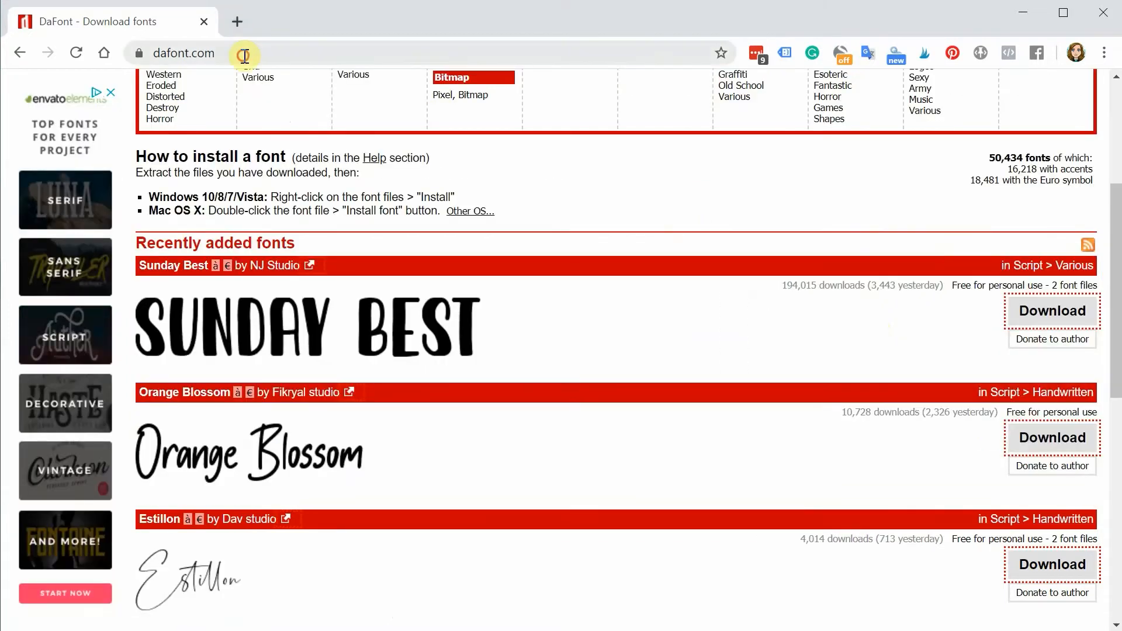
Step: Go to fontbundles.net and focus the home page font search
type("fontbundles.net")
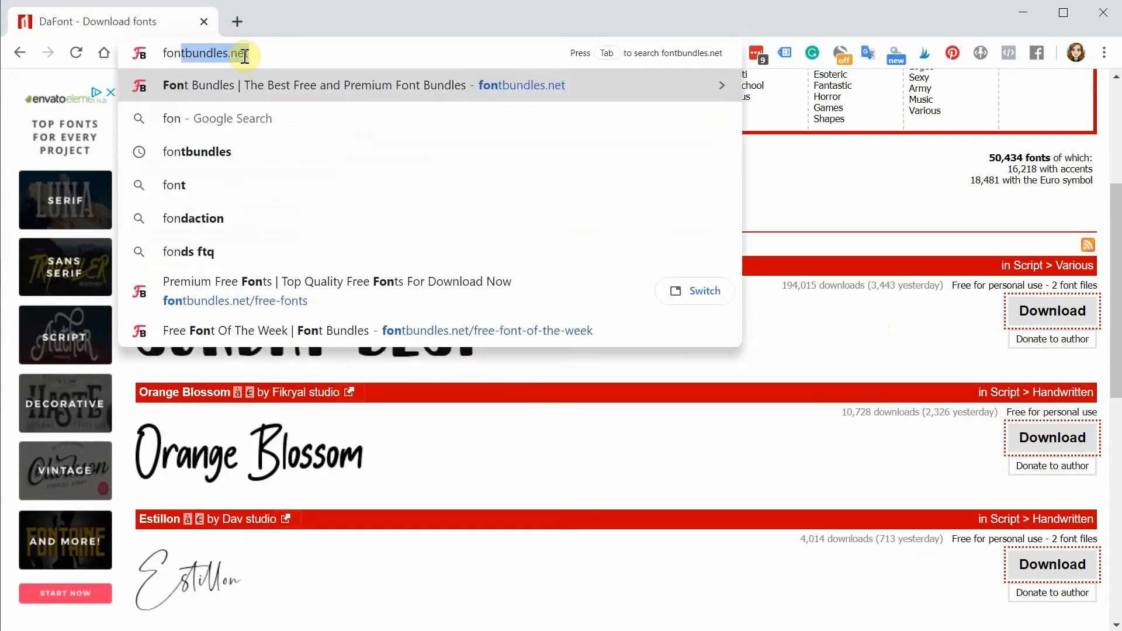
left_click(350, 85)
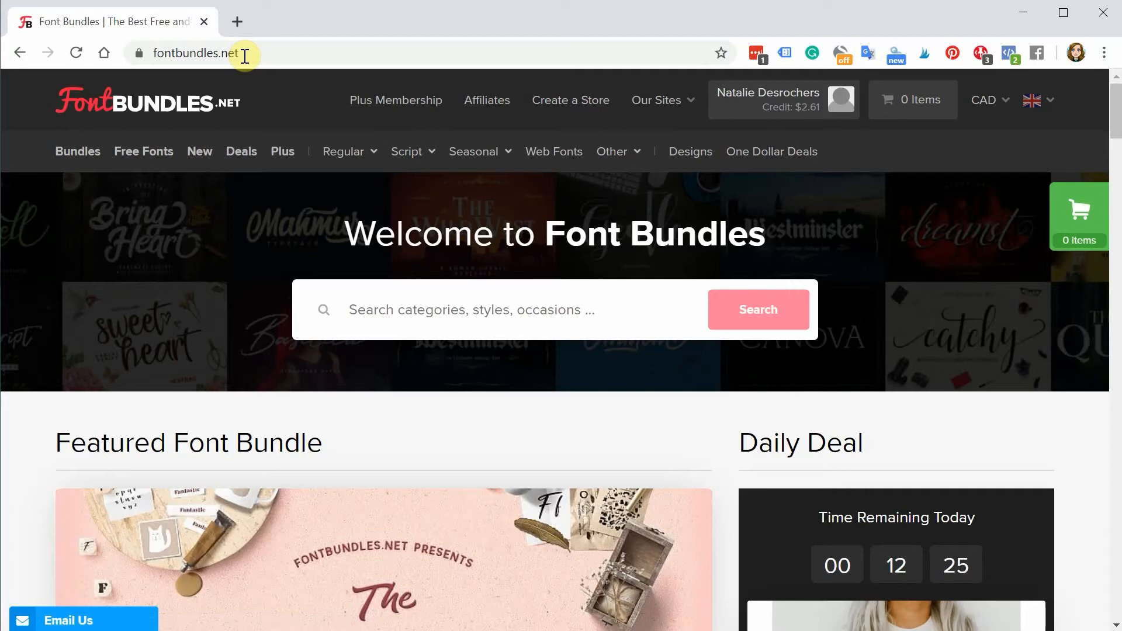
left_click(472, 310)
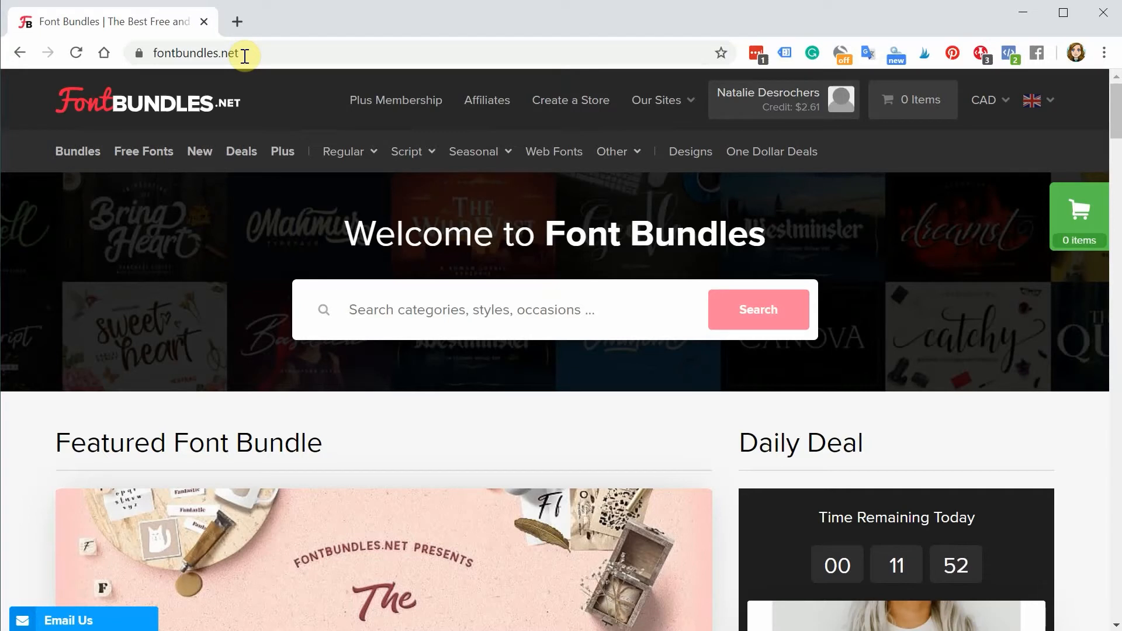
left_click(472, 309)
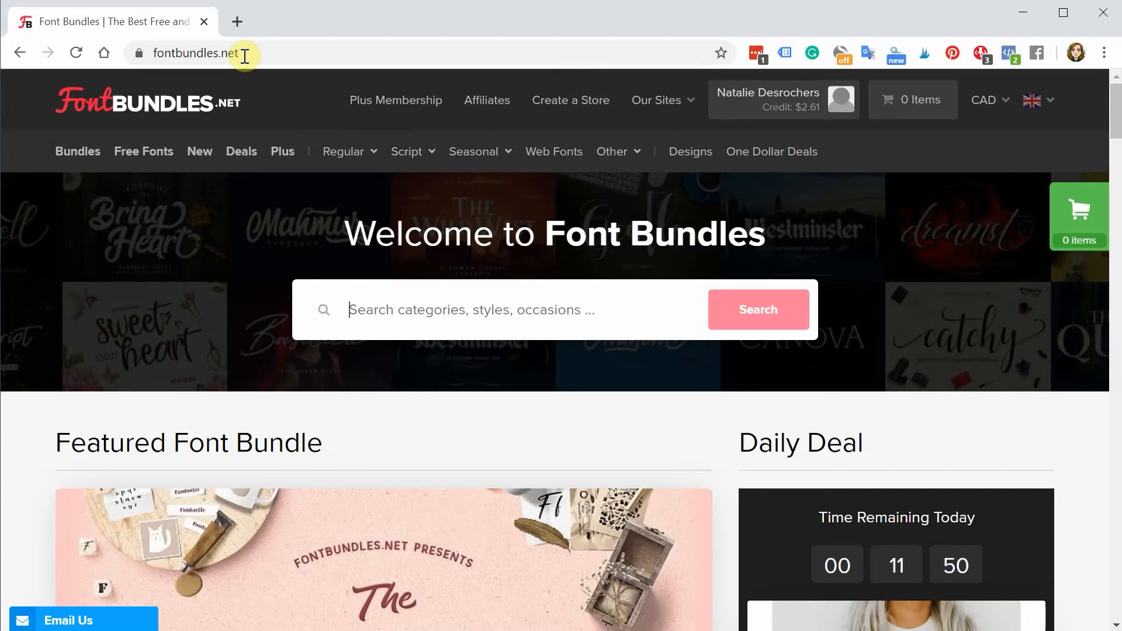
Step: Browse the home page listings and show the Our Sites marketplace menu
scroll("down", 3)
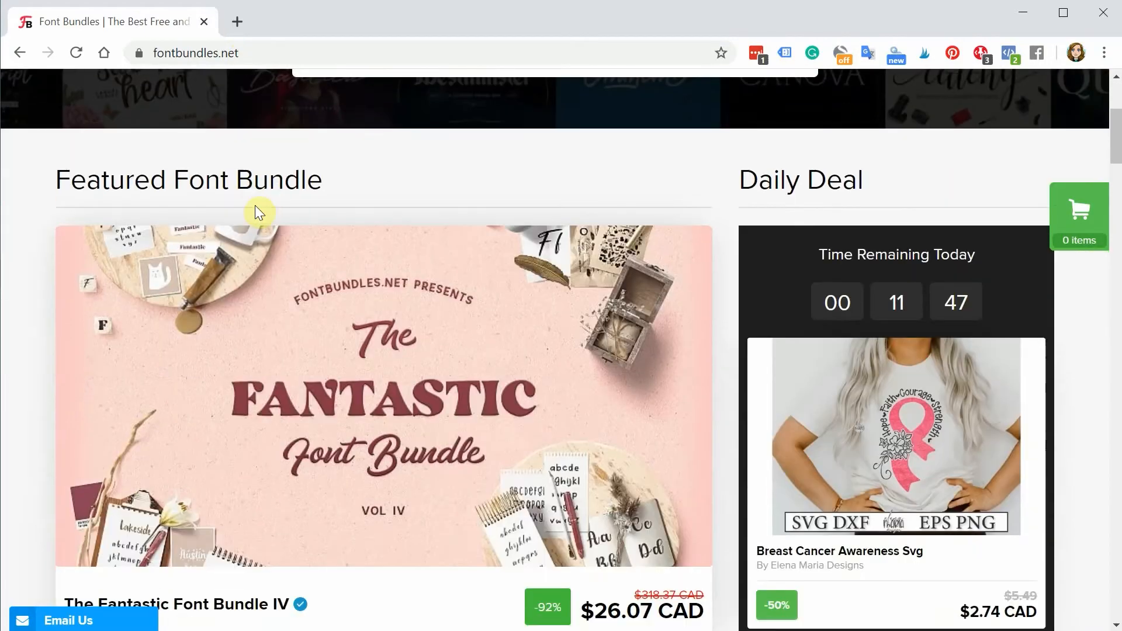
scroll("down", 3)
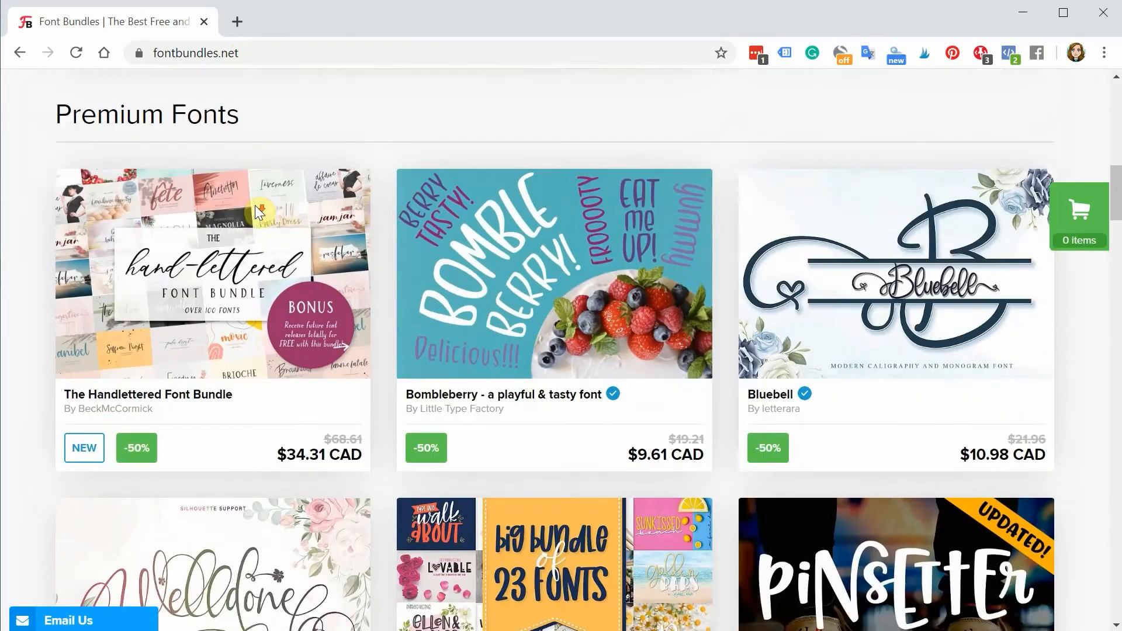
scroll("down", 3)
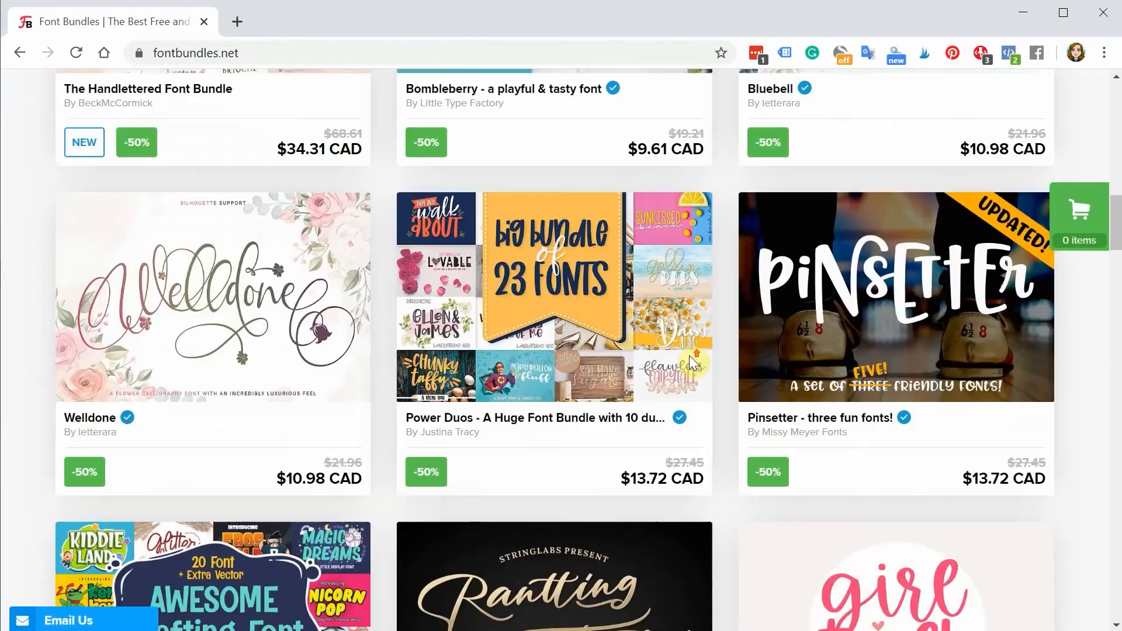
scroll("up", 3)
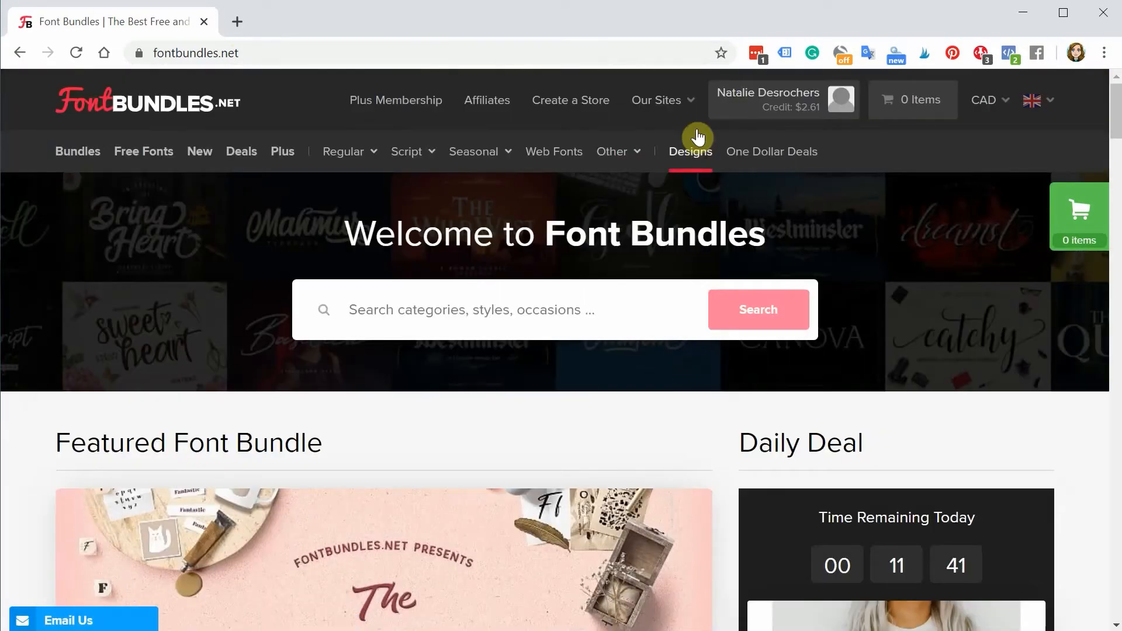
left_click(656, 99)
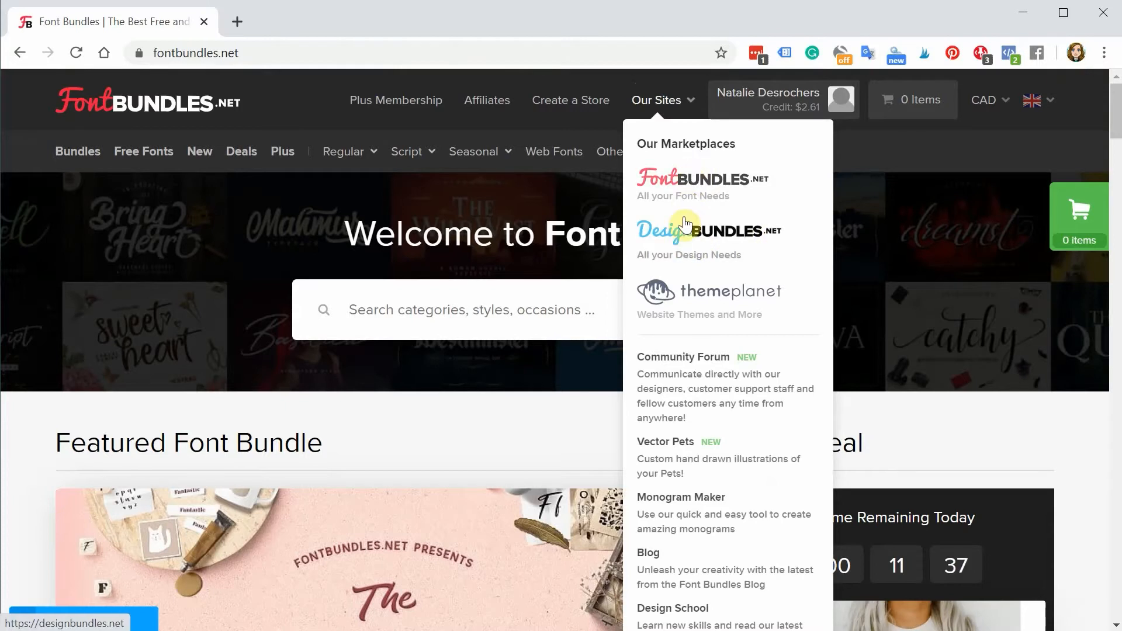
mouse_move(669, 221)
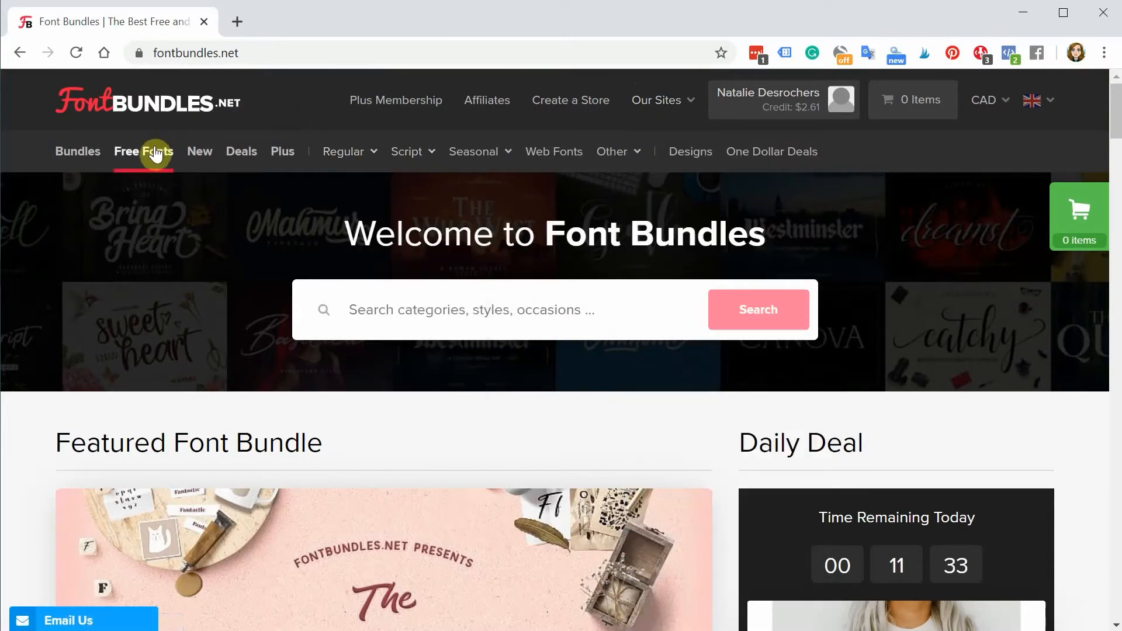
Step: Go to the Premium Free Fonts page and browse listings like Blacktone and Velvet Pants
left_click(142, 151)
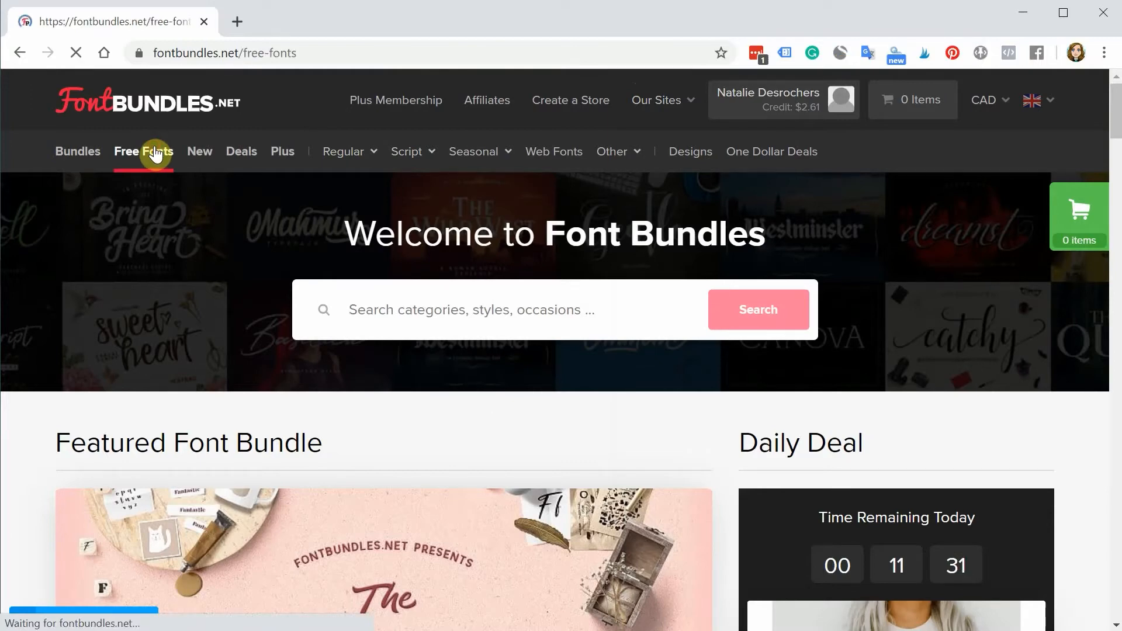
left_click(143, 151)
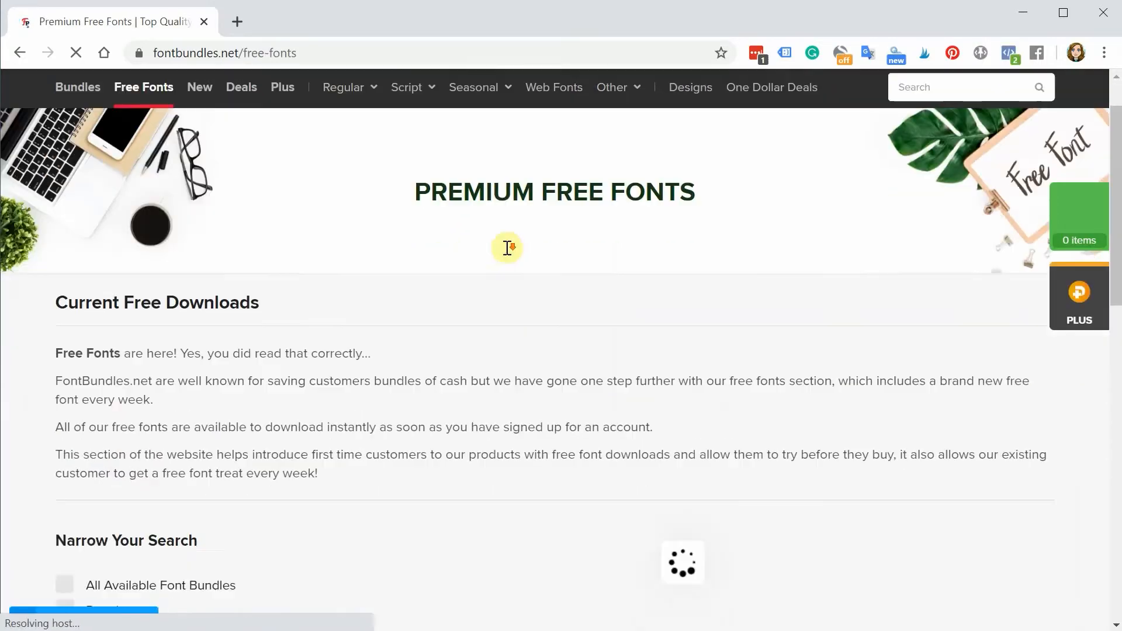
scroll("down", 3)
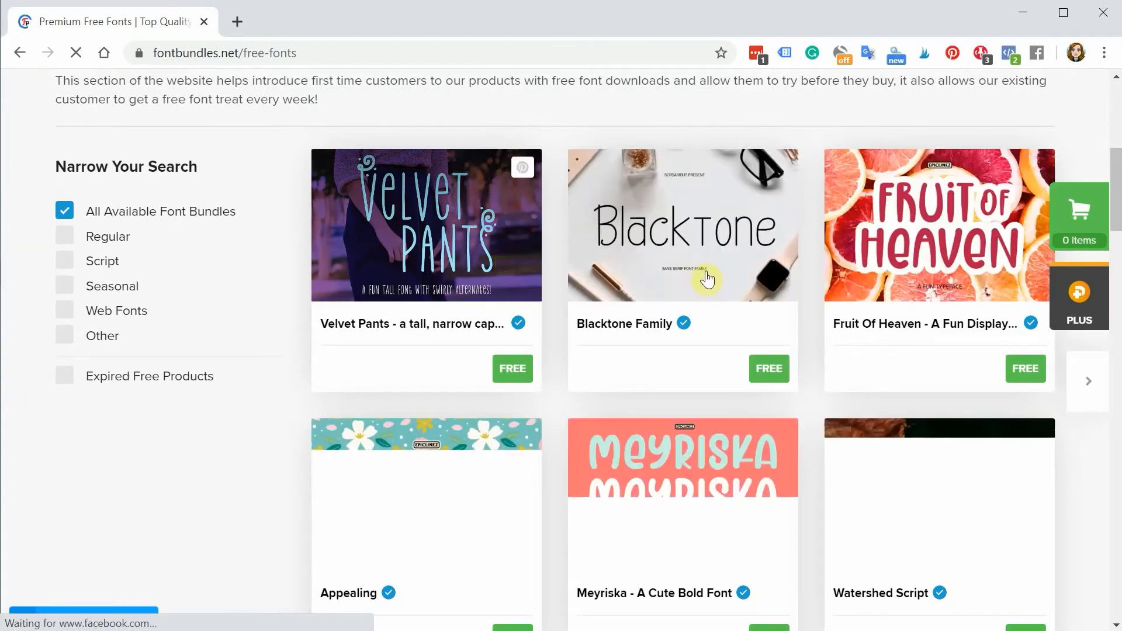
scroll("down", 3)
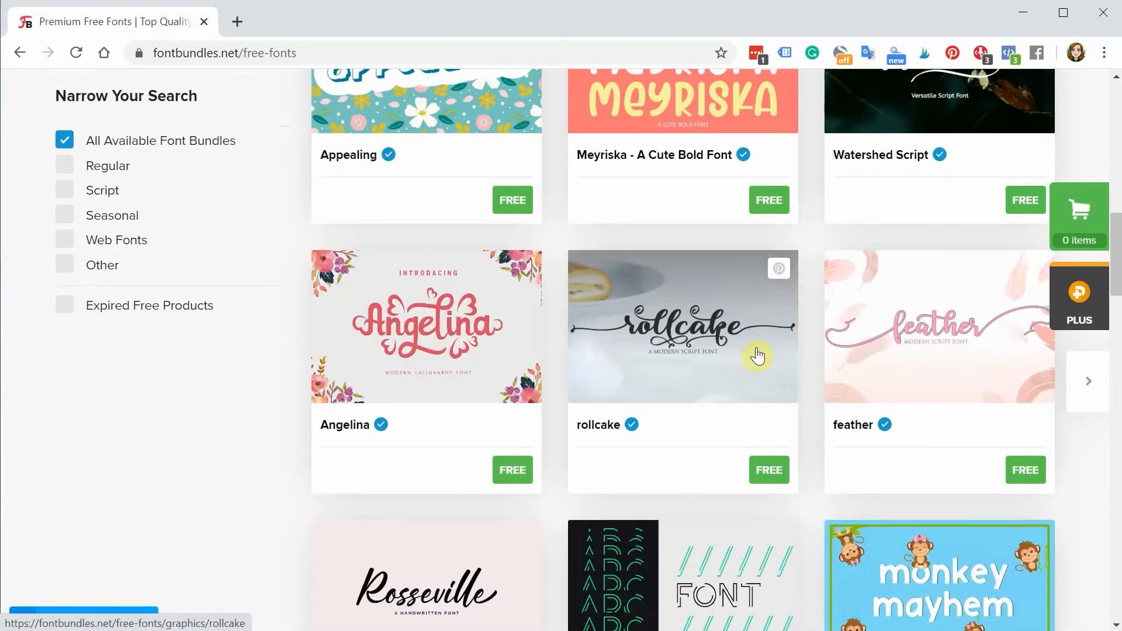
mouse_move(719, 359)
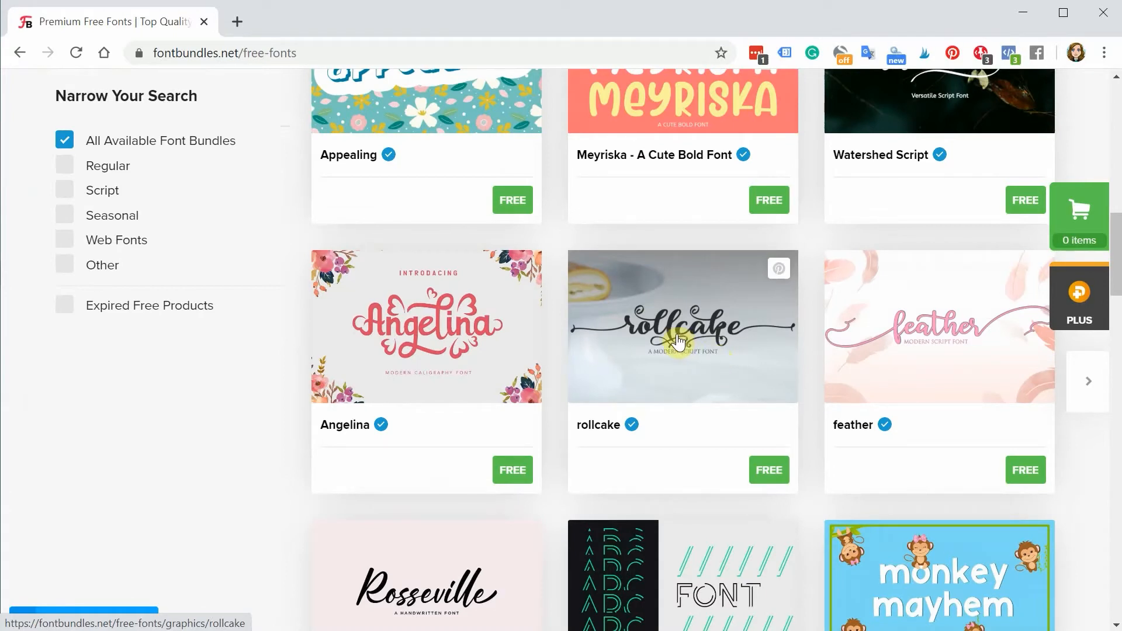
mouse_move(678, 341)
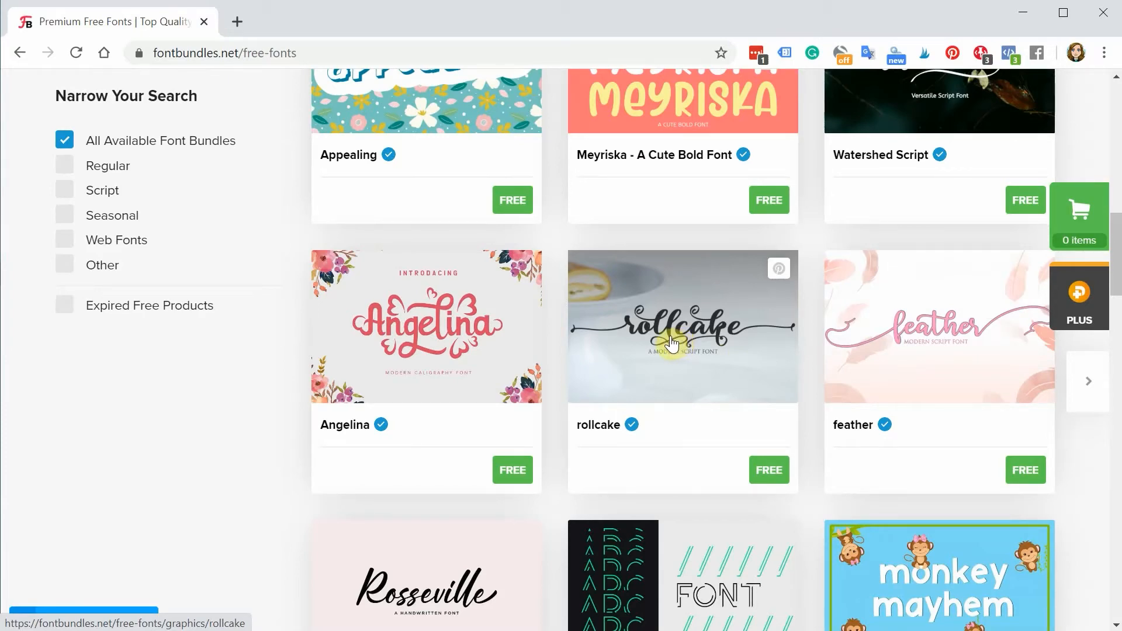
scroll("up", 3)
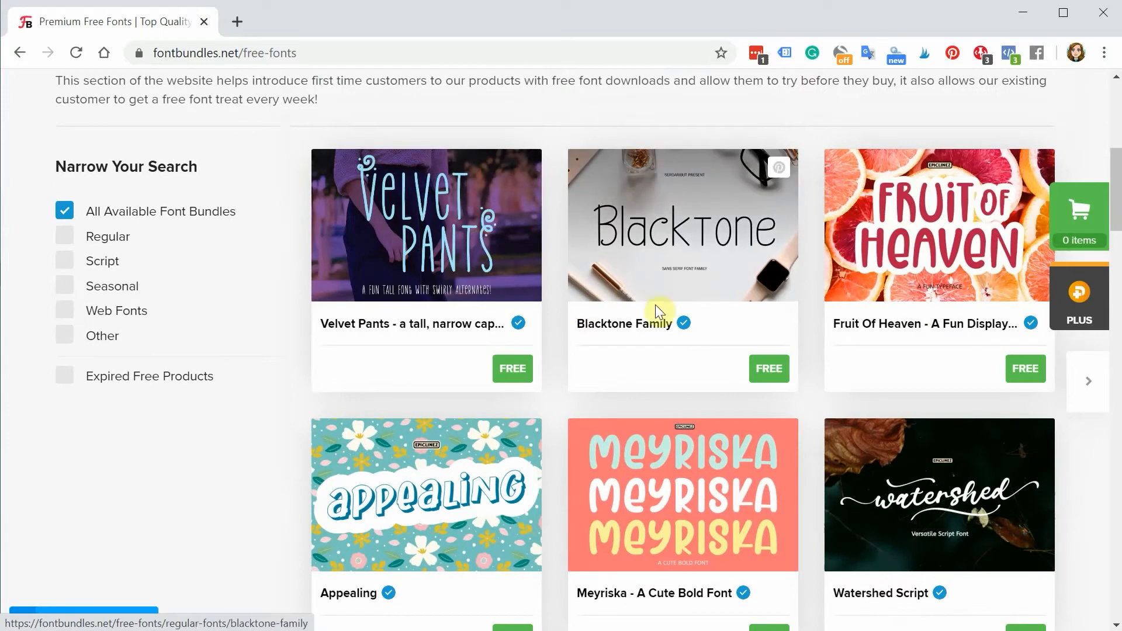
scroll("up", 3)
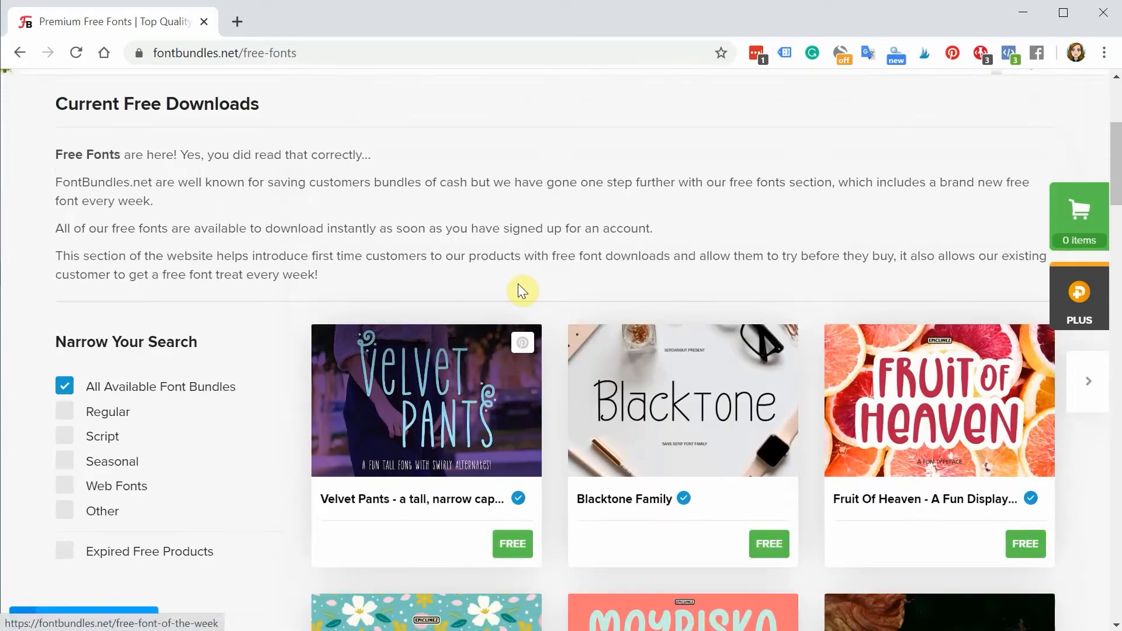
scroll("down", 3)
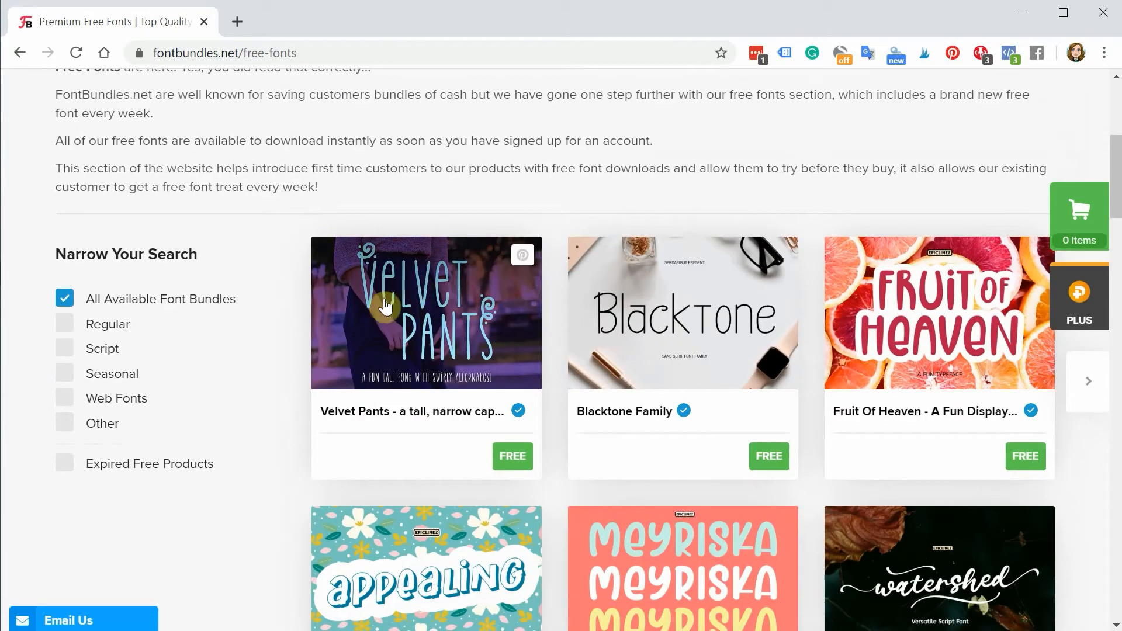
mouse_move(489, 337)
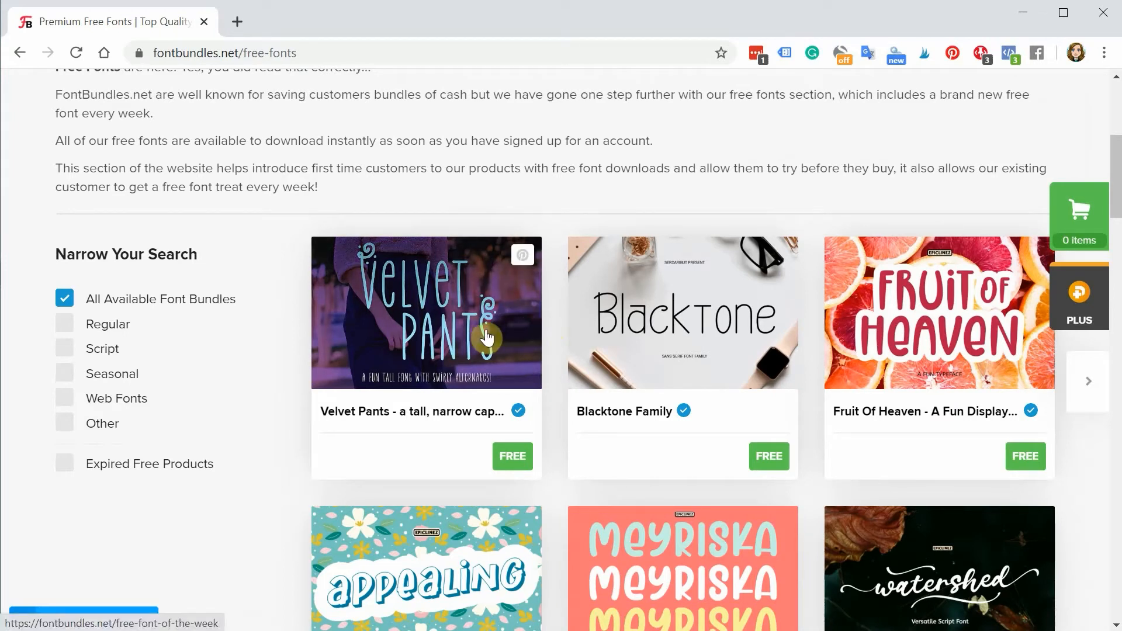
left_click(426, 313)
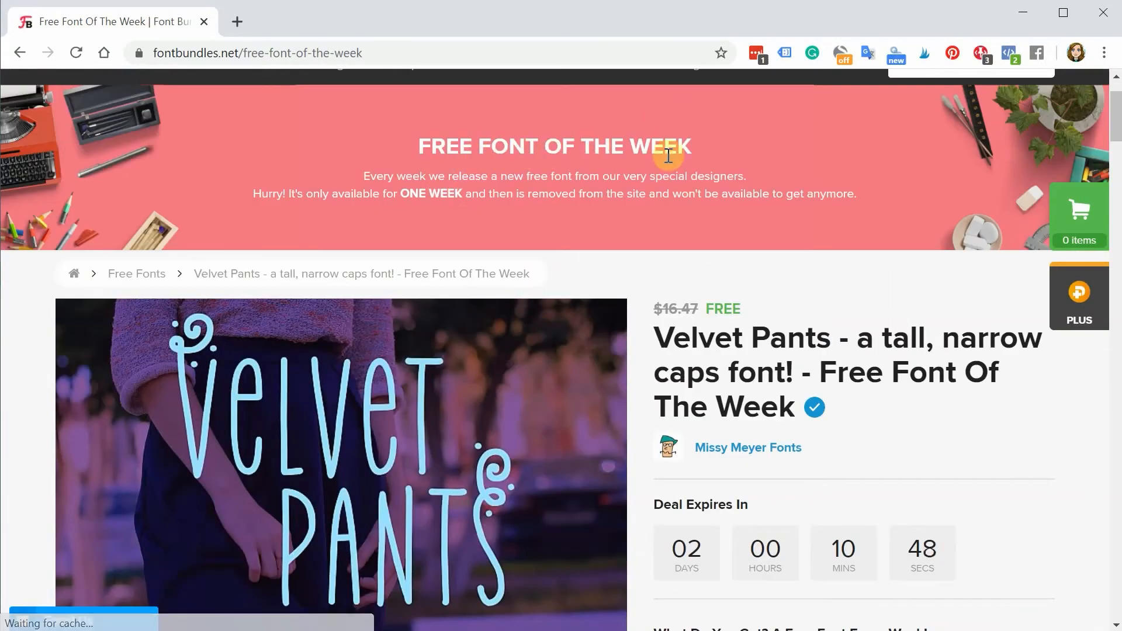
scroll("down", 3)
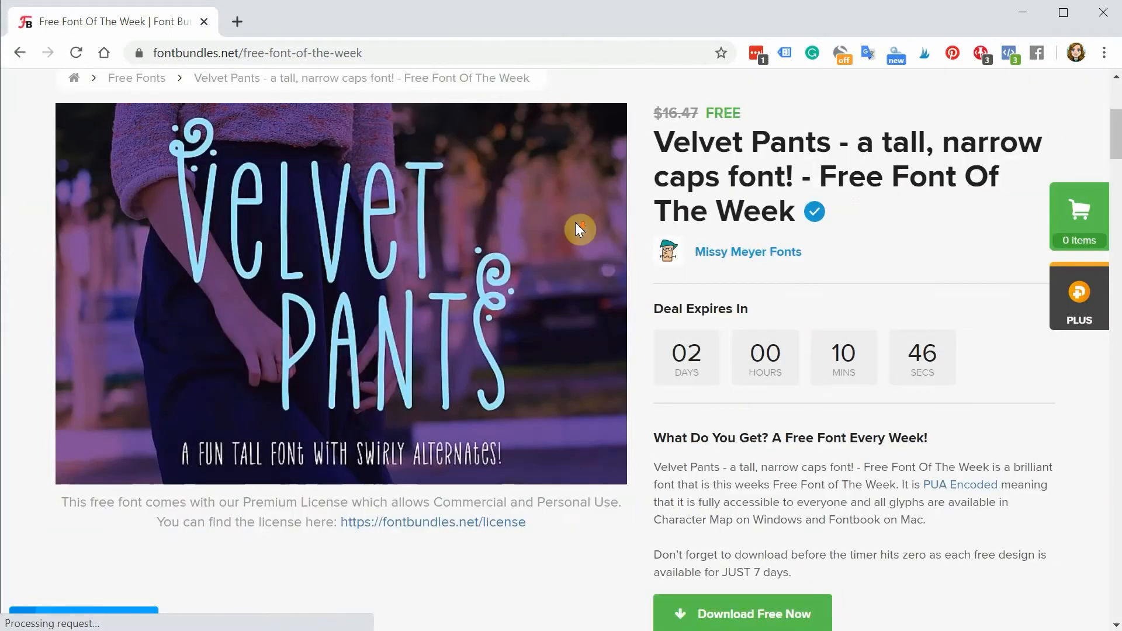
scroll("down", 3)
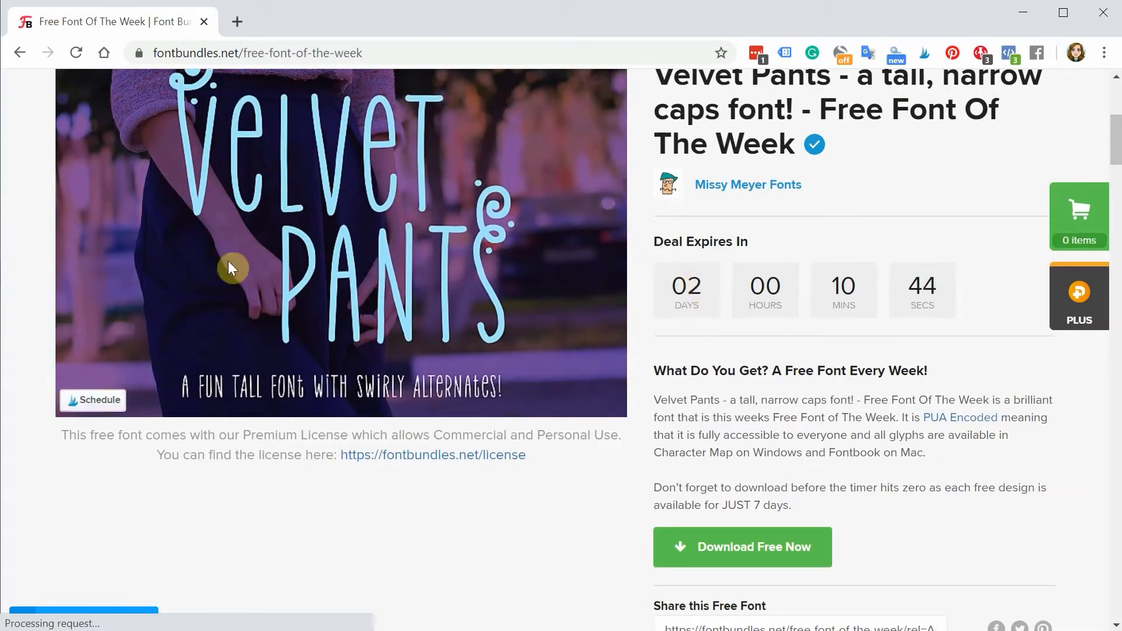
scroll("up", 3)
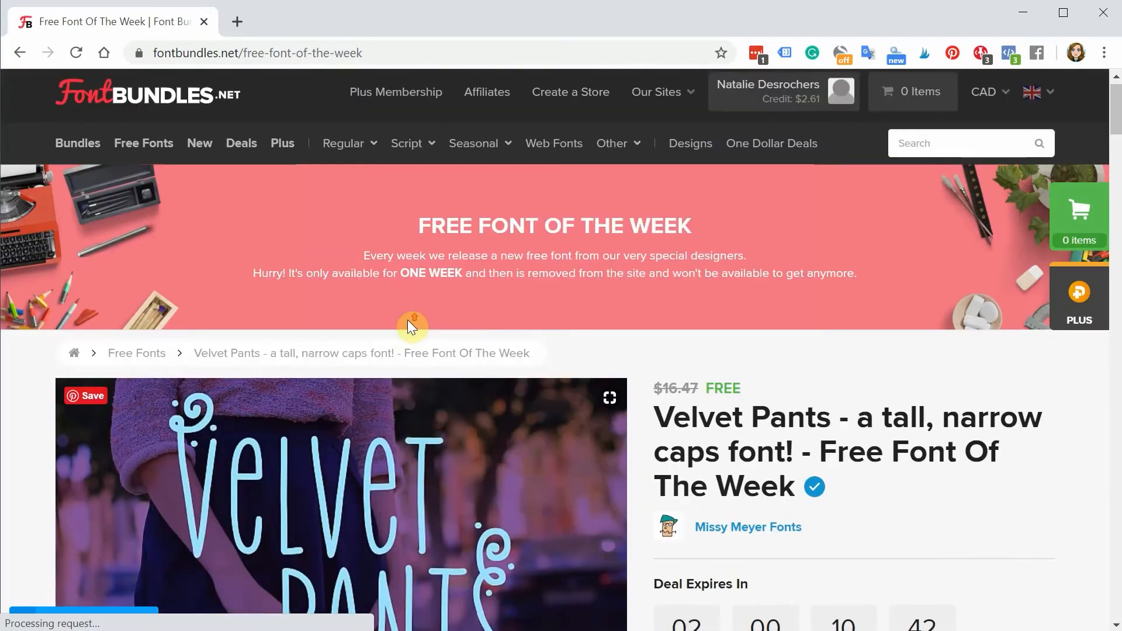
left_click(142, 142)
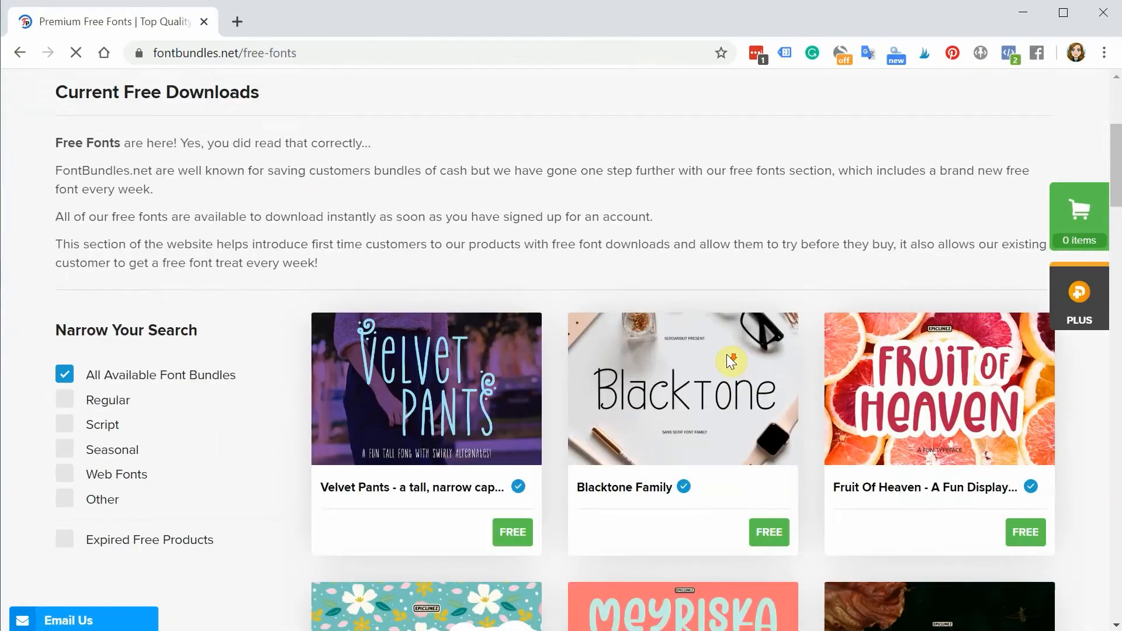
Step: Review the Meyriska font page and its license note, then return to the free fonts listing
scroll("down", 3)
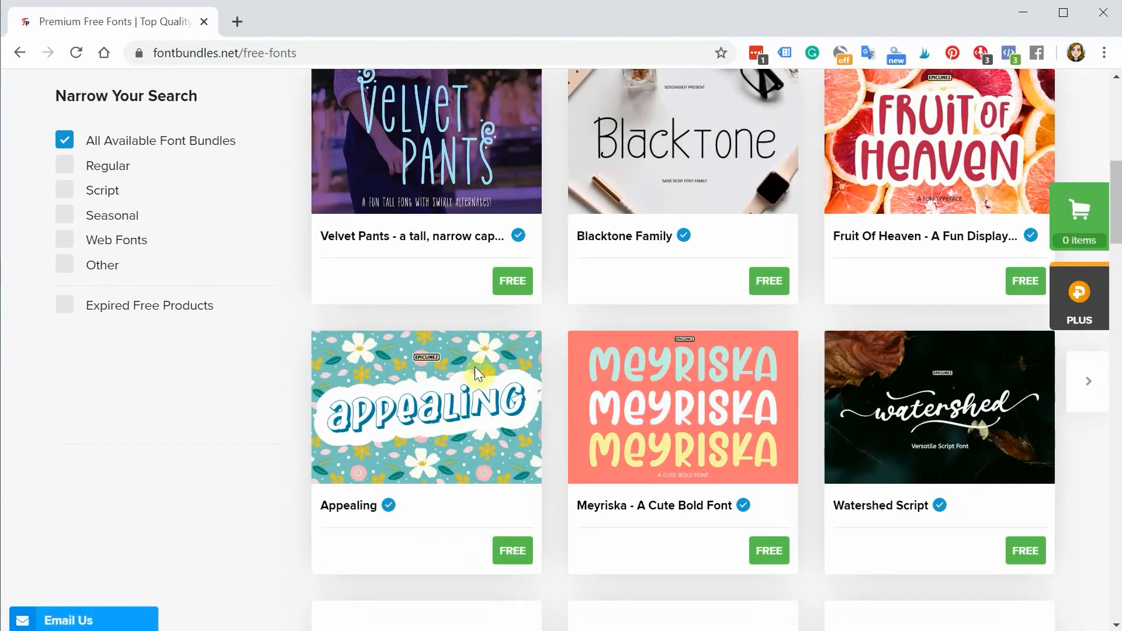
left_click(637, 418)
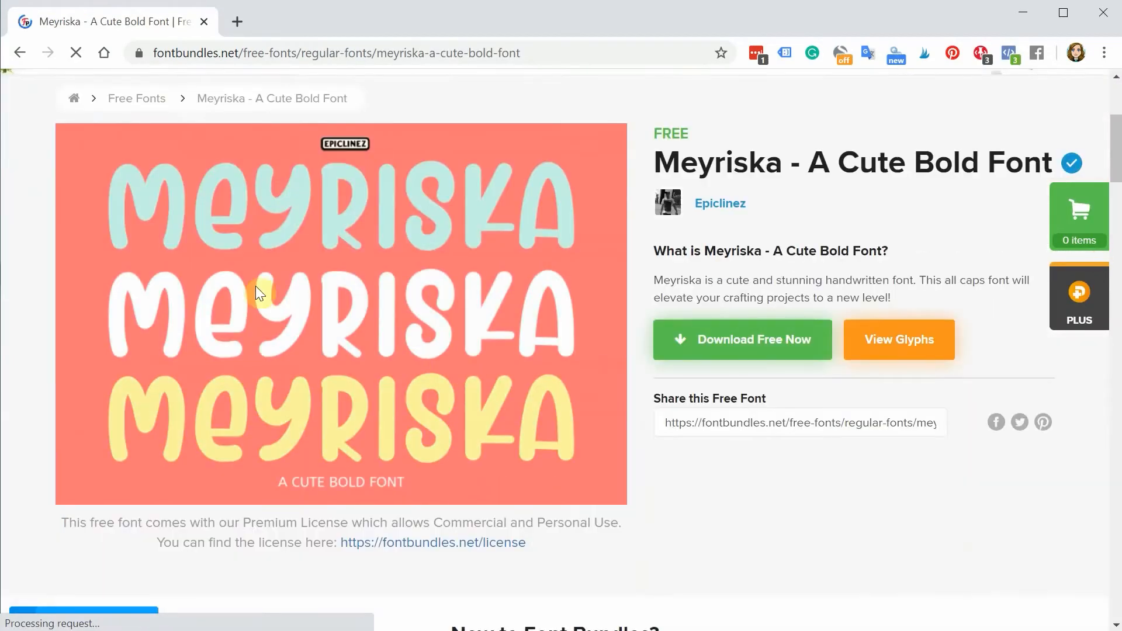
scroll("down", 3)
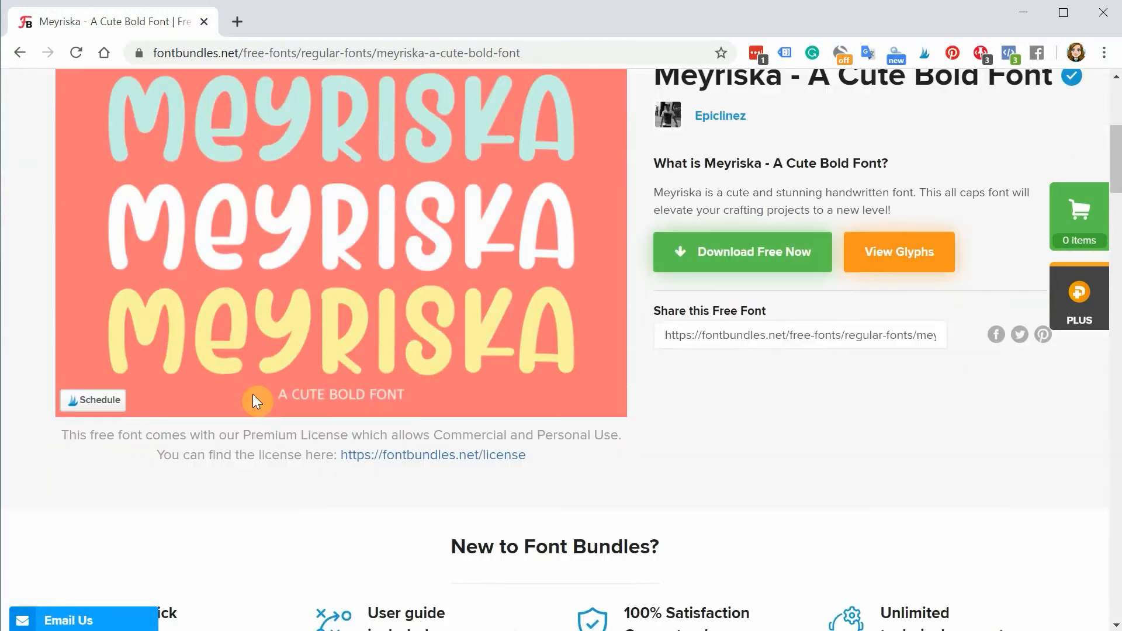
mouse_move(72, 452)
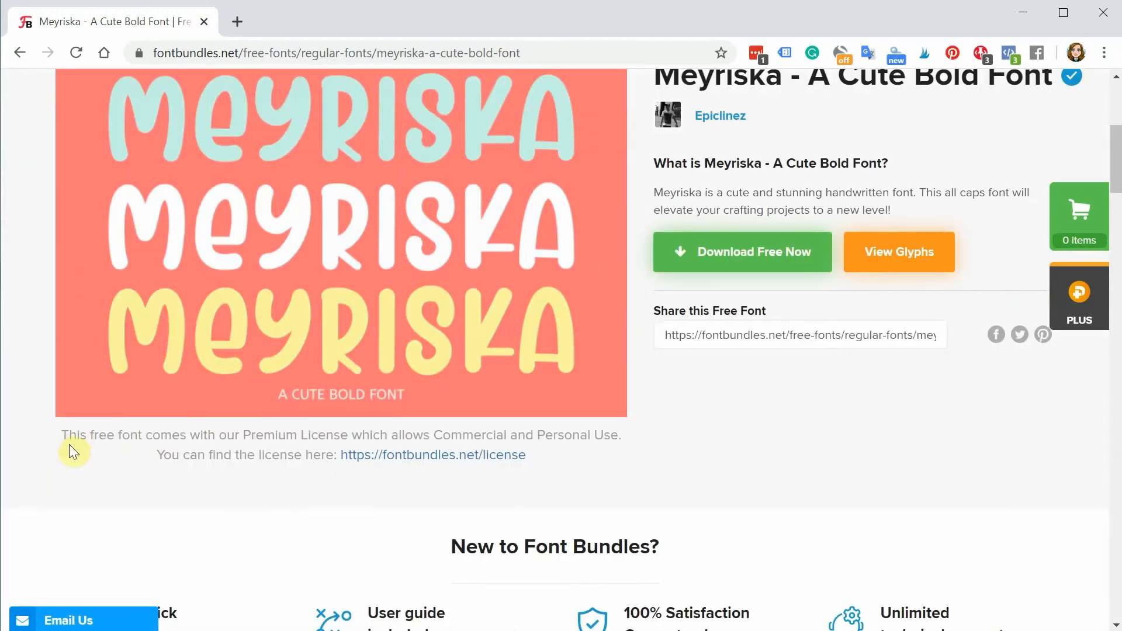
mouse_move(352, 438)
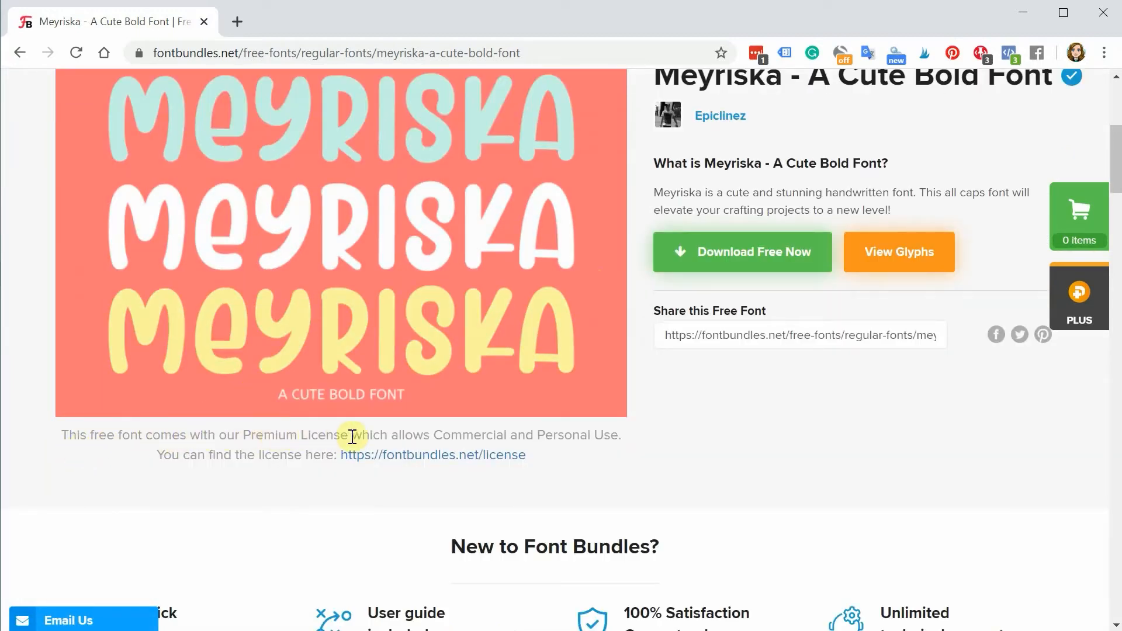
mouse_move(640, 442)
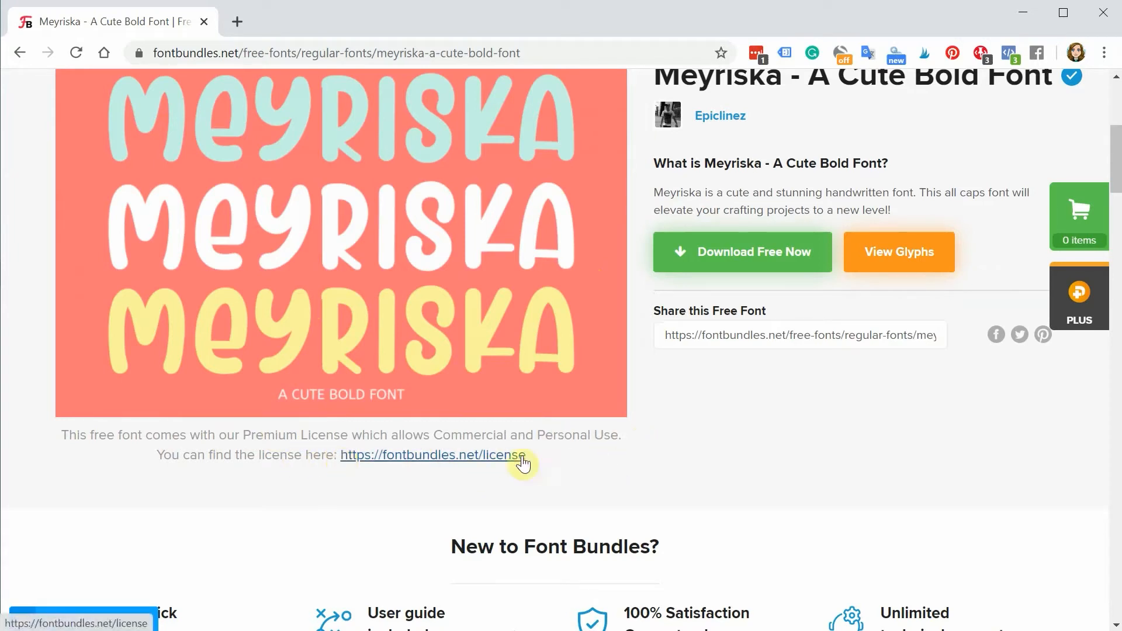
mouse_move(736, 467)
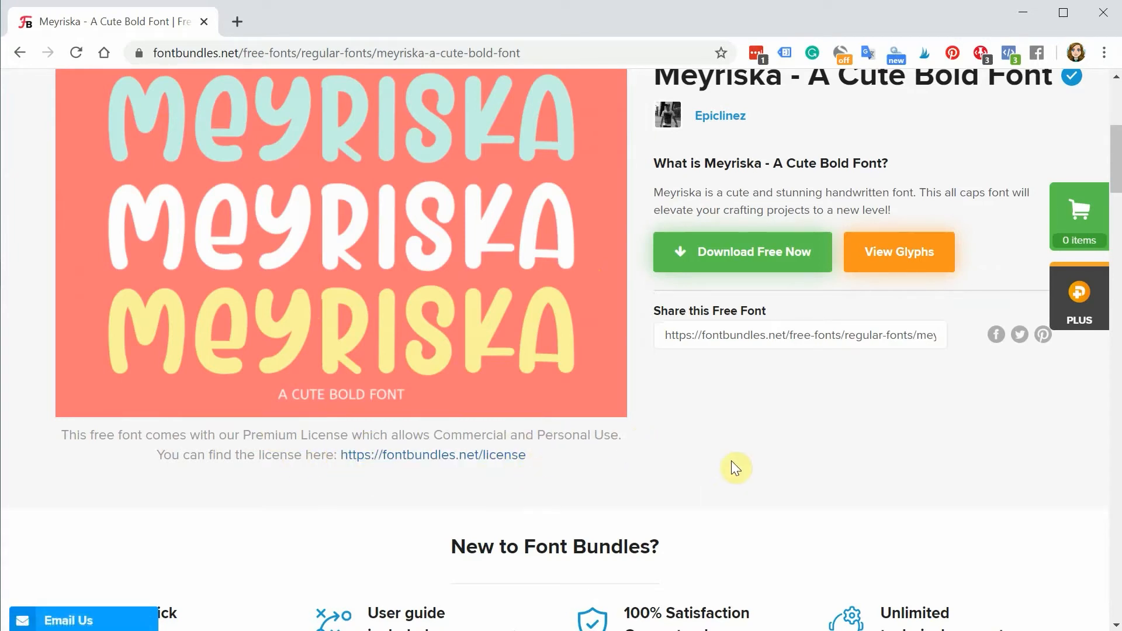
scroll("up", 3)
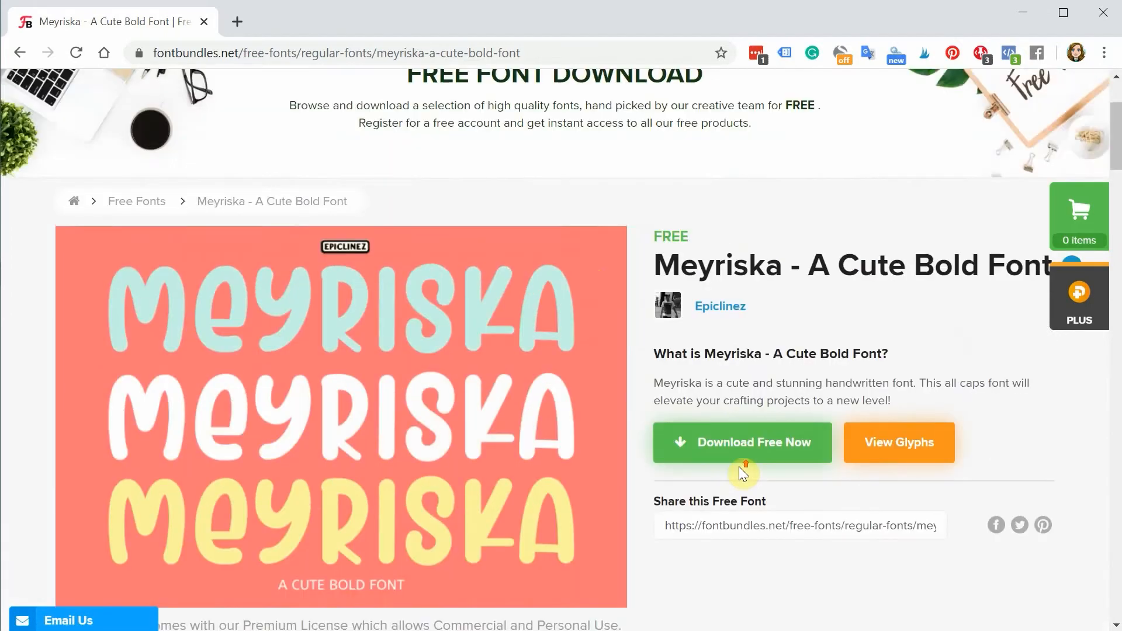
scroll("up", 3)
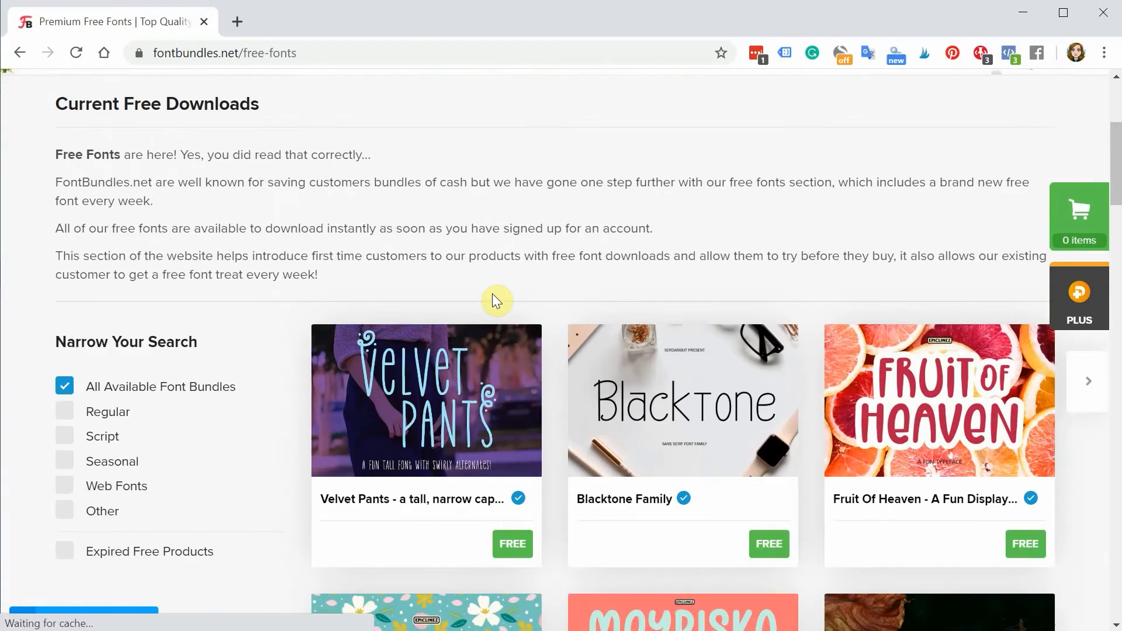
scroll("down", 3)
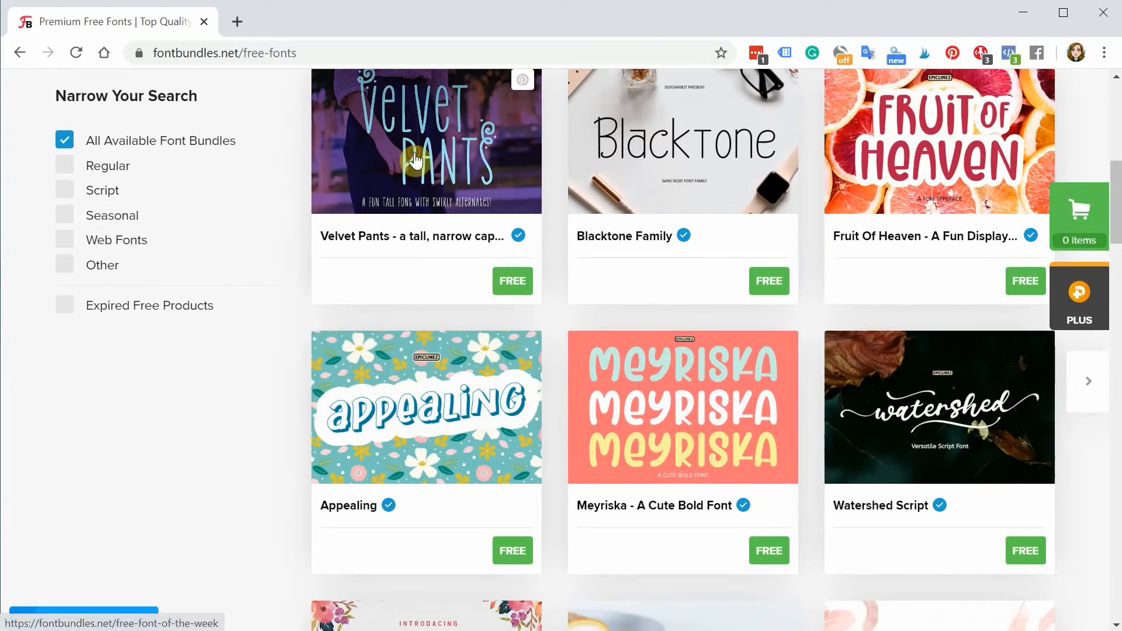
Step: Download the Velvet Pants font for free as a zip file from its page
left_click(425, 139)
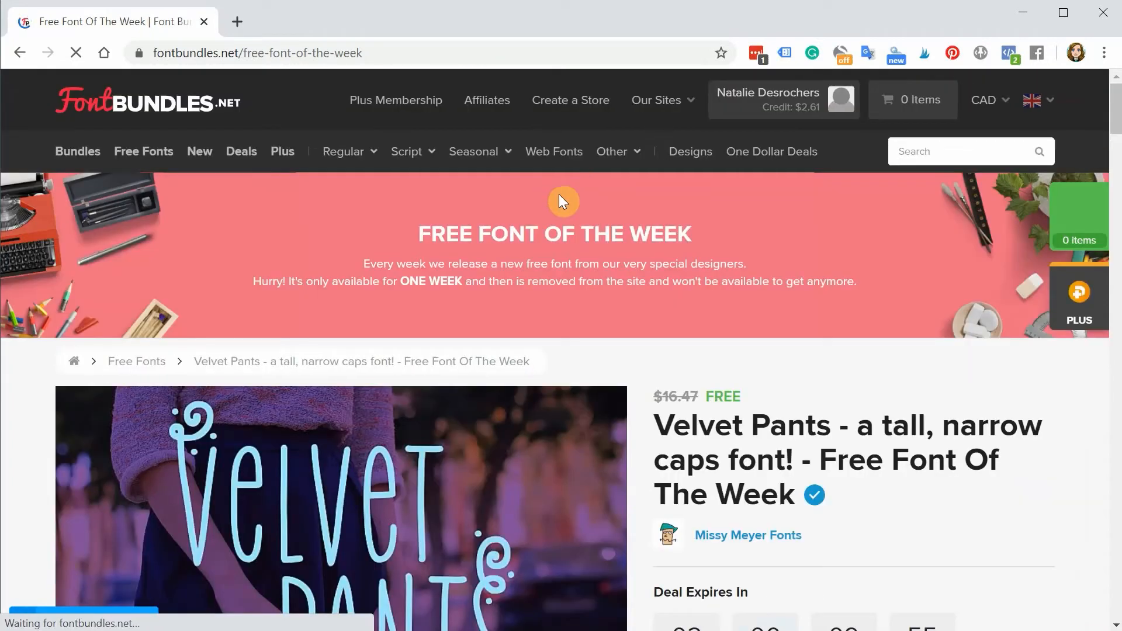
scroll("down", 3)
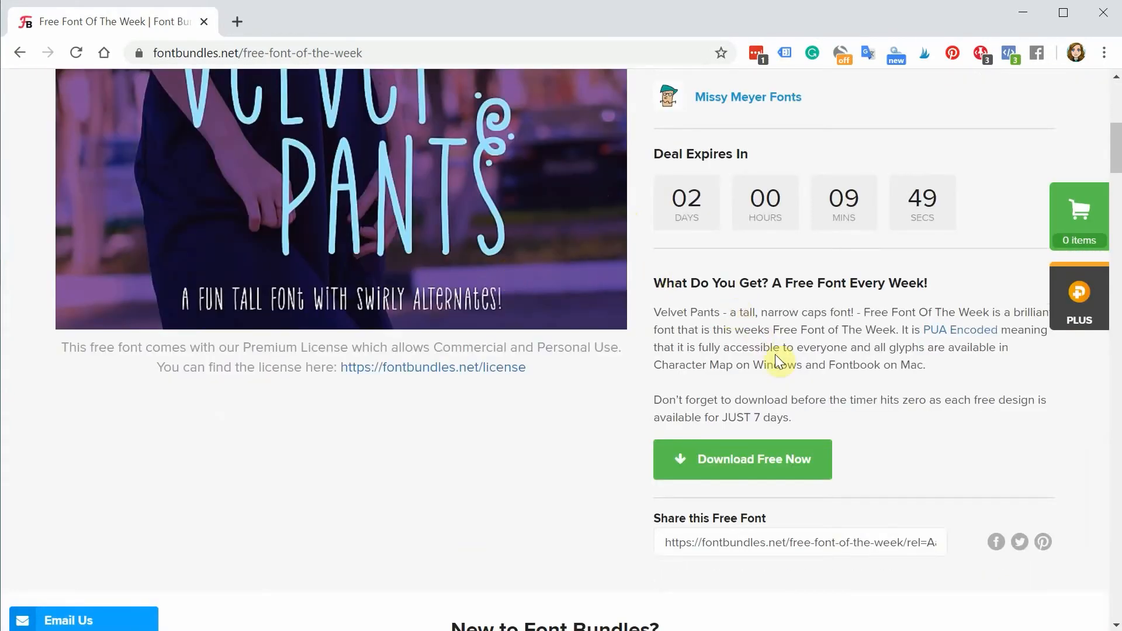
scroll("down", 3)
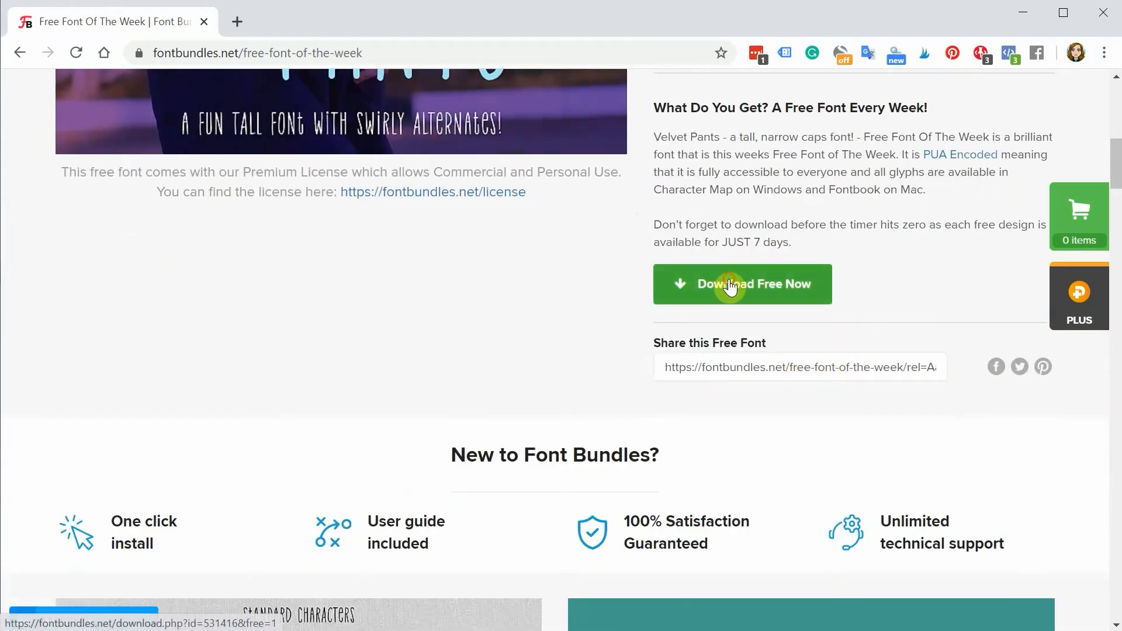
left_click(742, 284)
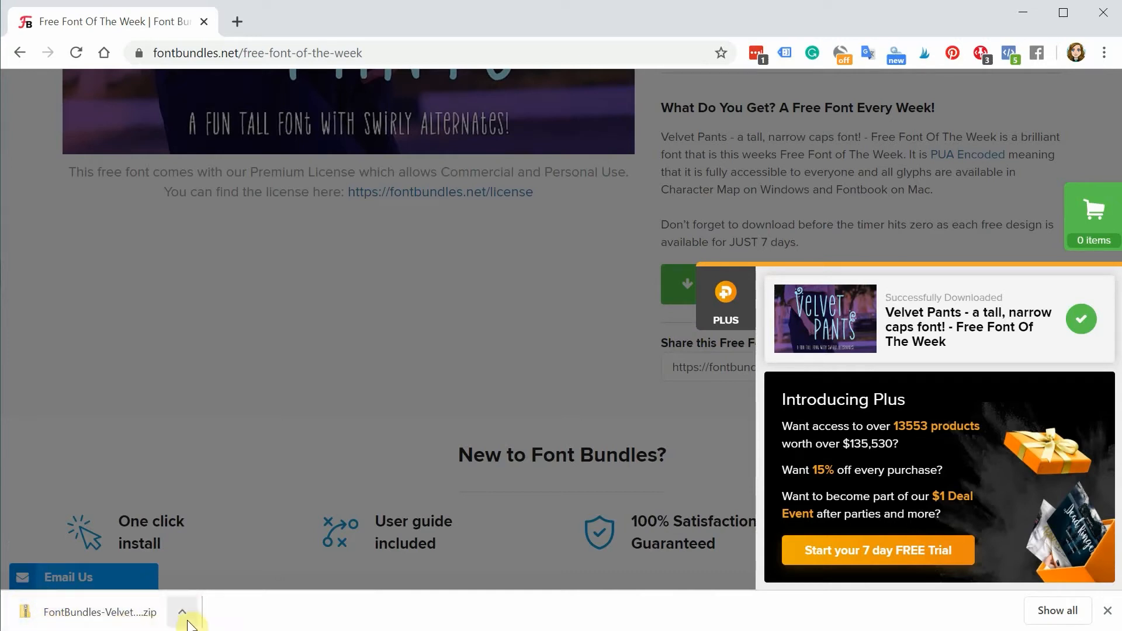
mouse_move(120, 425)
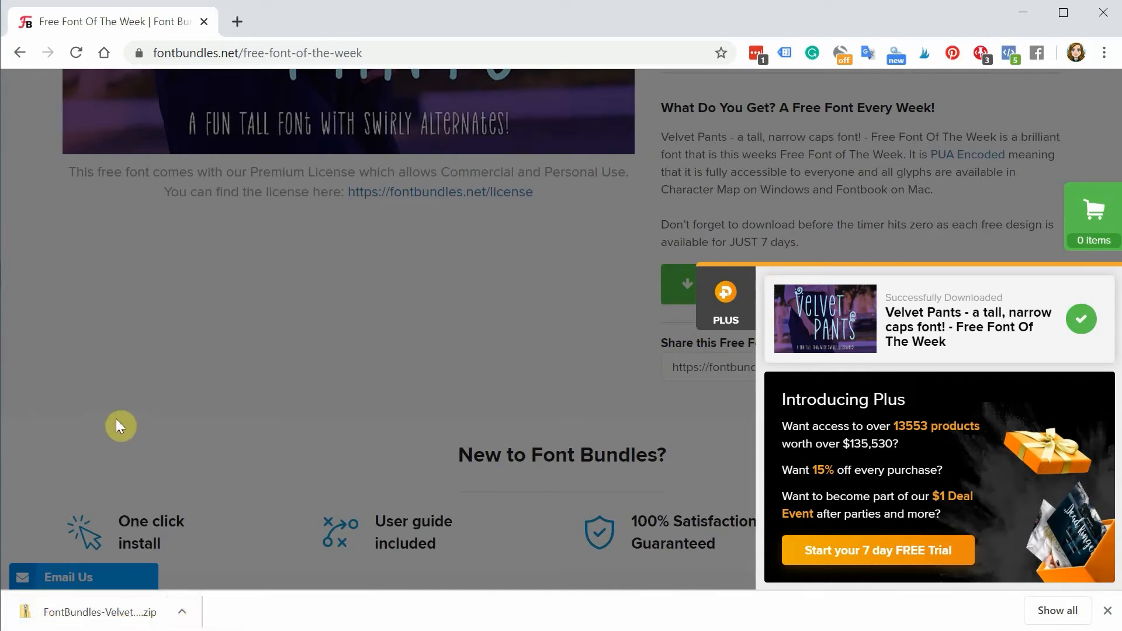
mouse_move(164, 577)
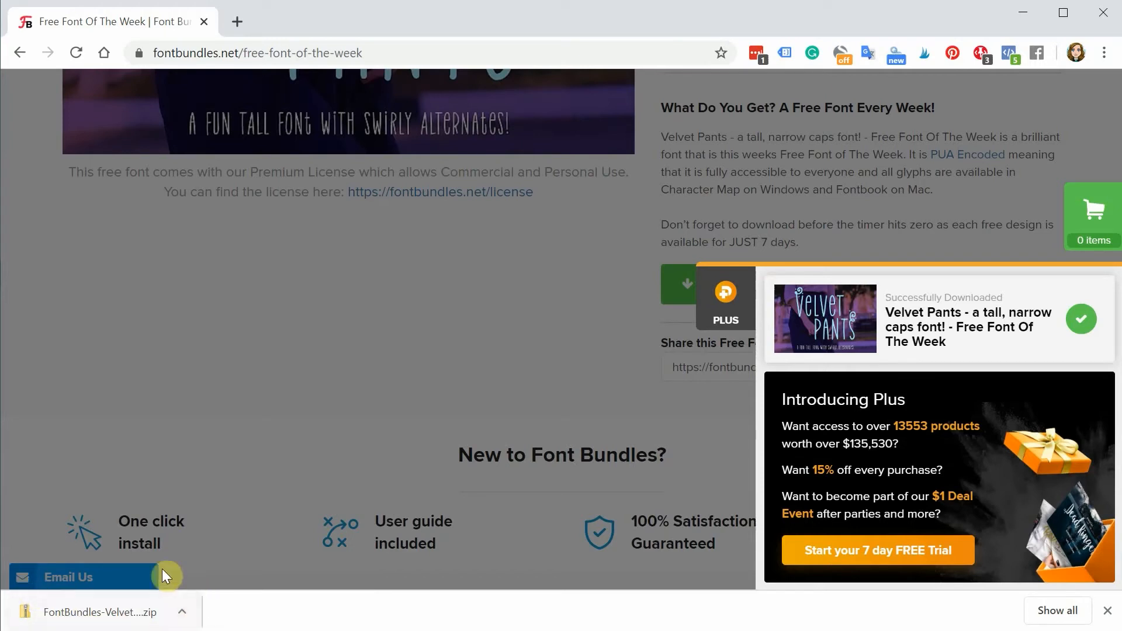
mouse_move(218, 571)
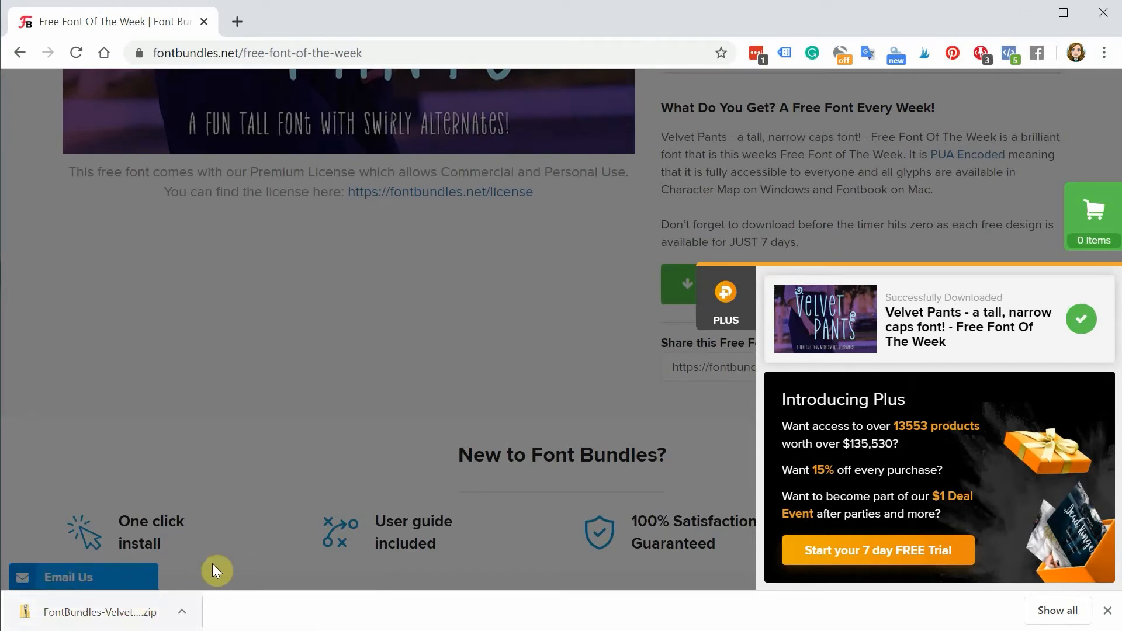
mouse_move(169, 550)
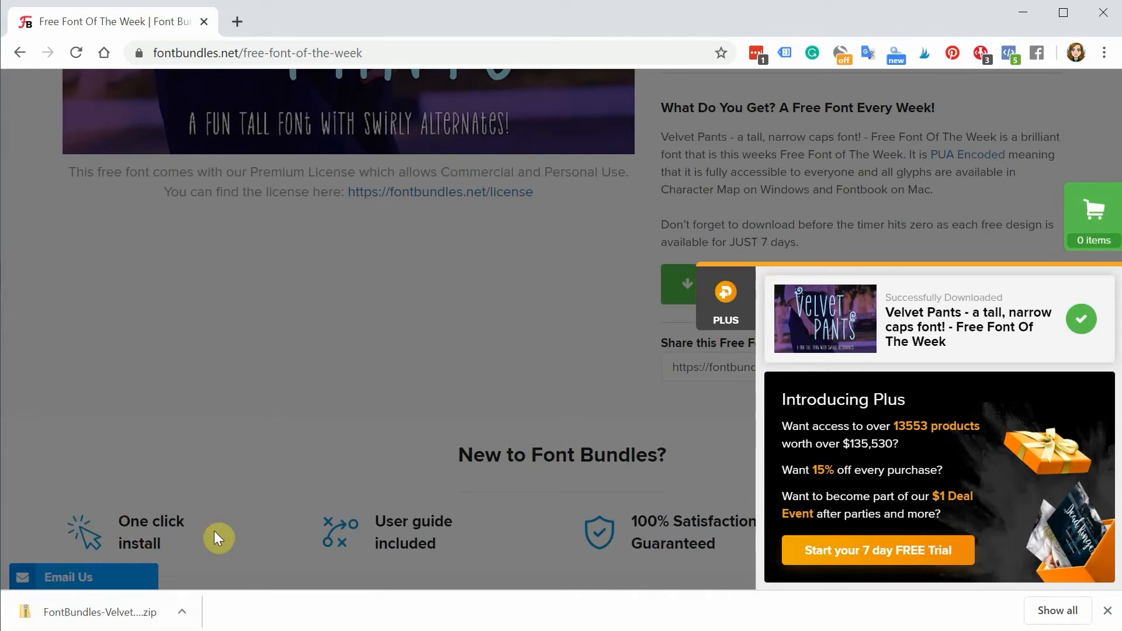
mouse_move(250, 515)
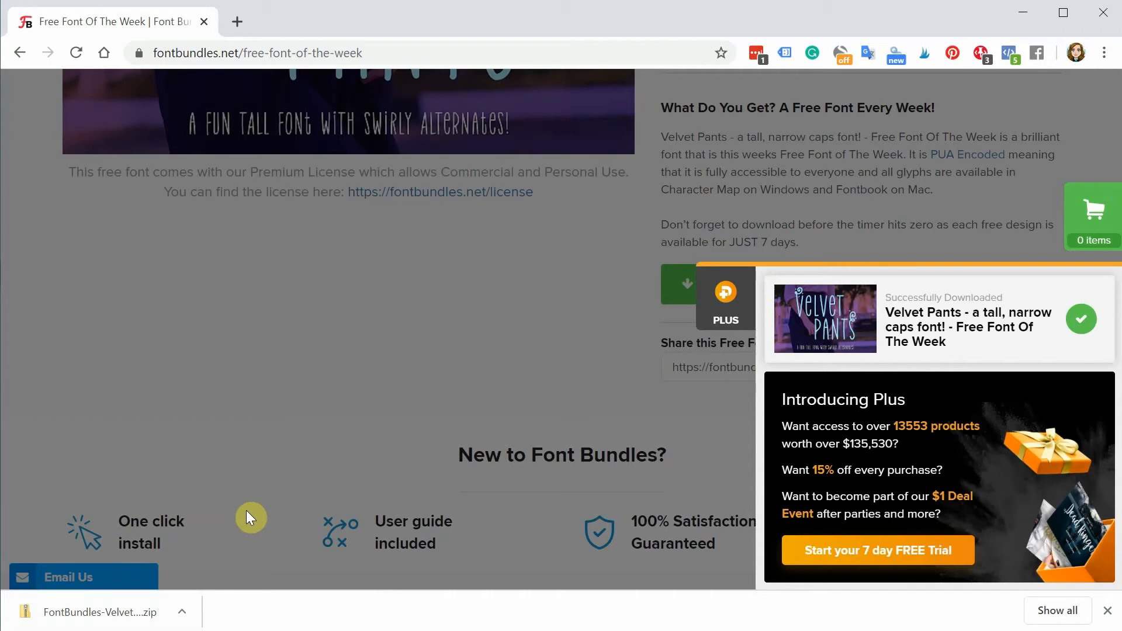
mouse_move(186, 618)
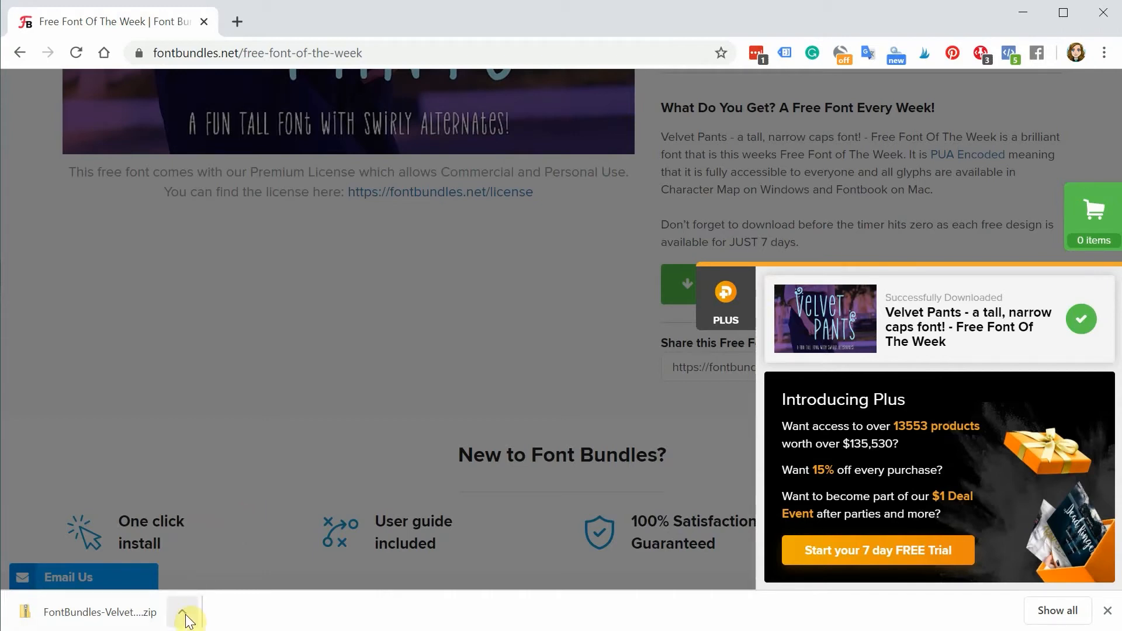
Step: Show the downloaded FontBundles-Velvet-Pants zip in the Downloads folder
left_click(182, 611)
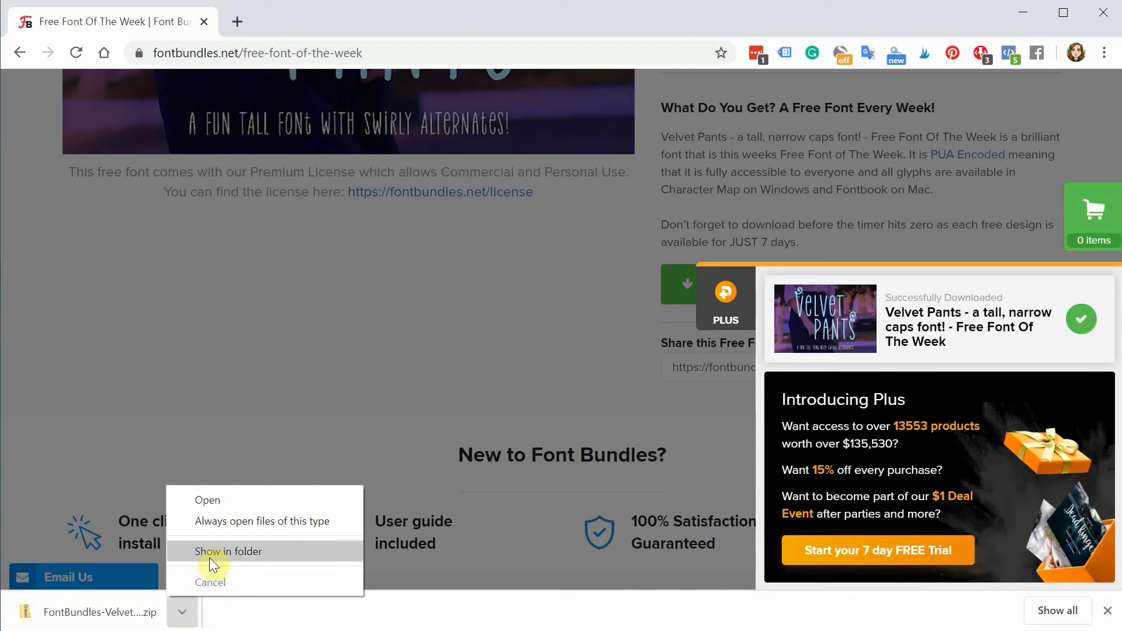
left_click(228, 550)
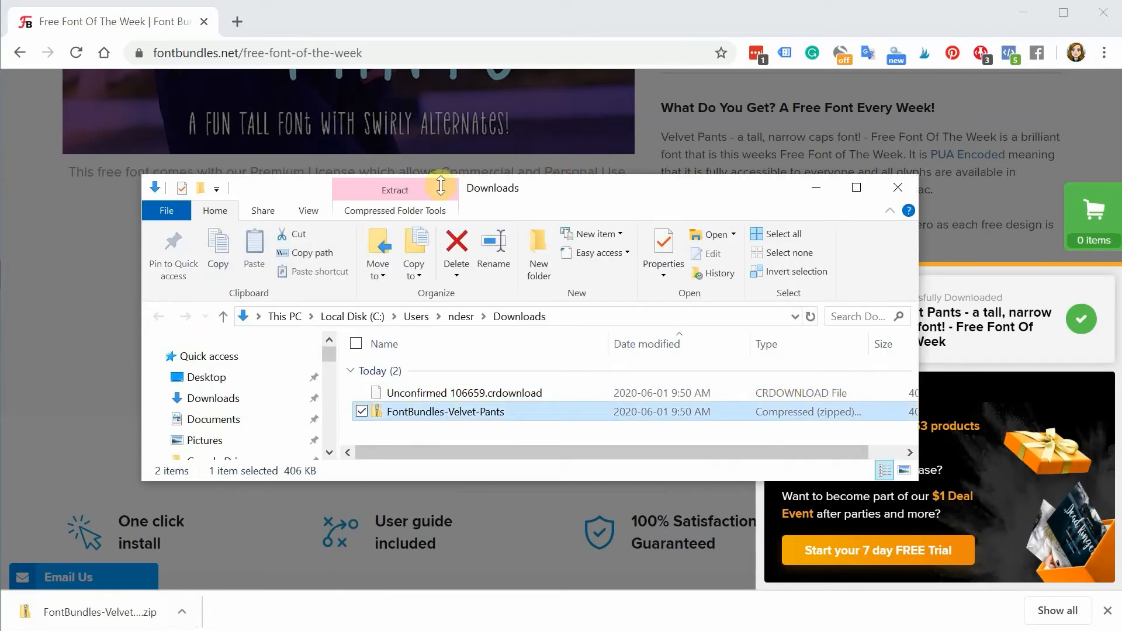
mouse_move(910, 487)
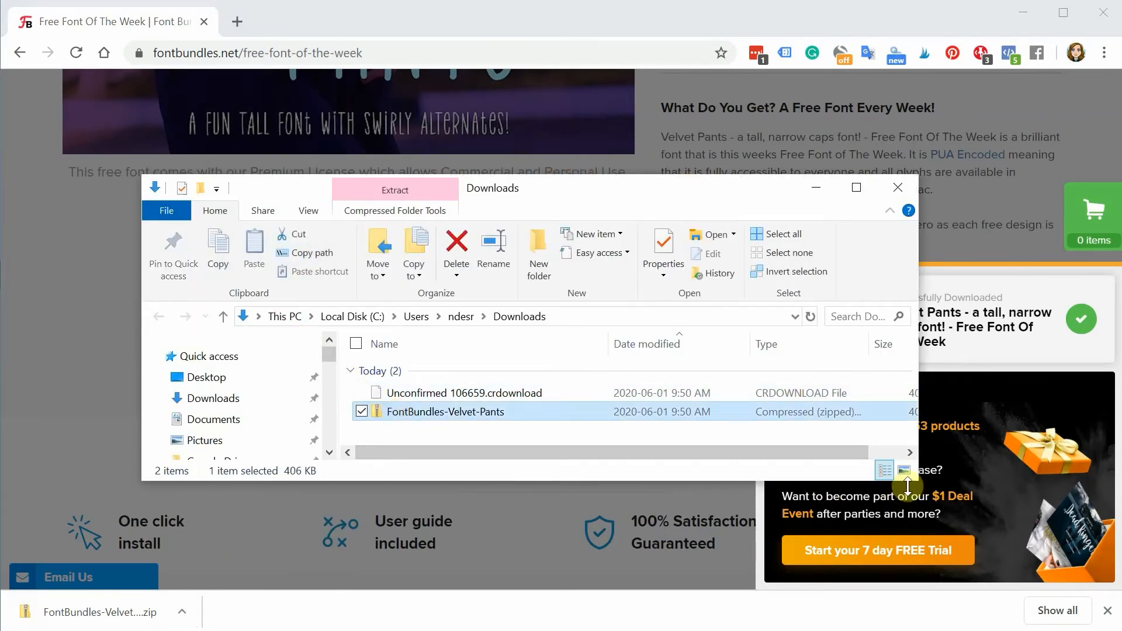
mouse_move(475, 415)
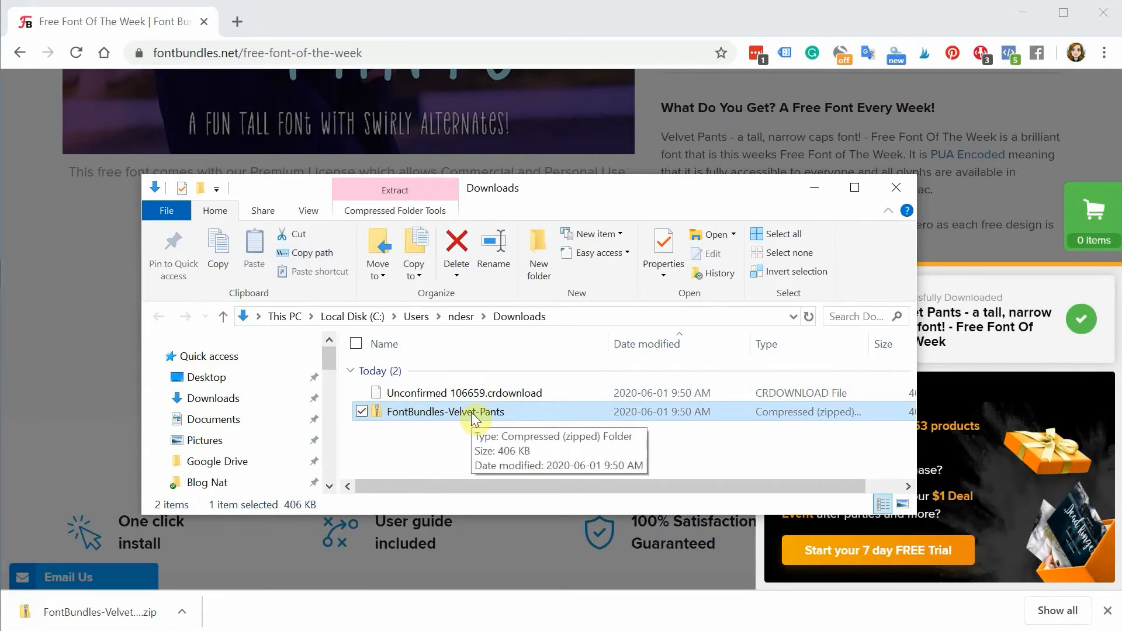
mouse_move(379, 415)
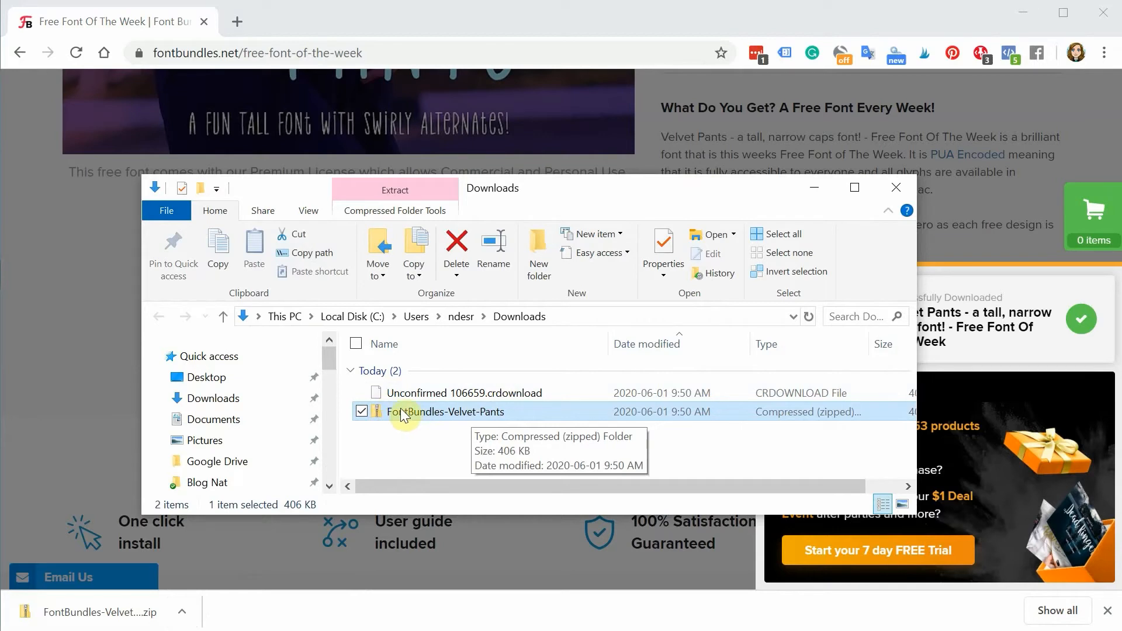
mouse_move(864, 425)
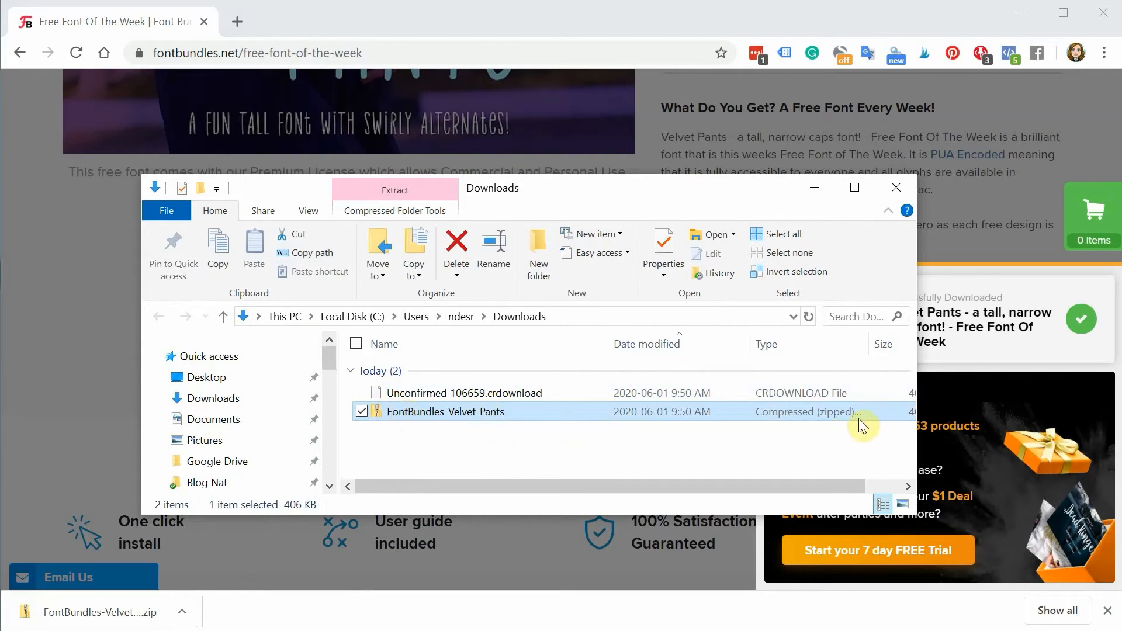
mouse_move(449, 418)
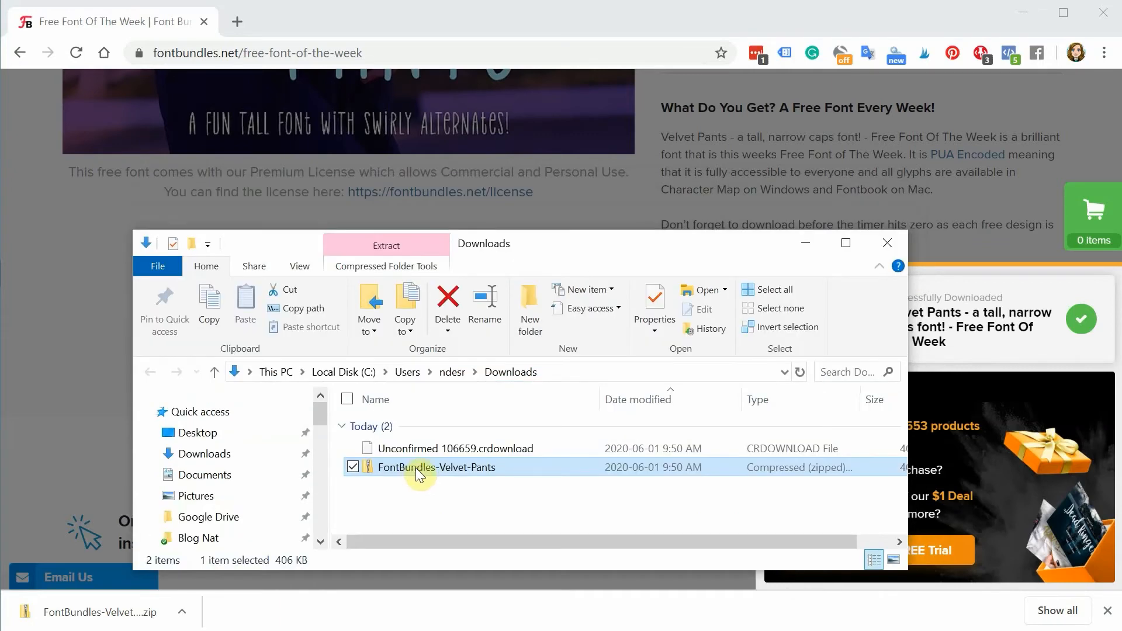
Step: Start Extract All on the Velvet Pants zip, keeping the Downloads\FontBundles-Velvet-Pants destination
right_click(435, 467)
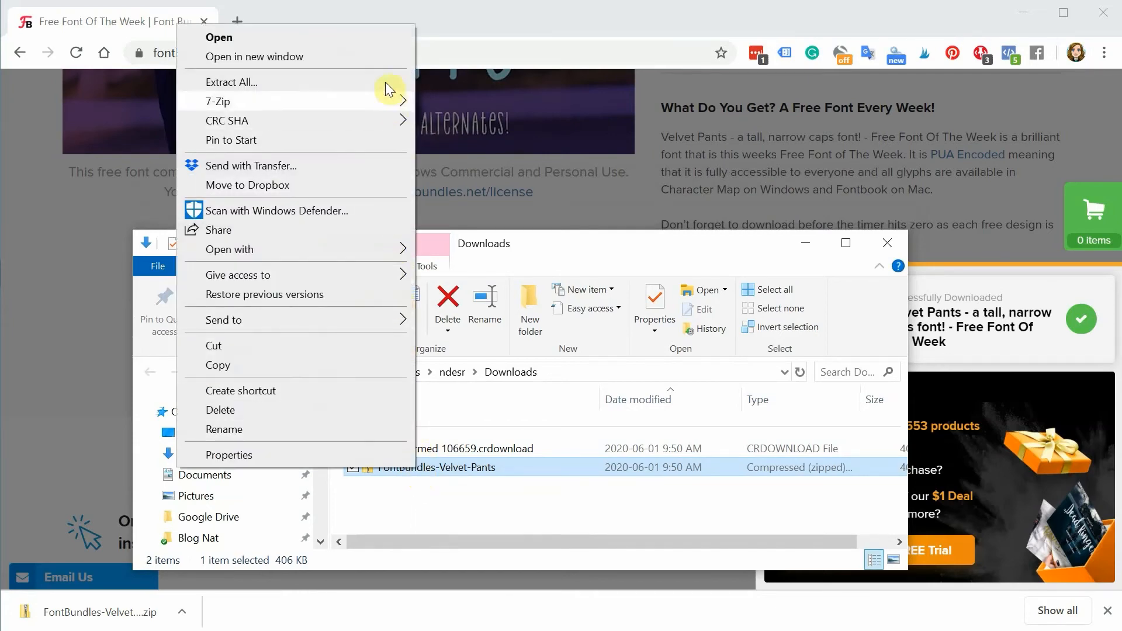
left_click(231, 82)
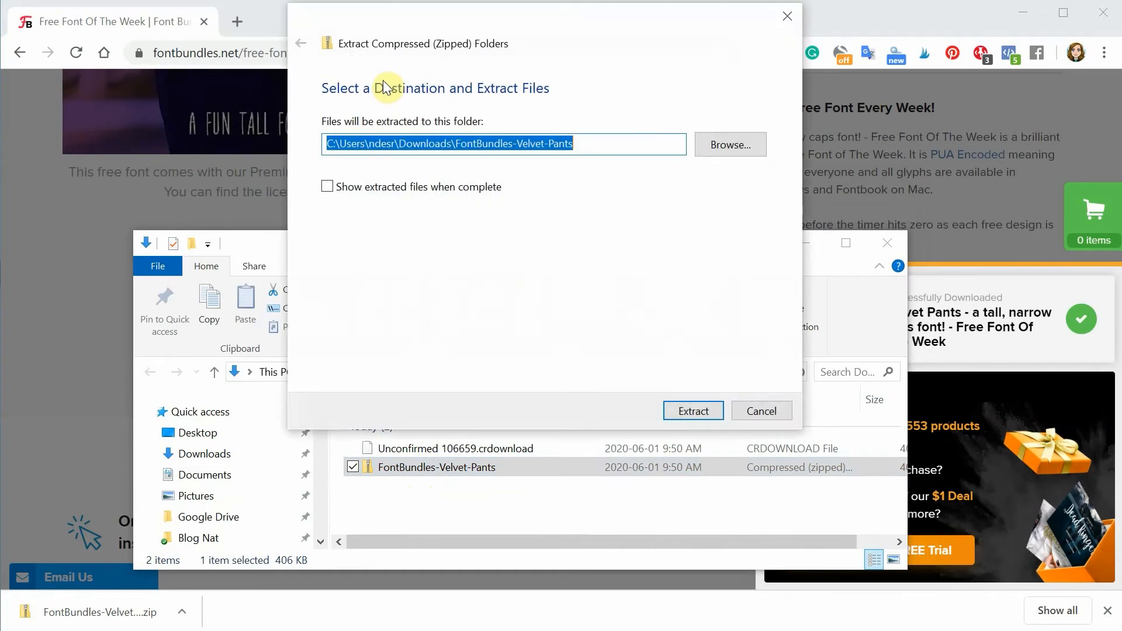
mouse_move(730, 145)
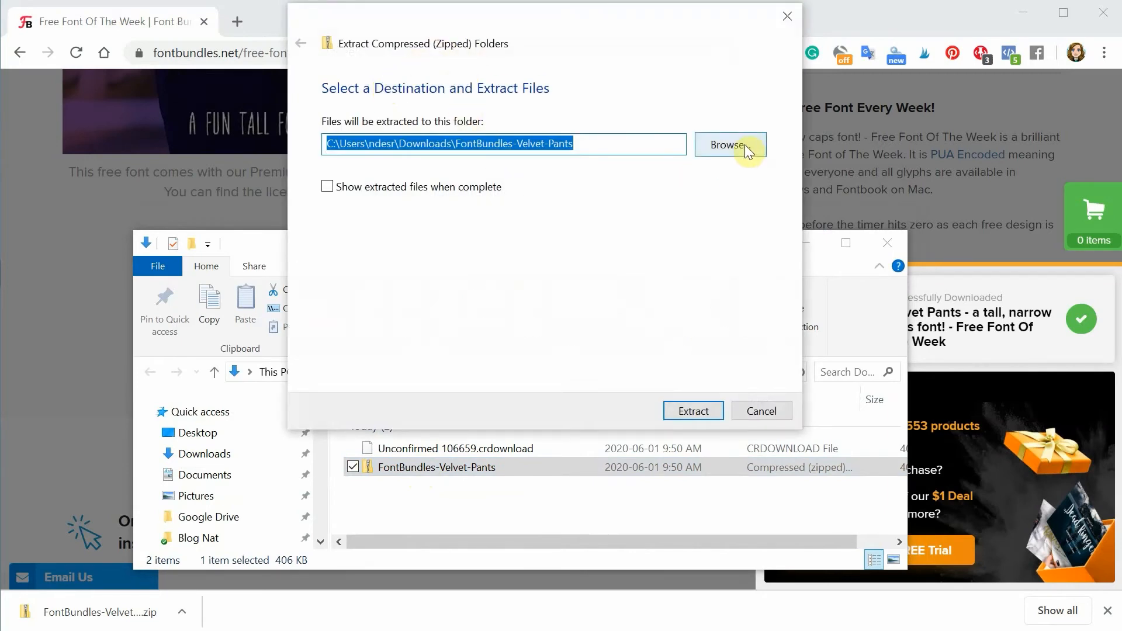
mouse_move(609, 141)
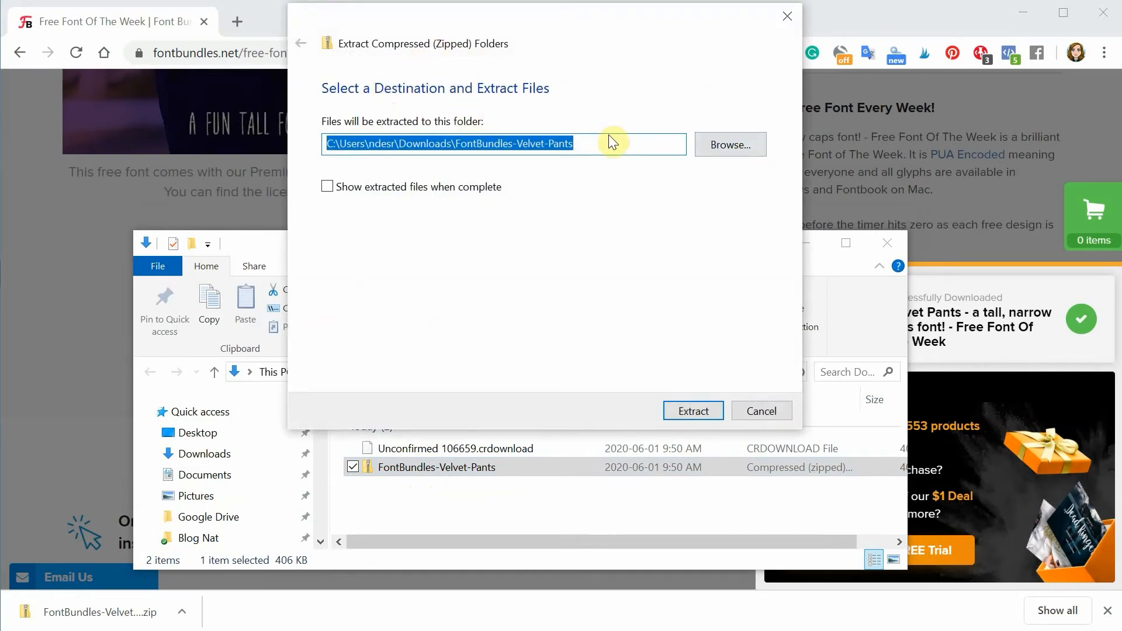
mouse_move(614, 226)
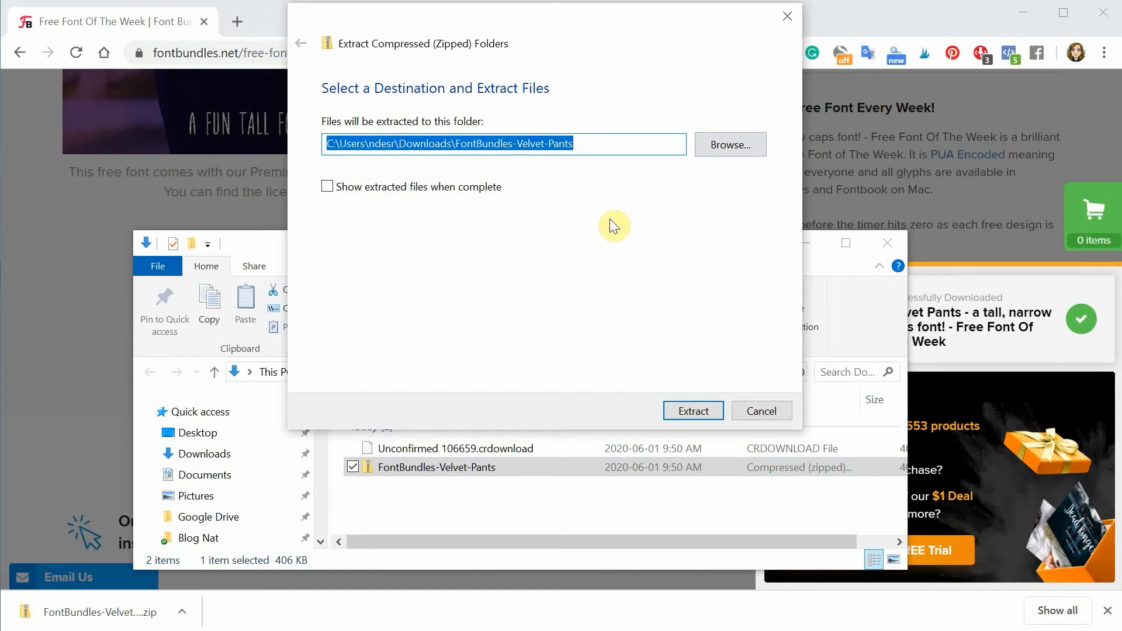
mouse_move(478, 143)
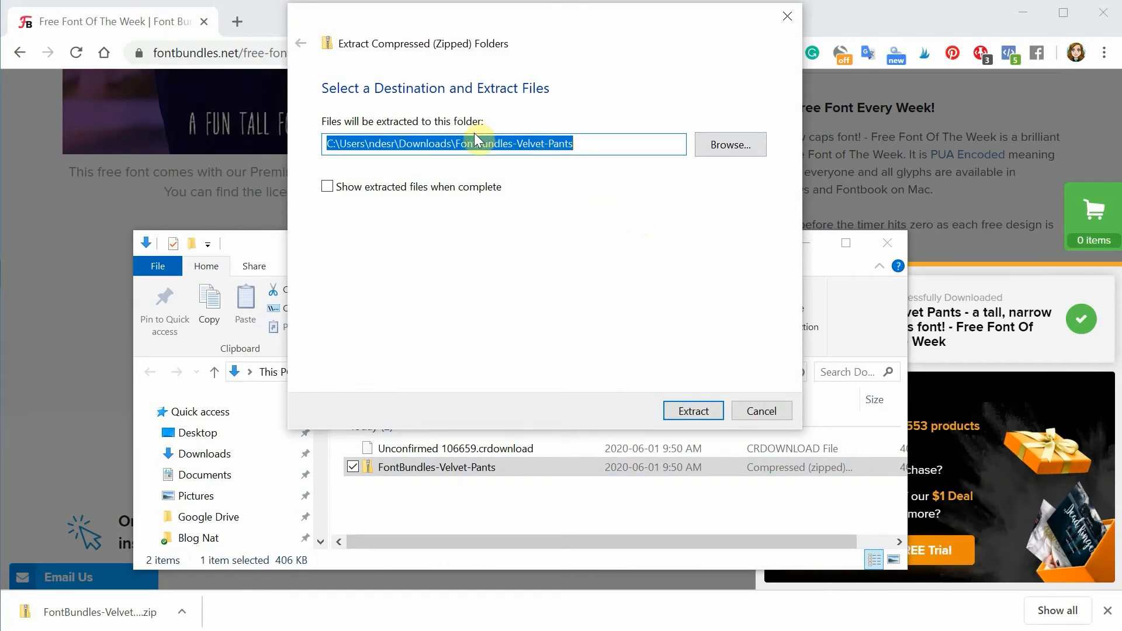
mouse_move(644, 234)
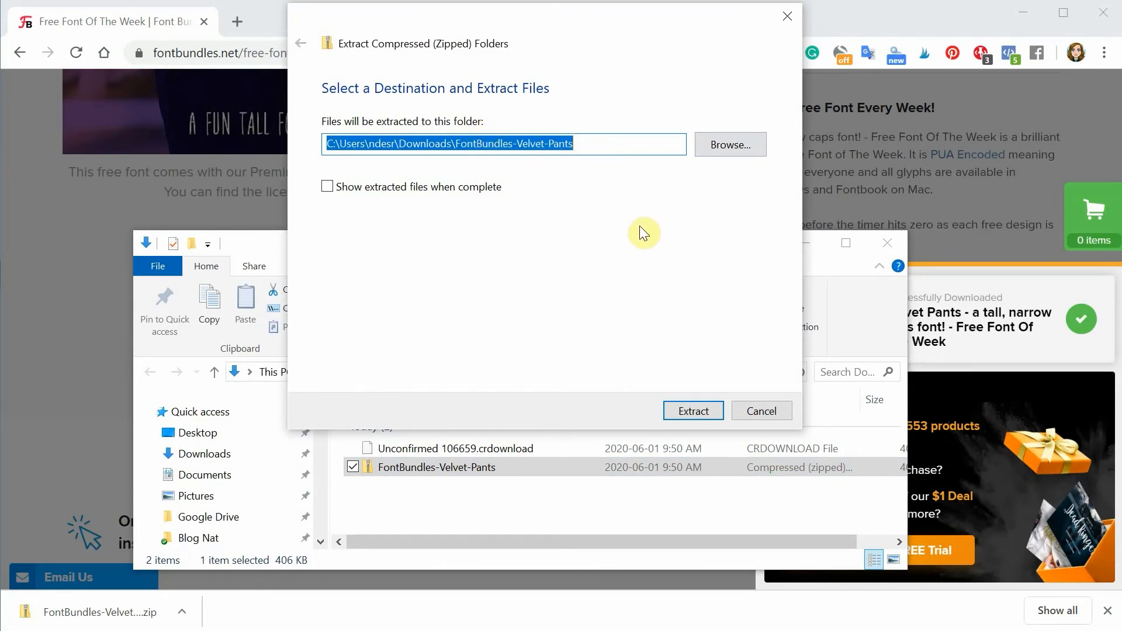
mouse_move(534, 178)
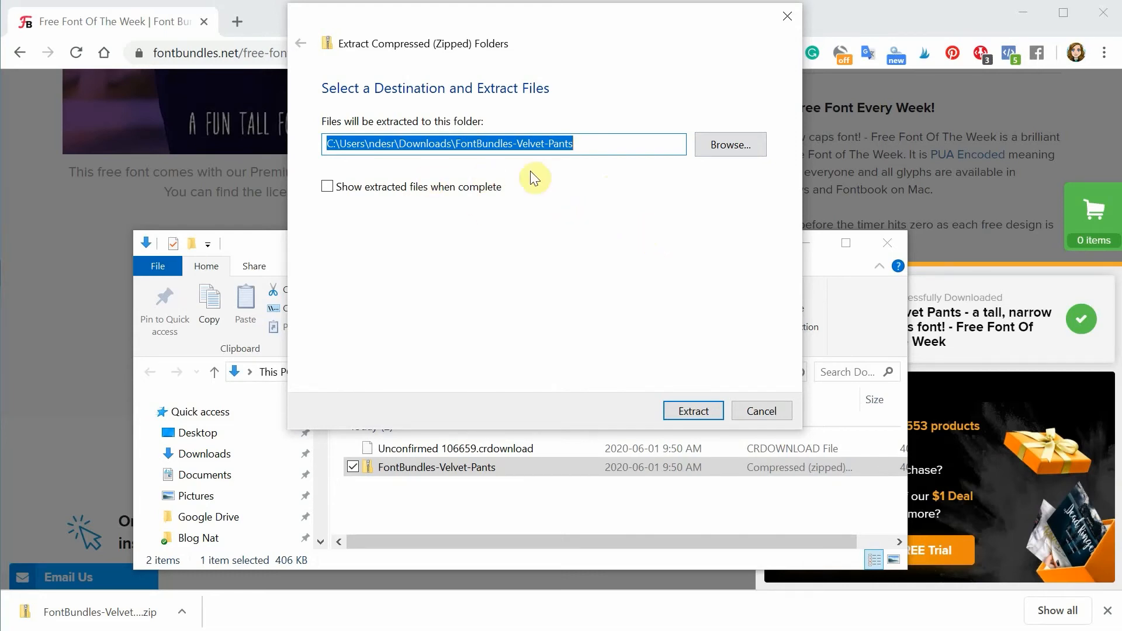
mouse_move(647, 261)
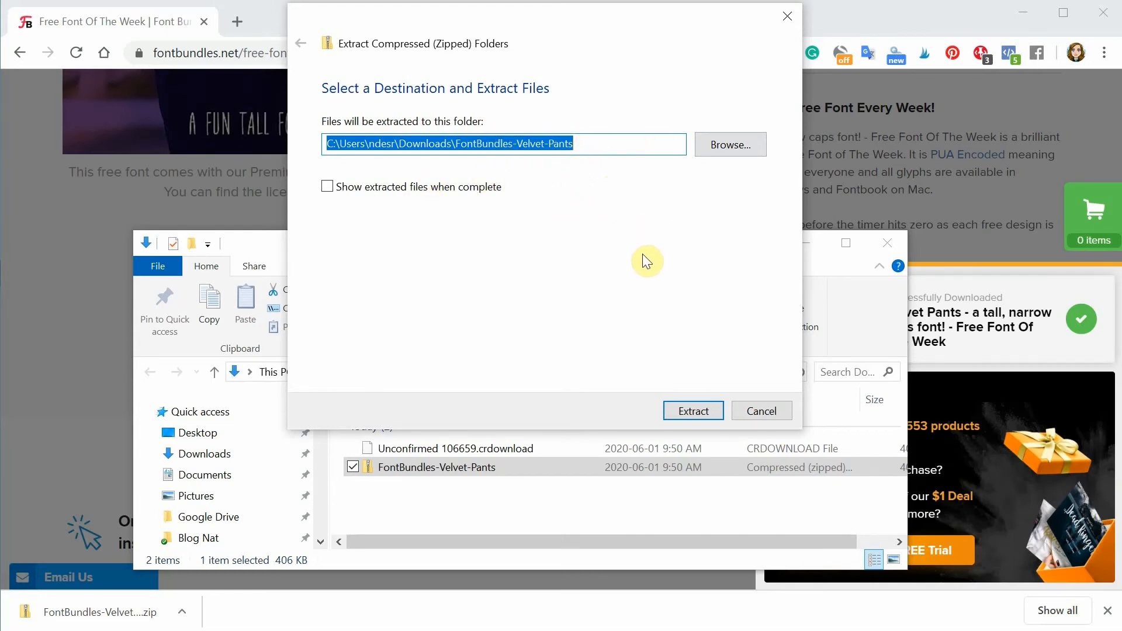
mouse_move(640, 69)
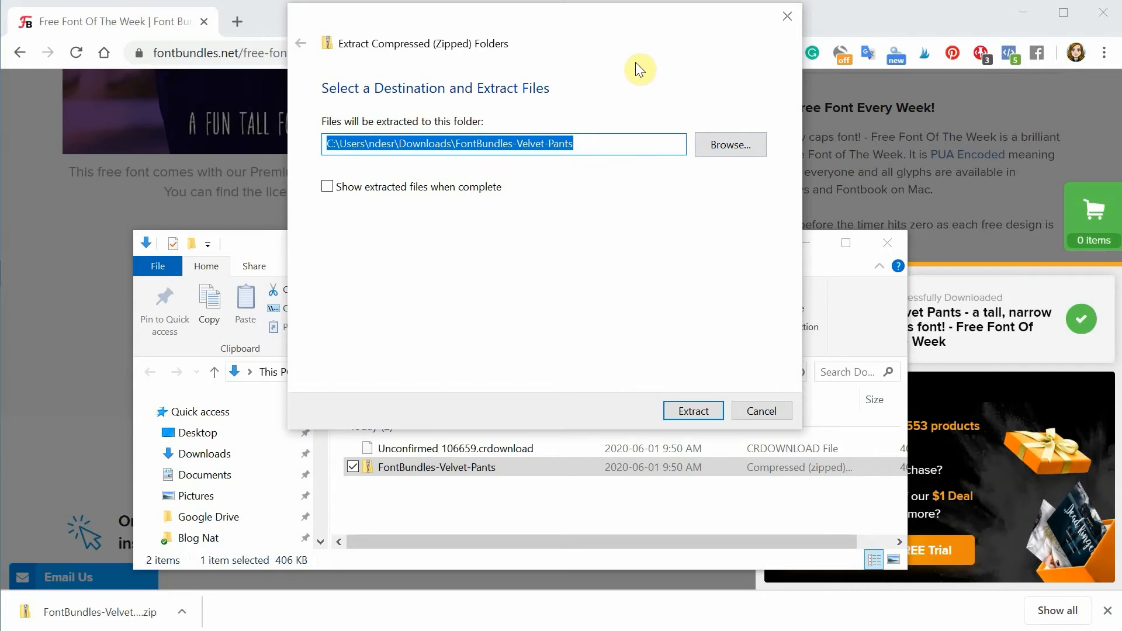
mouse_move(646, 213)
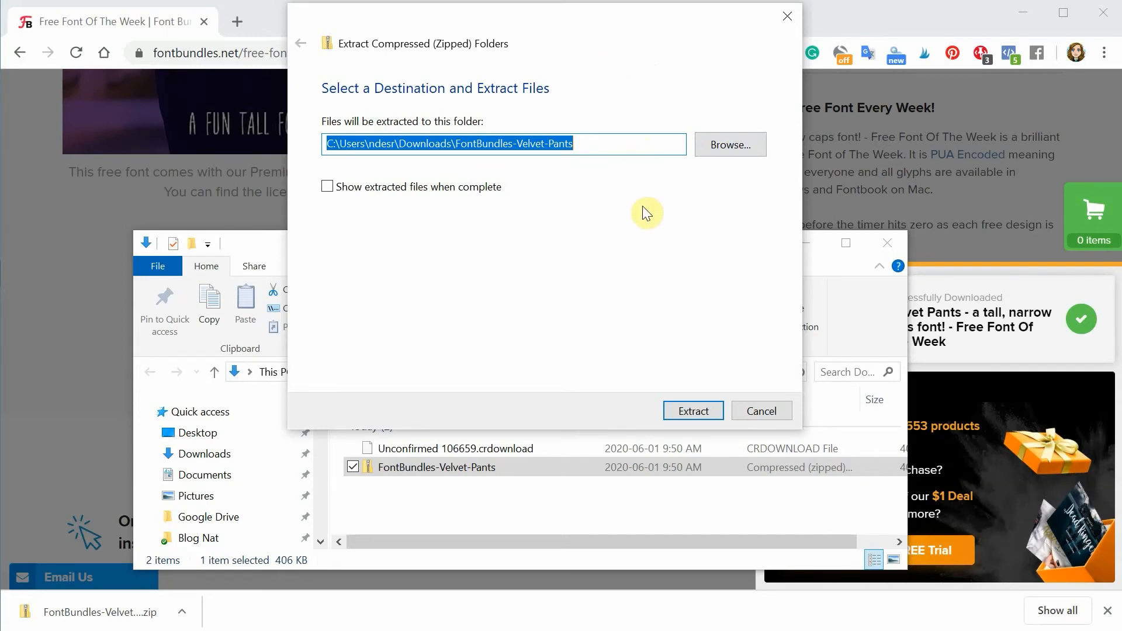
mouse_move(519, 107)
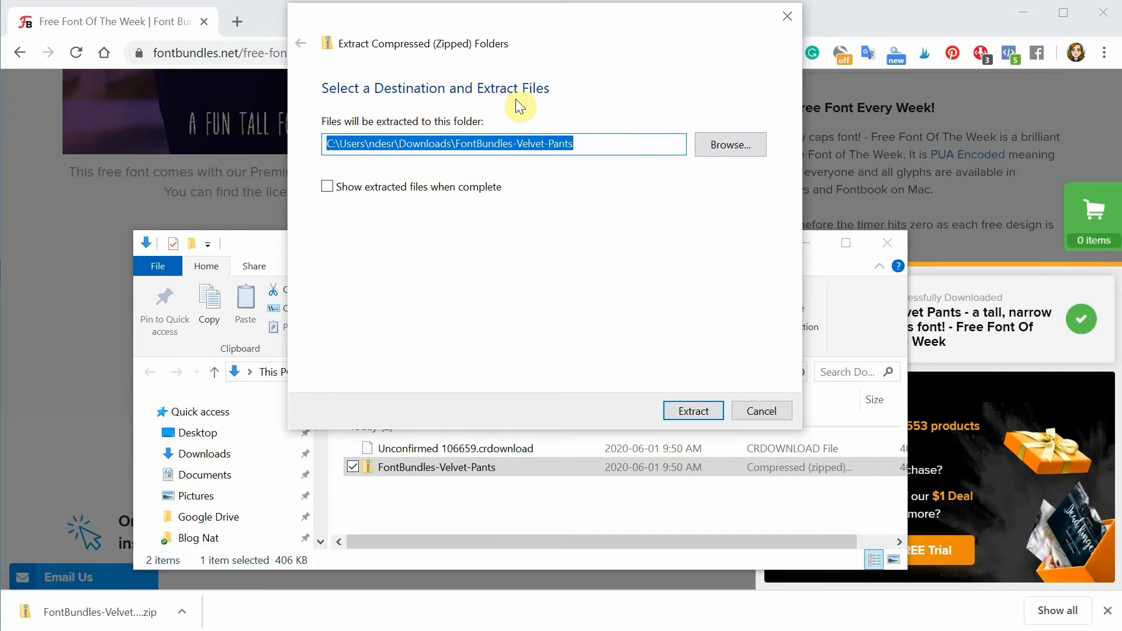
mouse_move(462, 120)
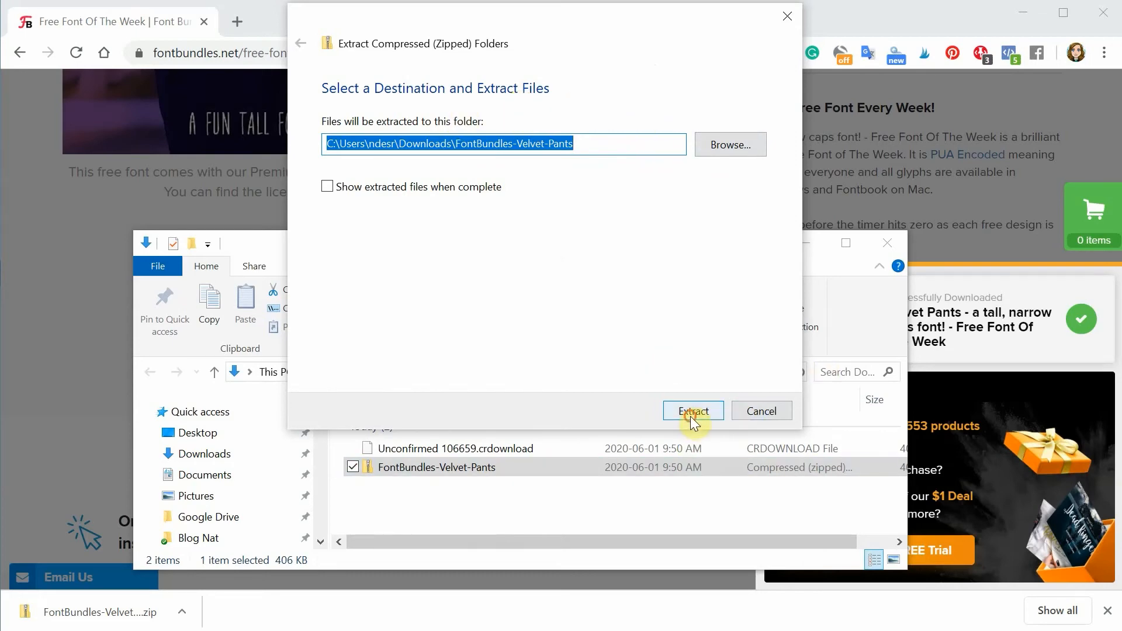
Step: Extract the Velvet Pants zip into Downloads and remove the original zip download
left_click(692, 410)
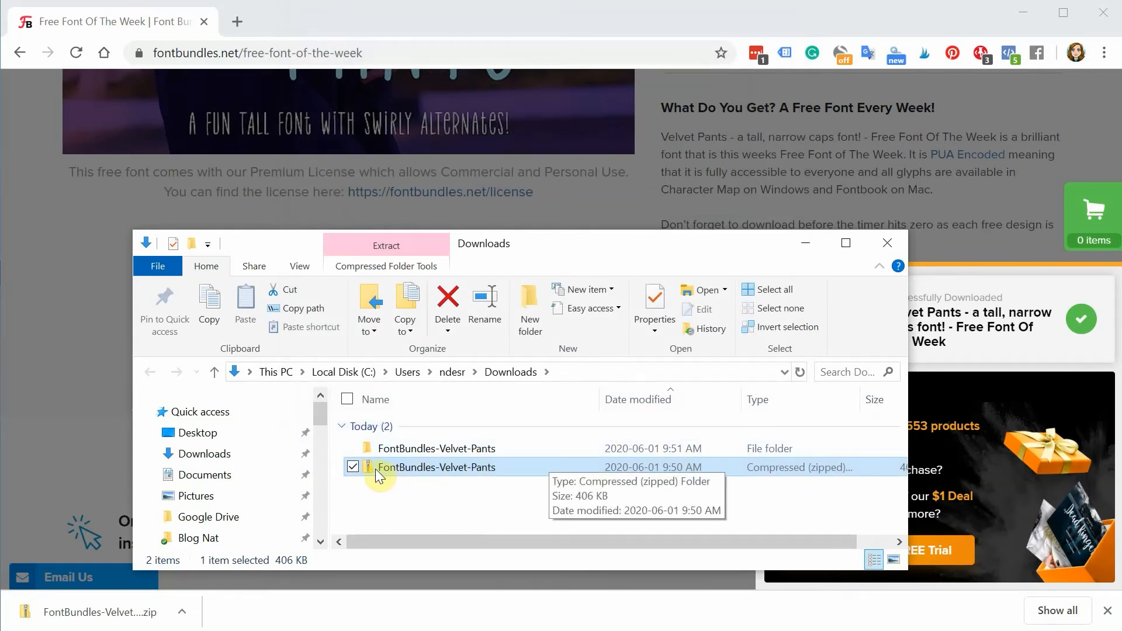
mouse_move(464, 476)
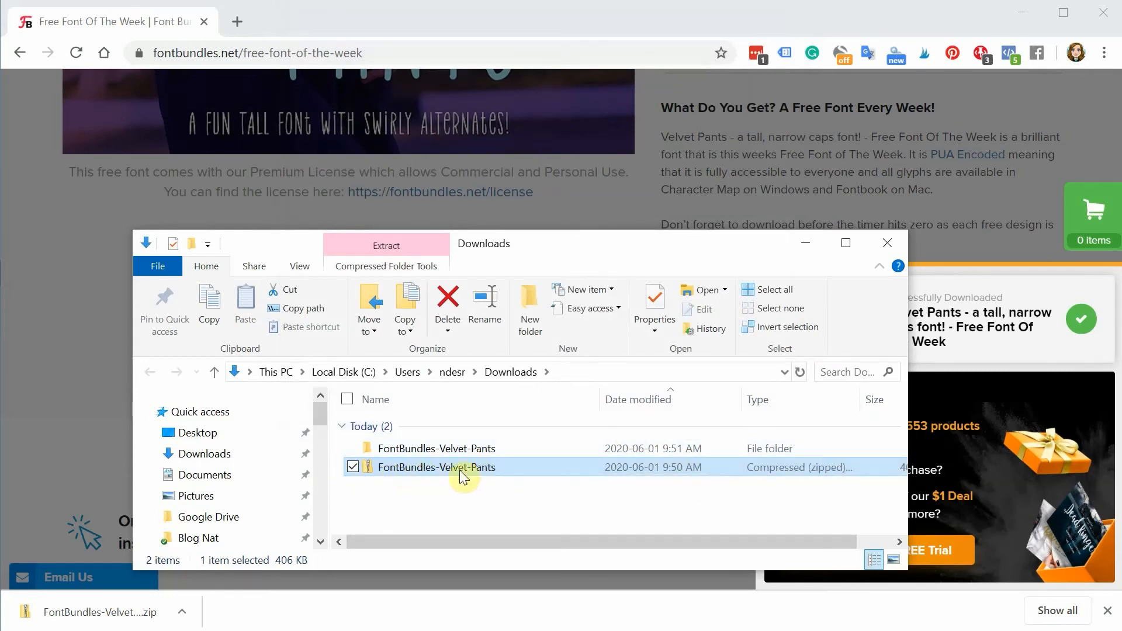
mouse_move(492, 486)
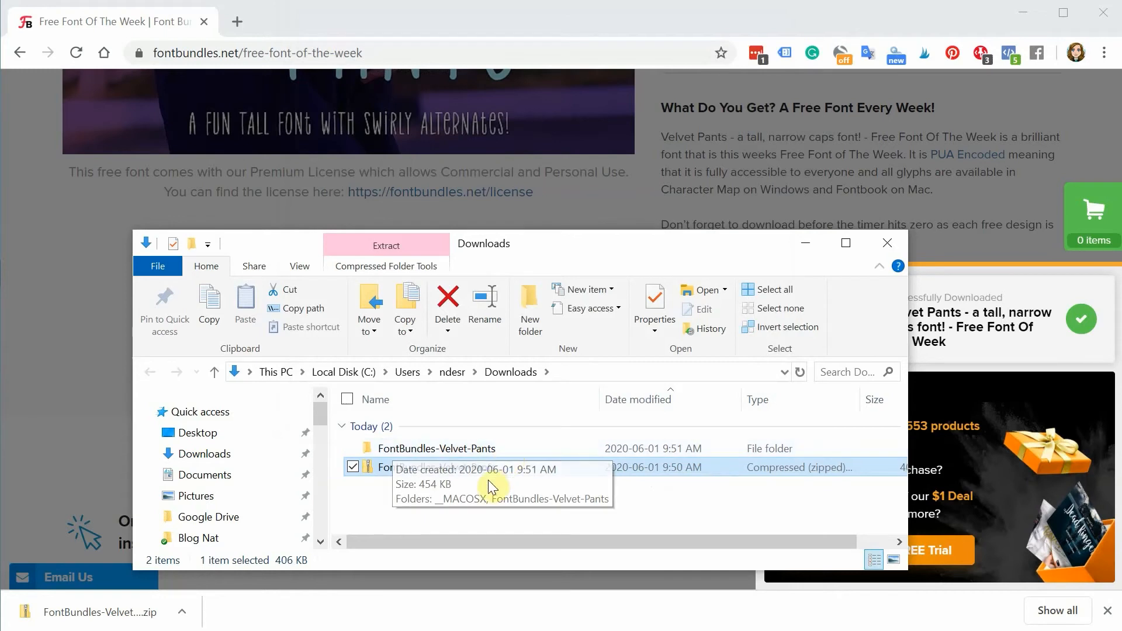
mouse_move(371, 451)
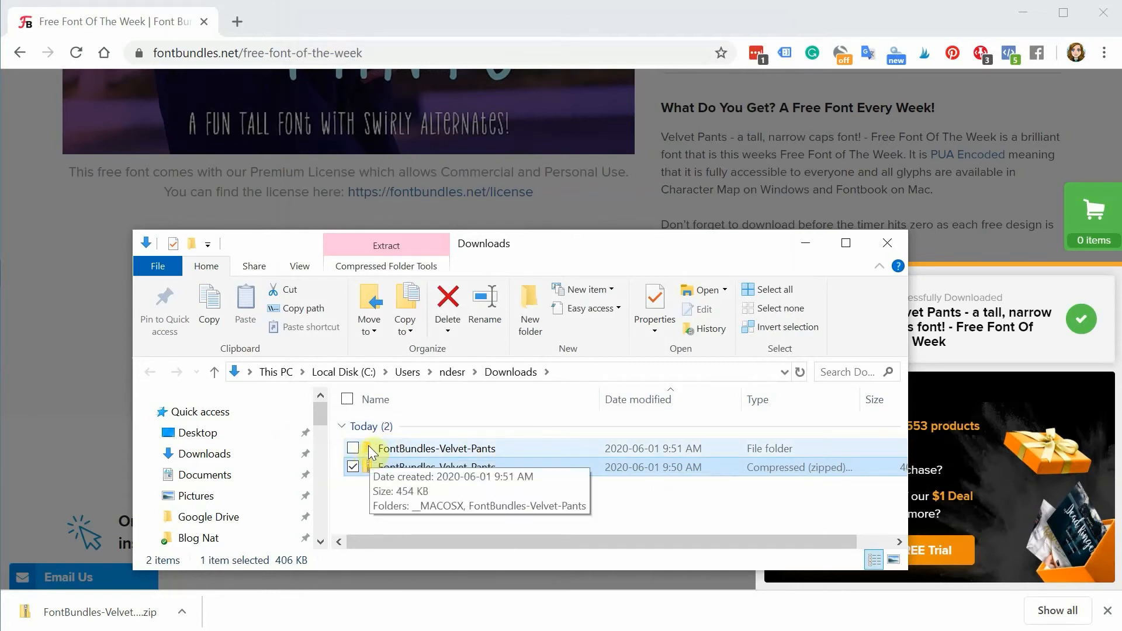
left_click(435, 448)
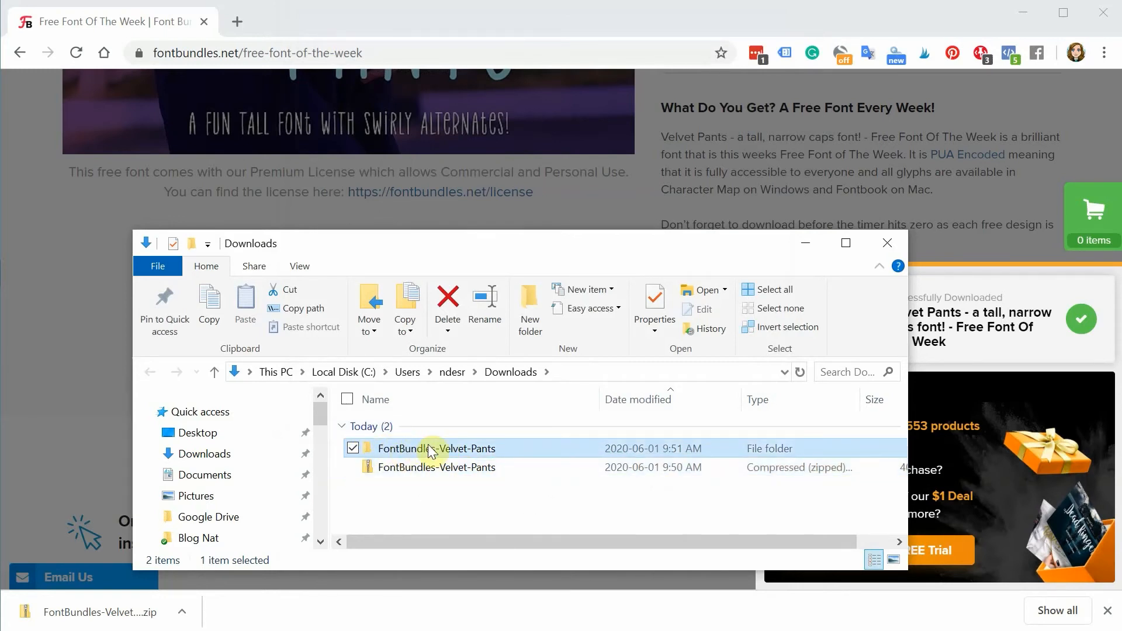
left_click(435, 467)
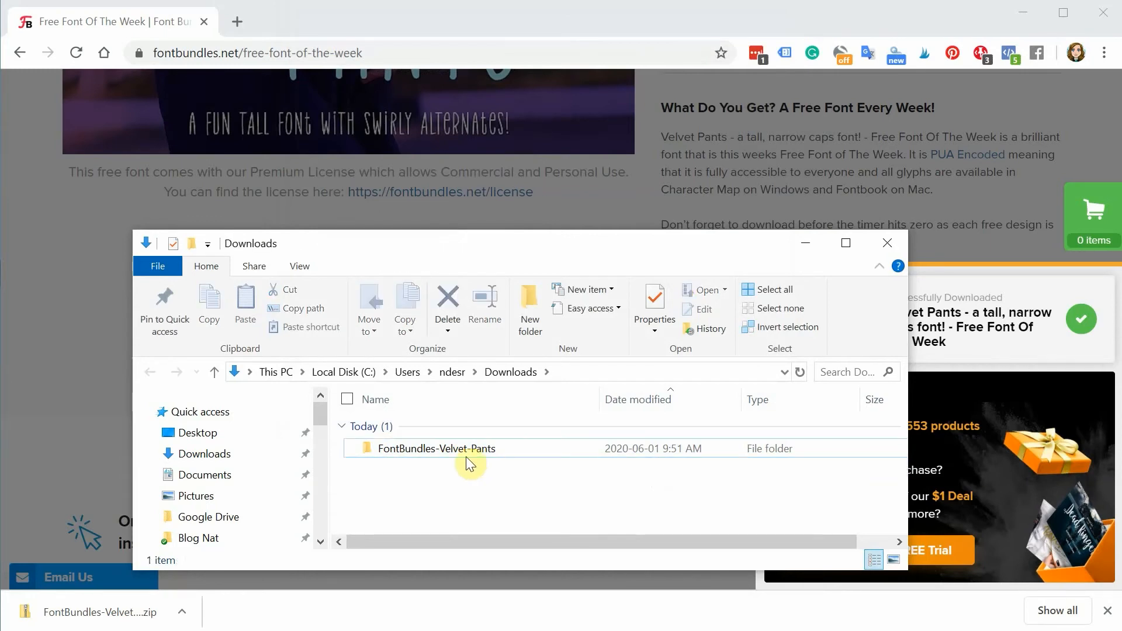
Step: Open the FontBundles-Velvet-Pants folder and its inner folder to view the VelvetPants-Regular font files
left_click(436, 448)
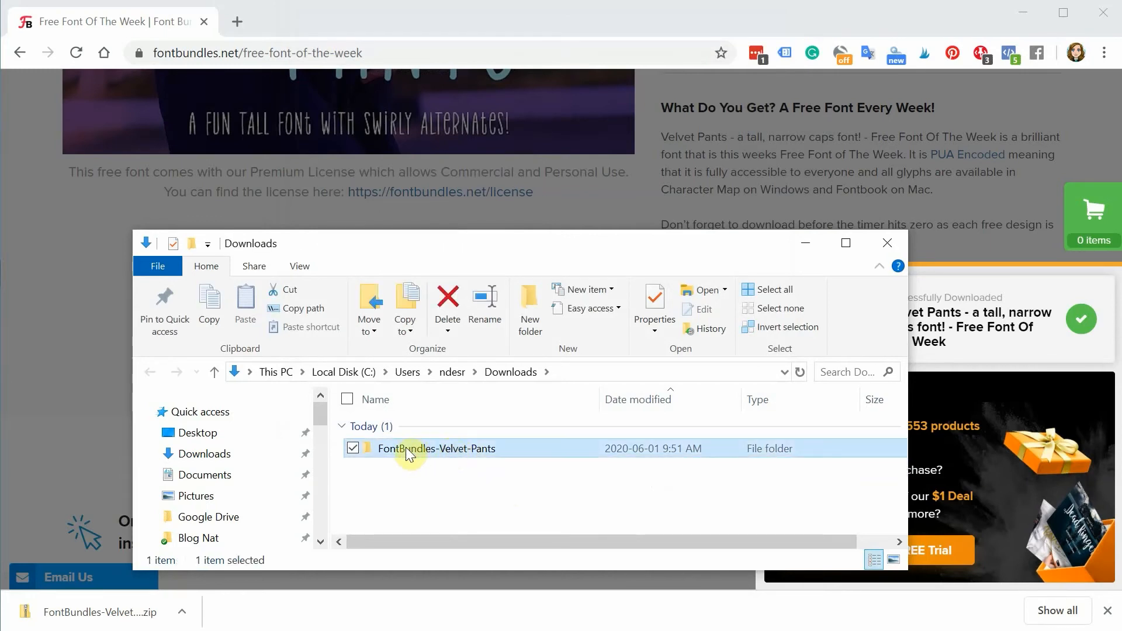
double_click(436, 448)
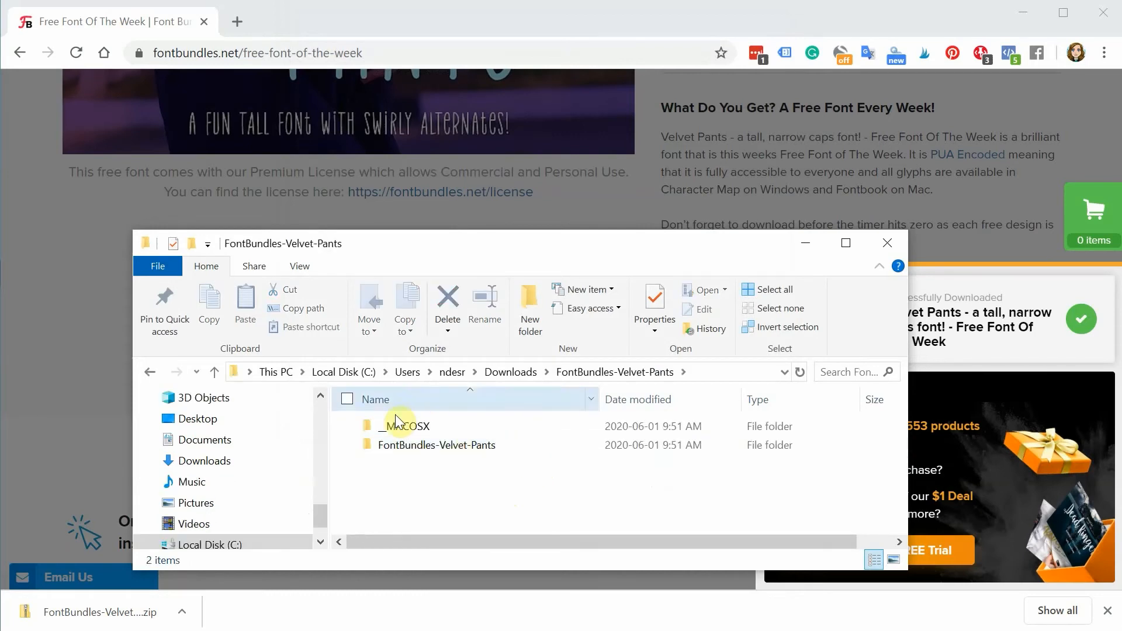
double_click(436, 445)
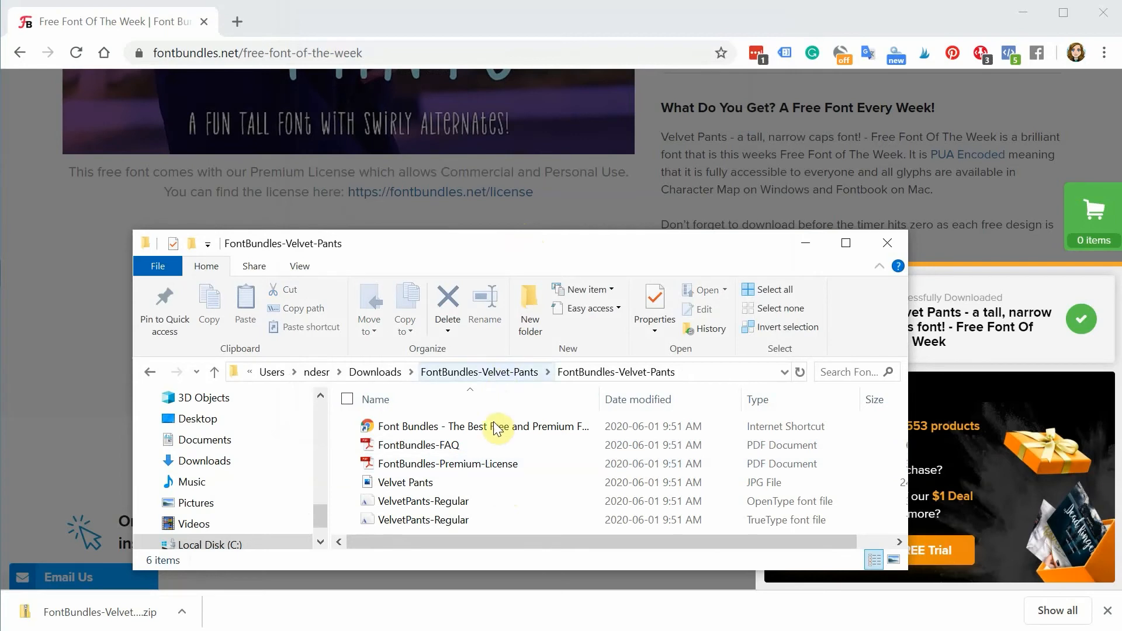
left_click_drag(487, 243, 487, 179)
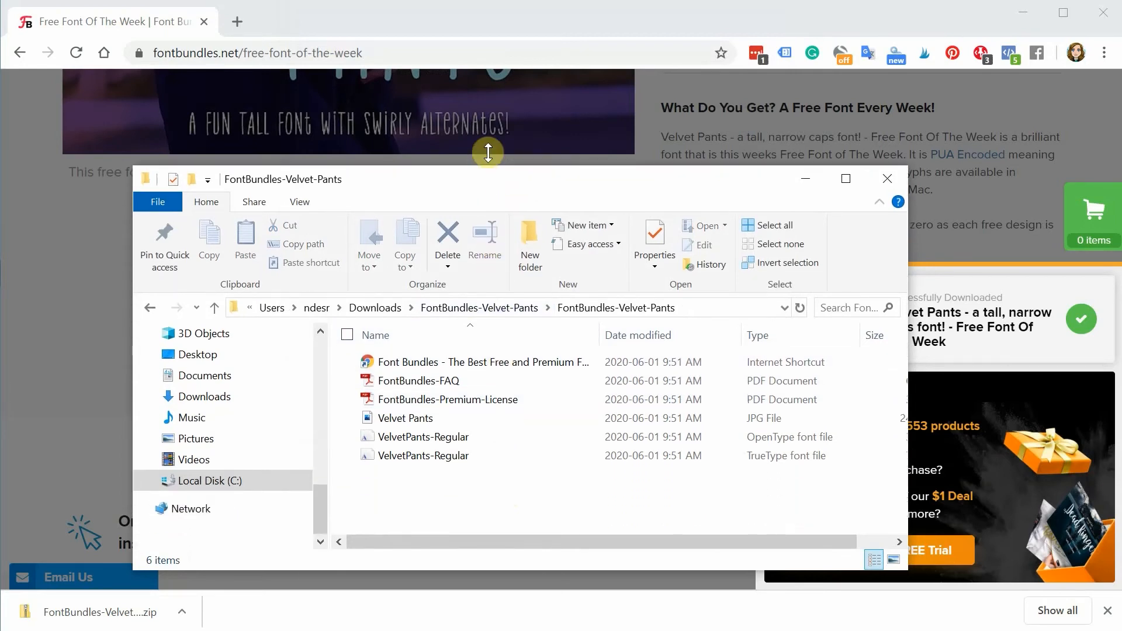
left_click_drag(486, 153, 487, 129)
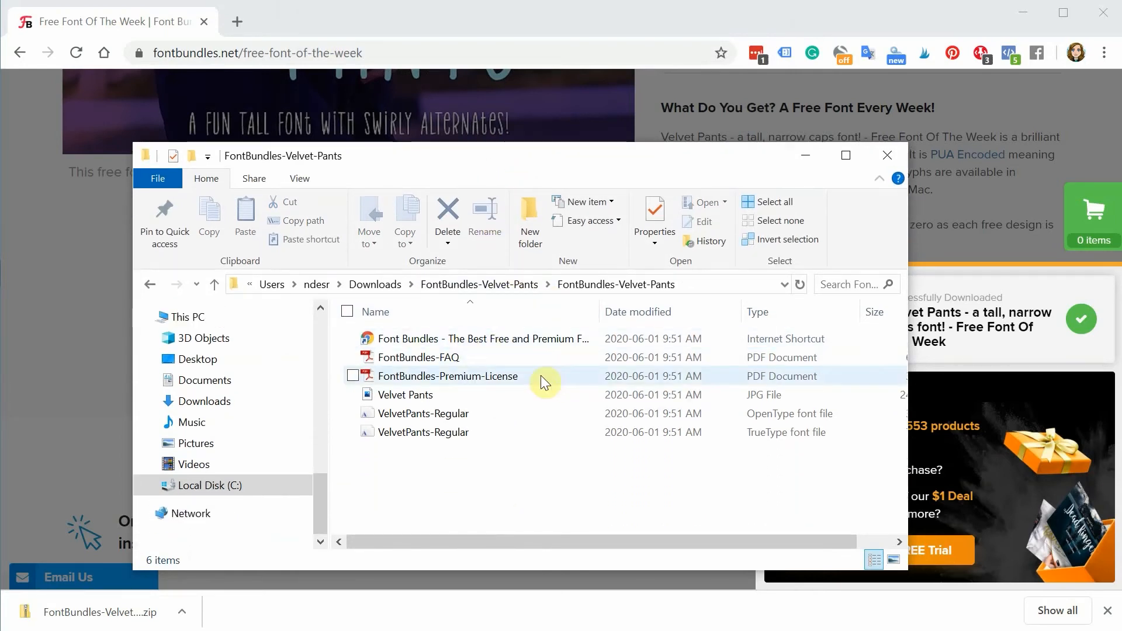
mouse_move(533, 387)
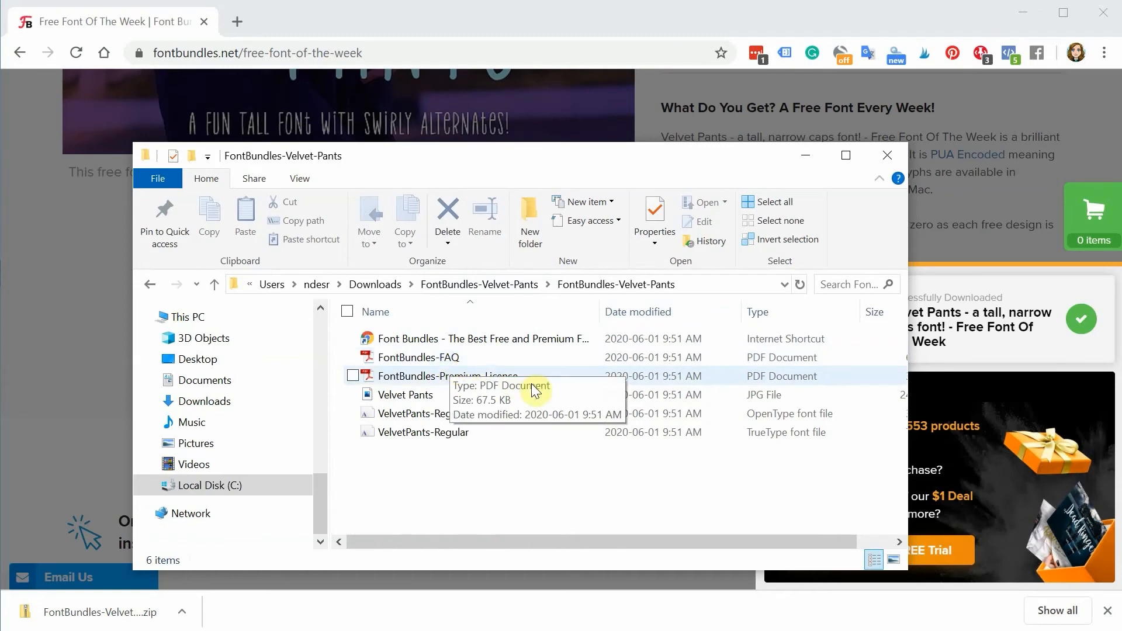
mouse_move(481, 380)
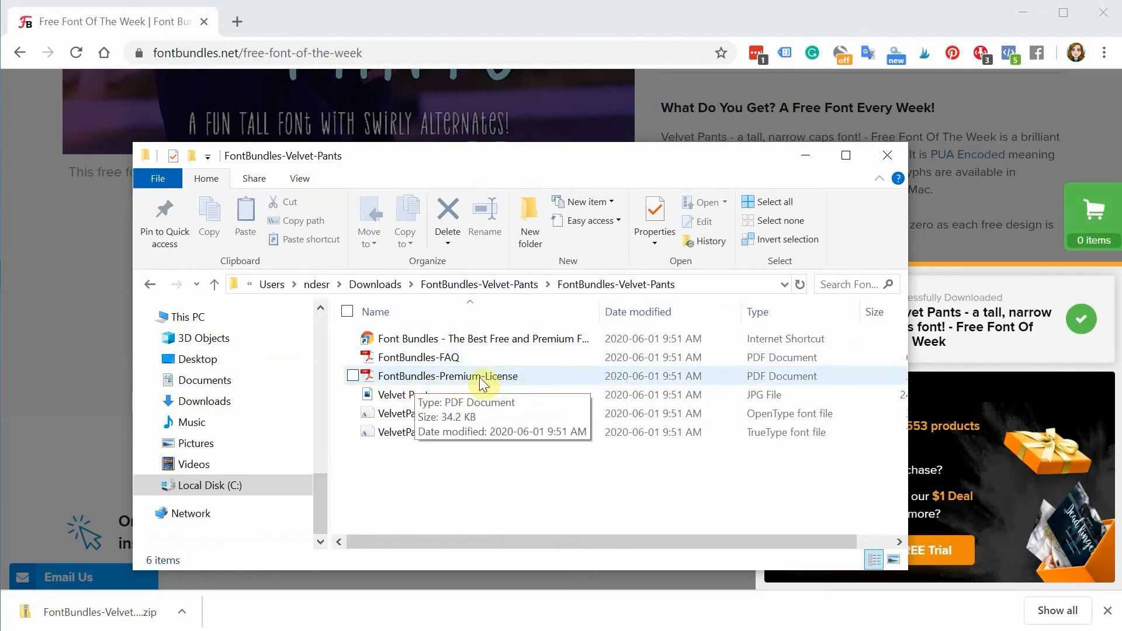
mouse_move(478, 412)
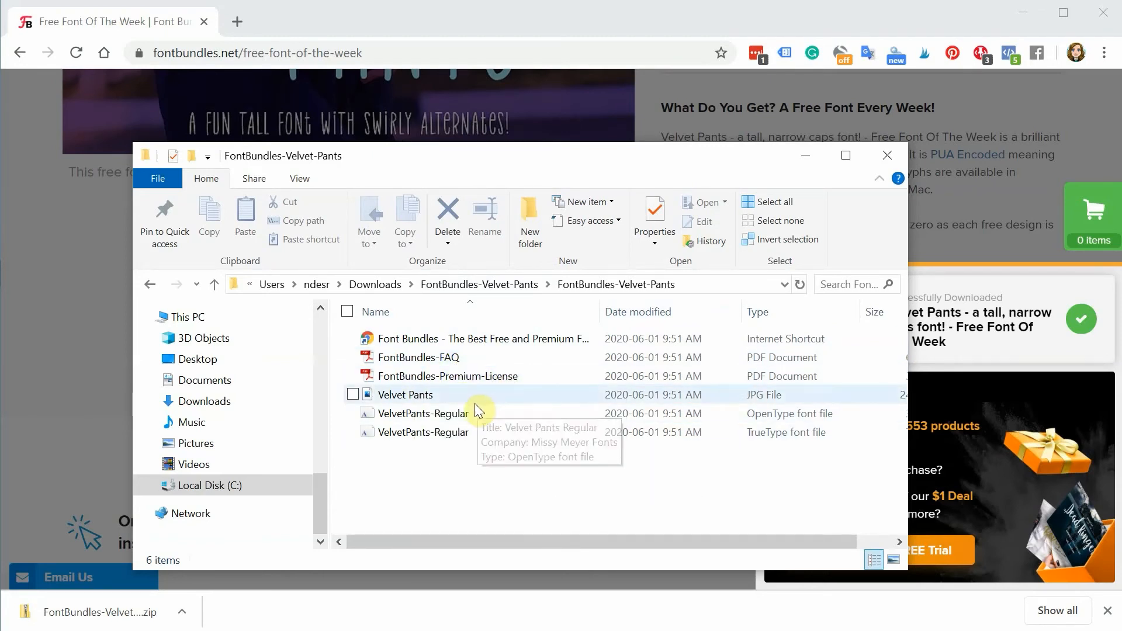
mouse_move(418, 414)
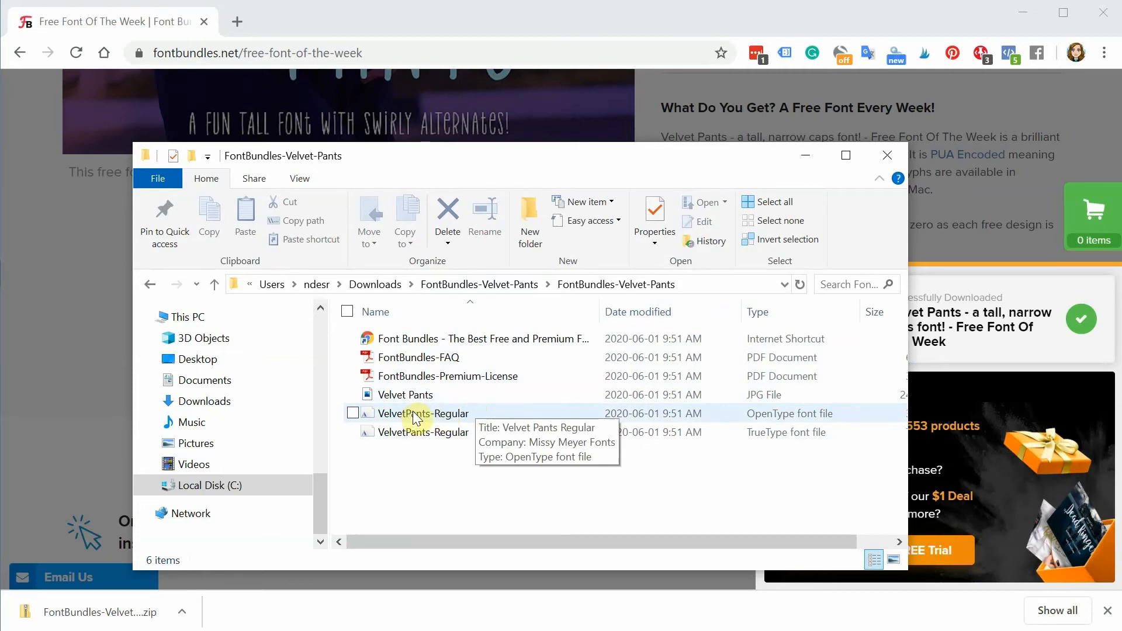
mouse_move(639, 431)
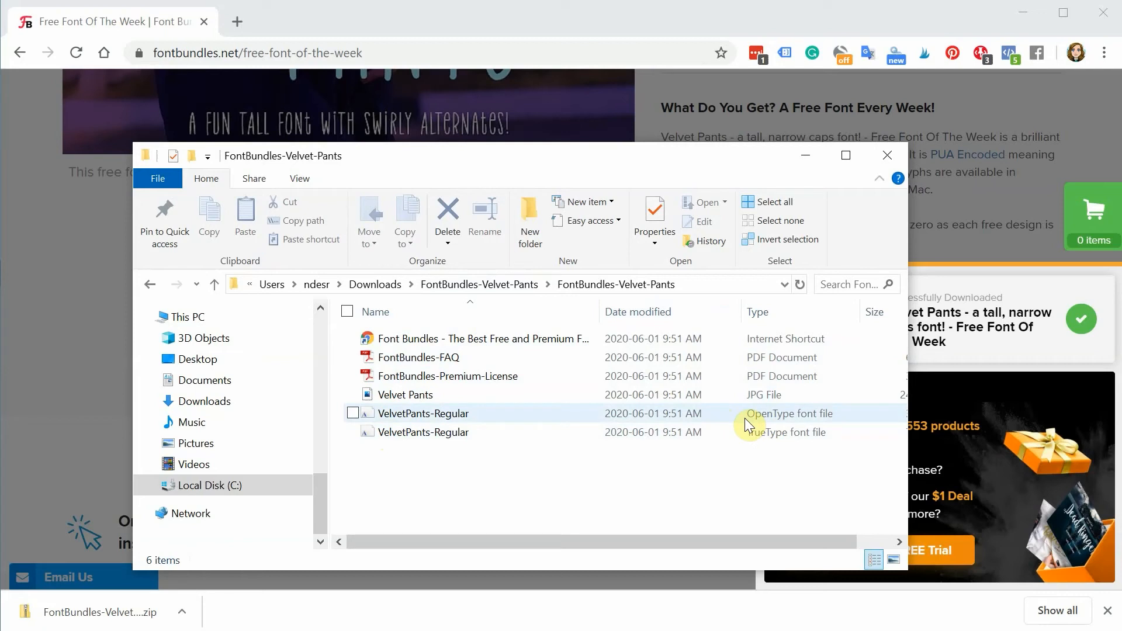
left_click(422, 433)
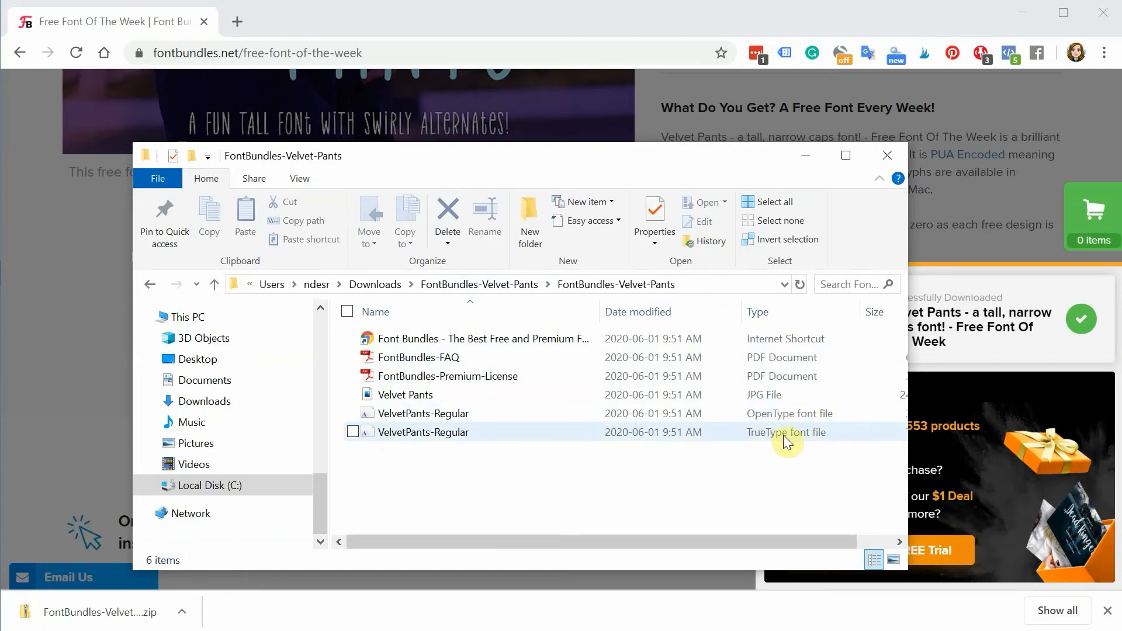
mouse_move(516, 432)
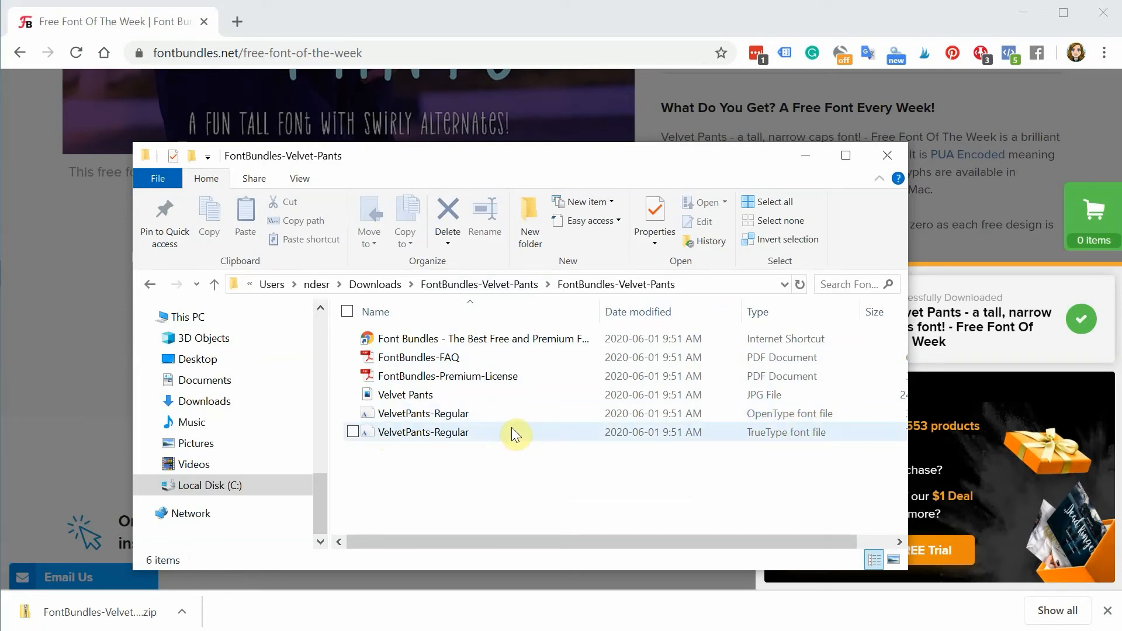
mouse_move(493, 417)
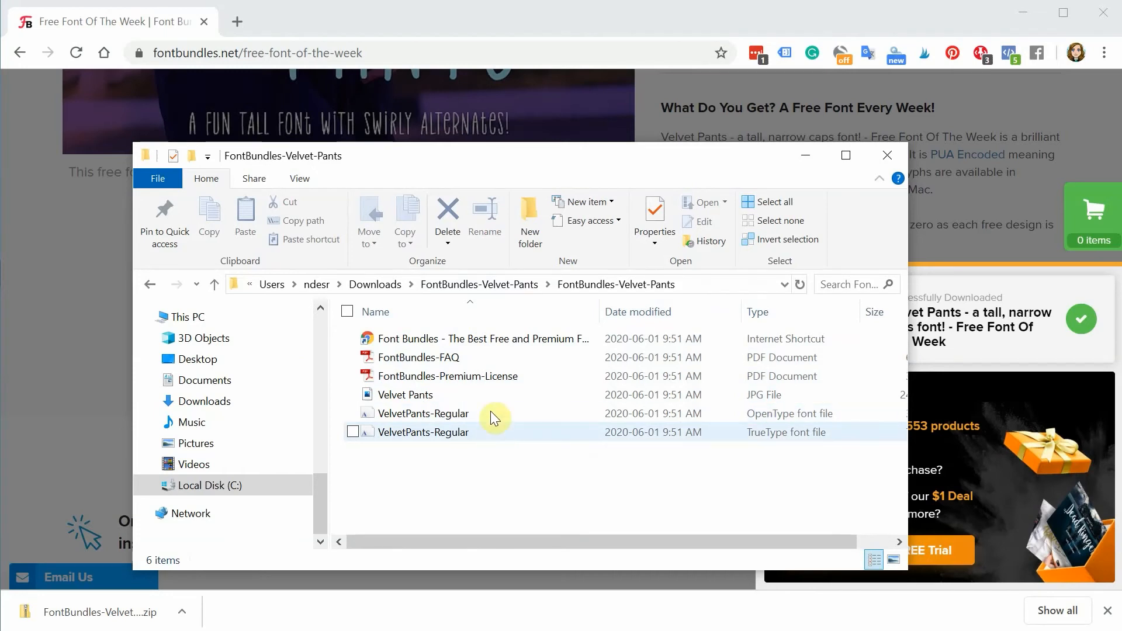
mouse_move(529, 427)
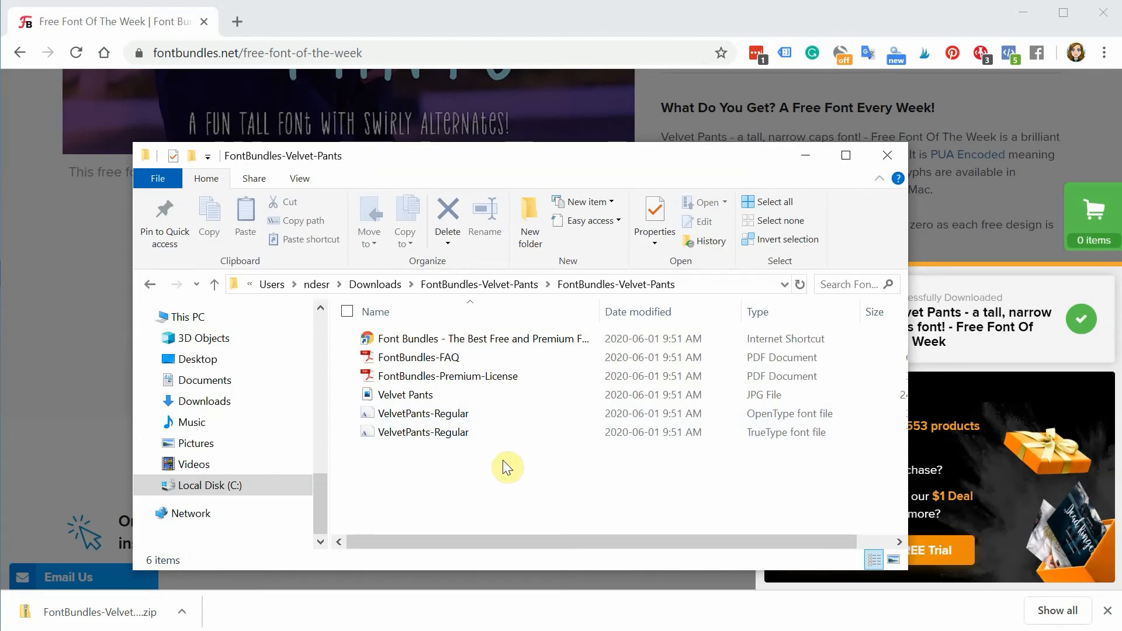
mouse_move(498, 449)
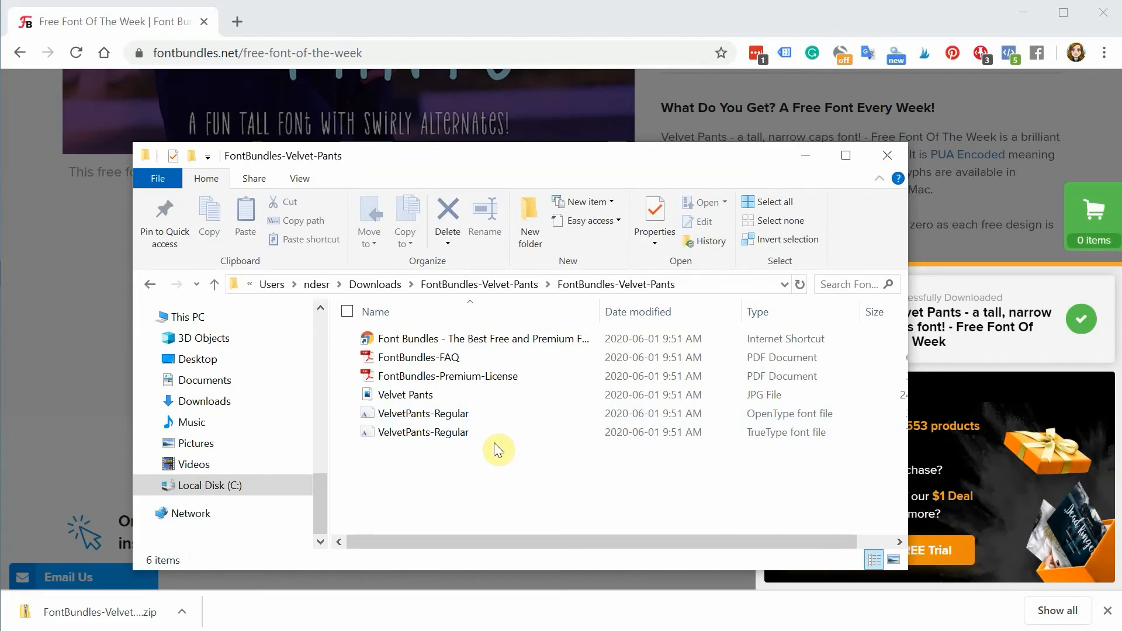
left_click(423, 431)
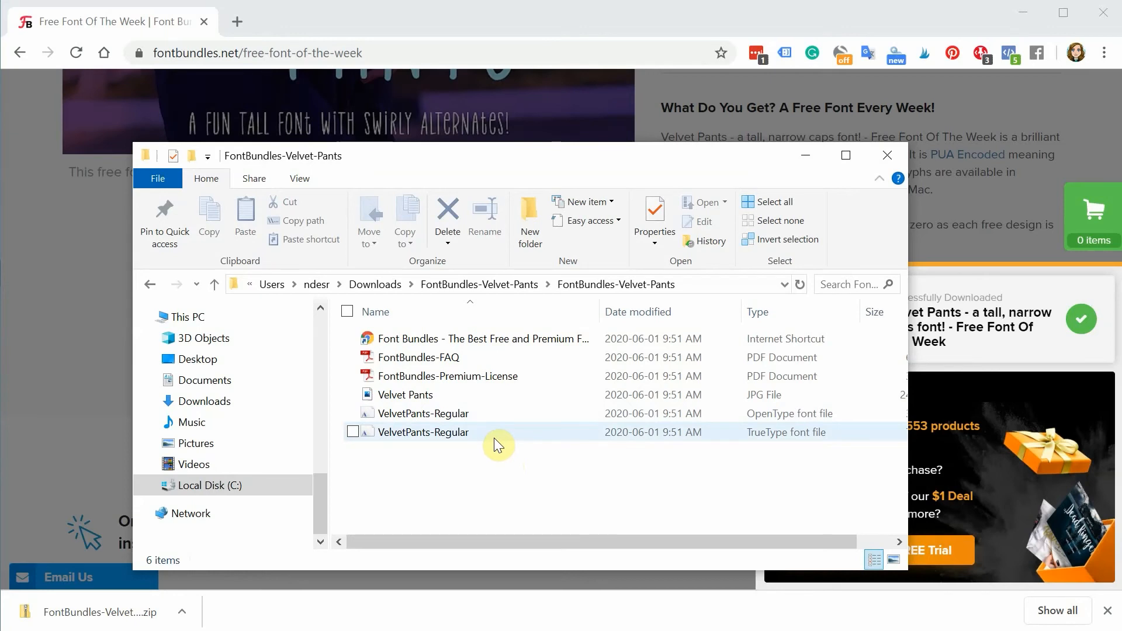
mouse_move(480, 422)
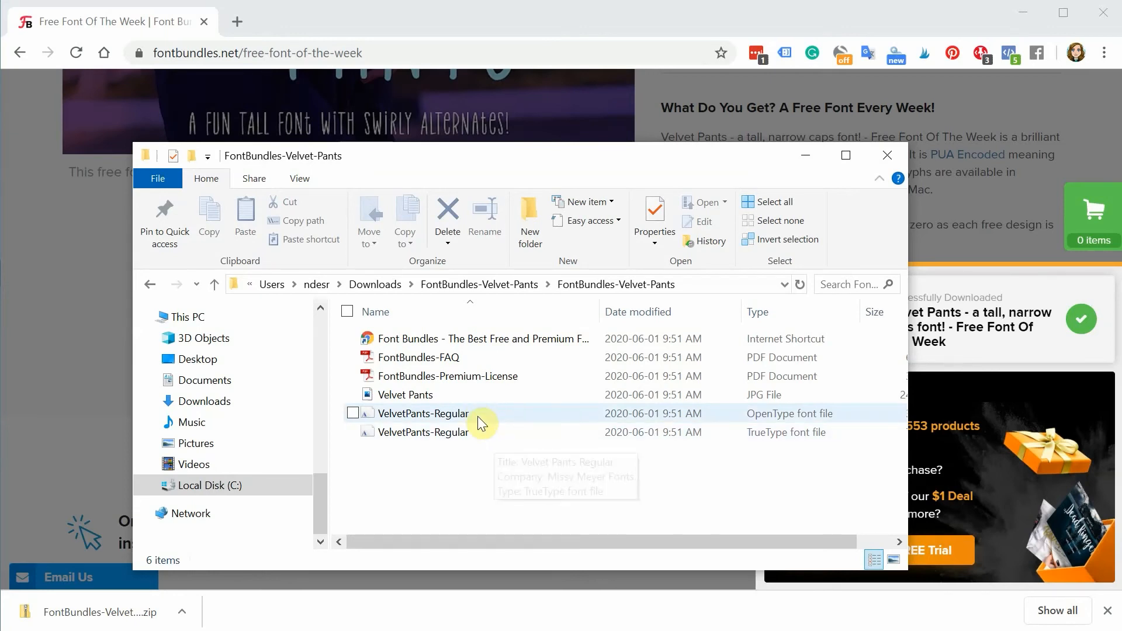
mouse_move(454, 418)
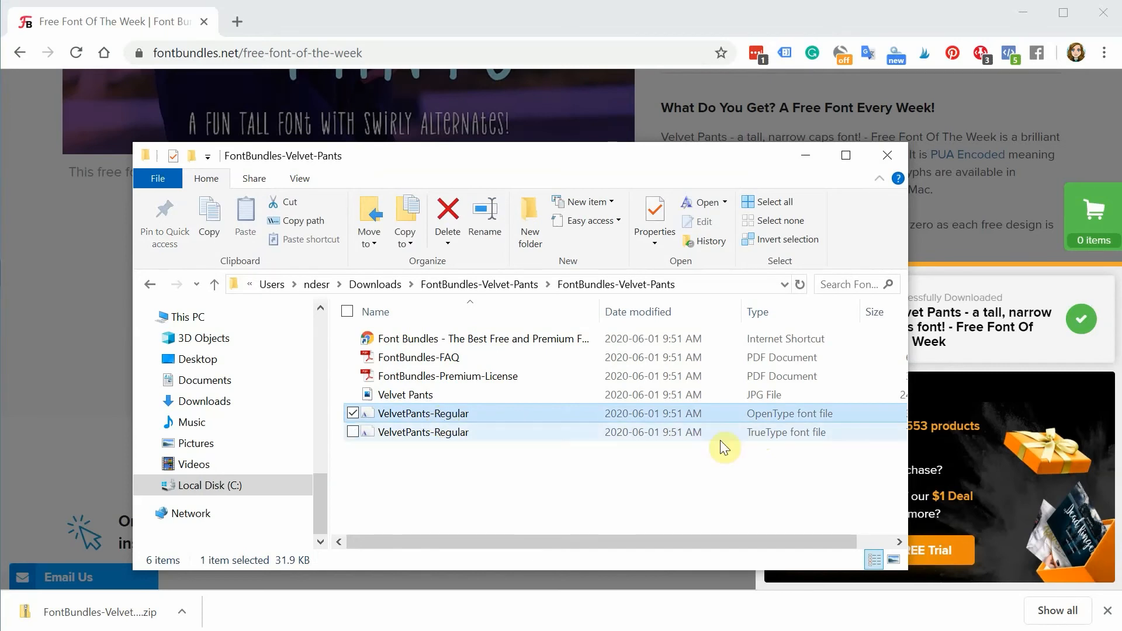
Step: Select the OpenType VelvetPants-Regular font file and bring up its context menu
left_click(424, 432)
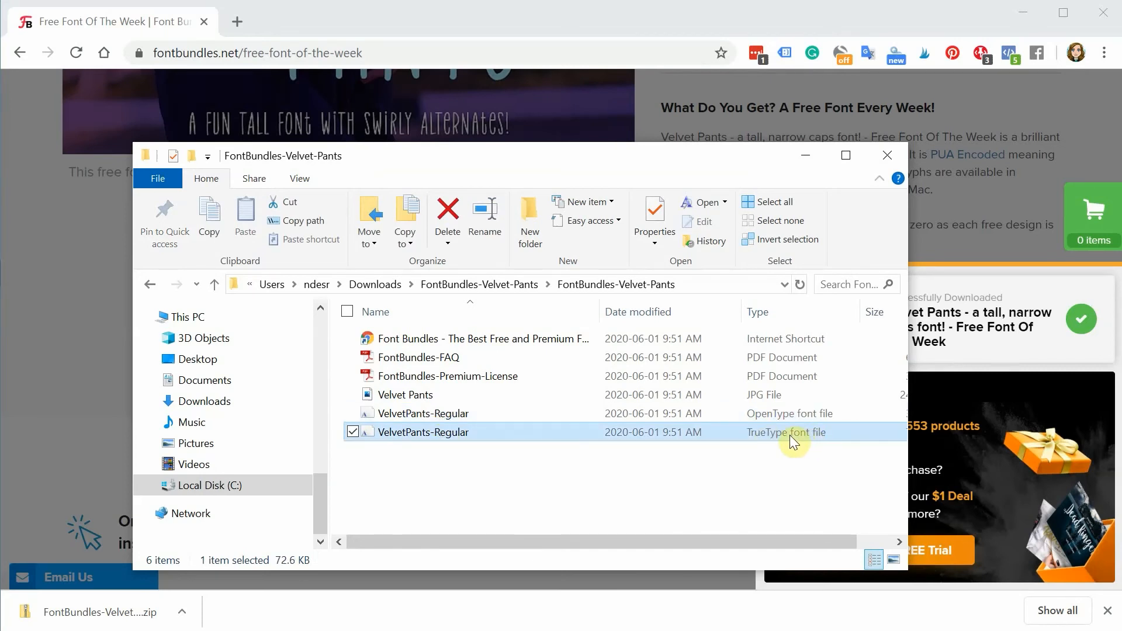
mouse_move(526, 419)
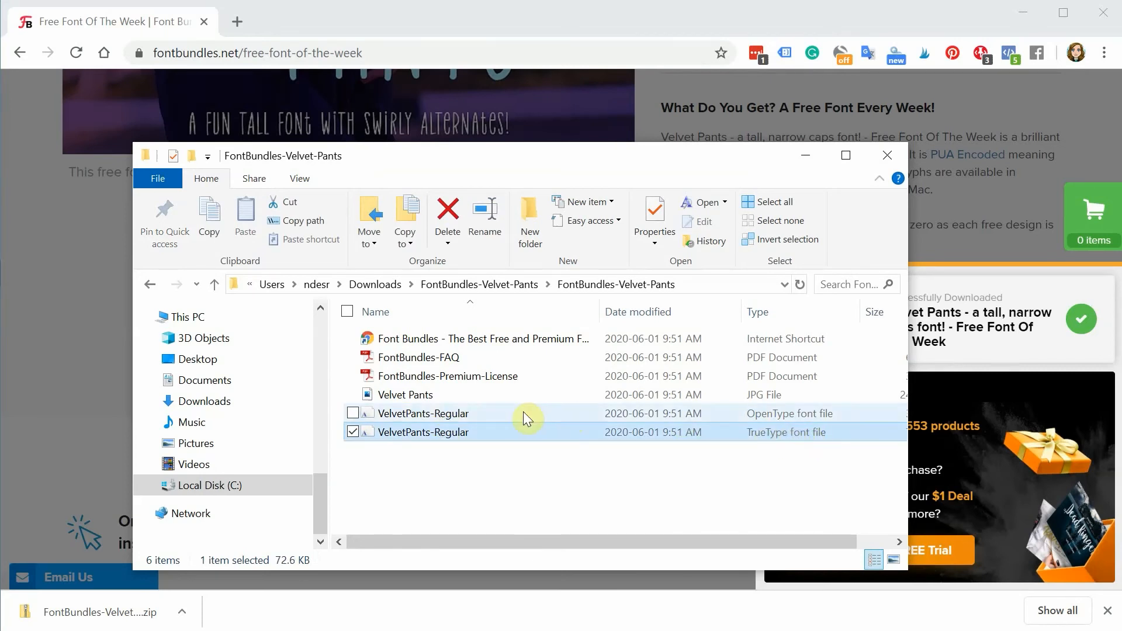
left_click(424, 413)
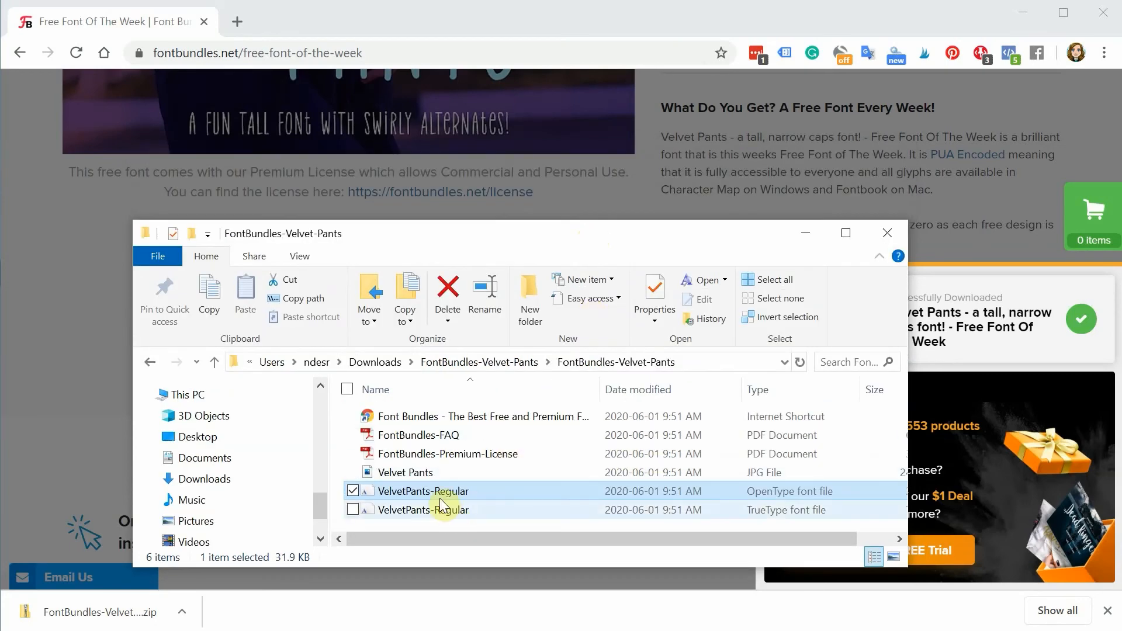
mouse_move(439, 495)
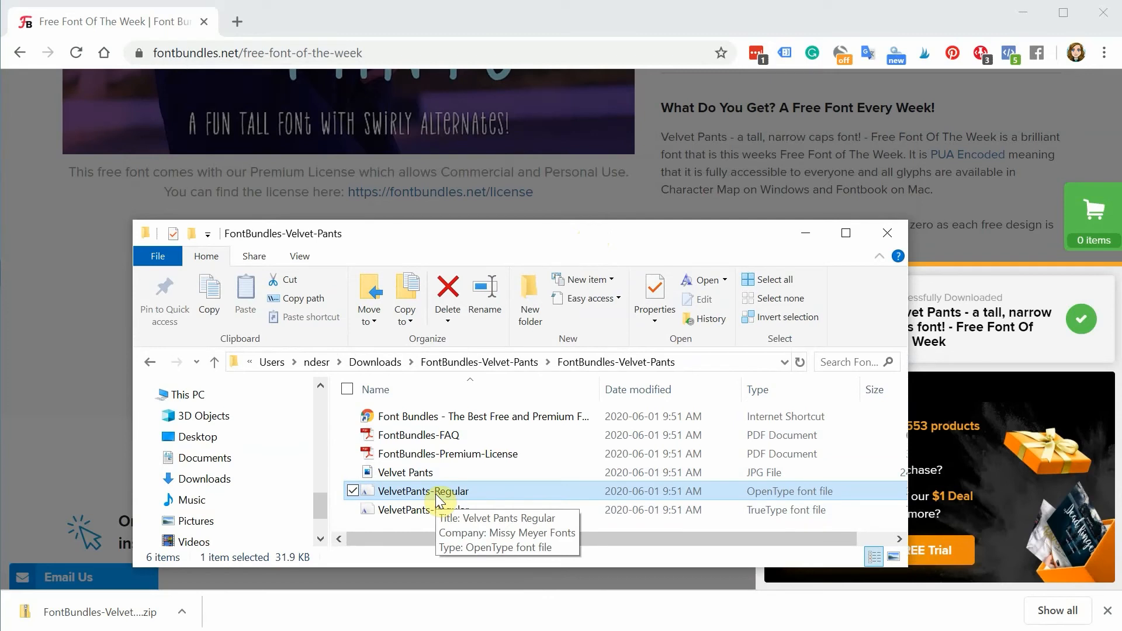
right_click(423, 491)
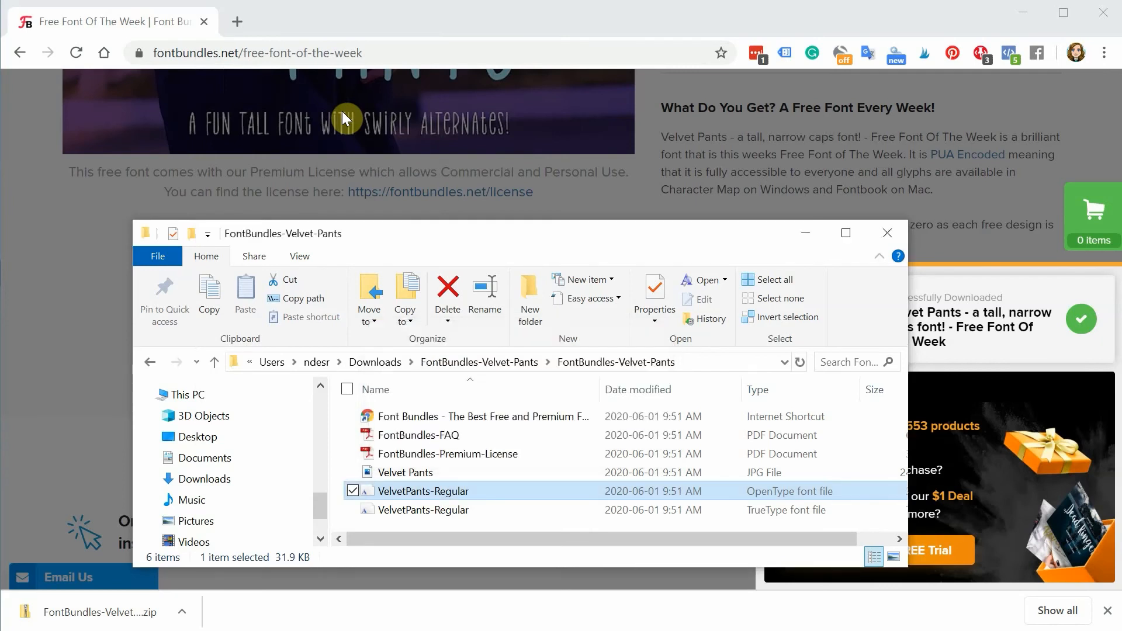
mouse_move(478, 510)
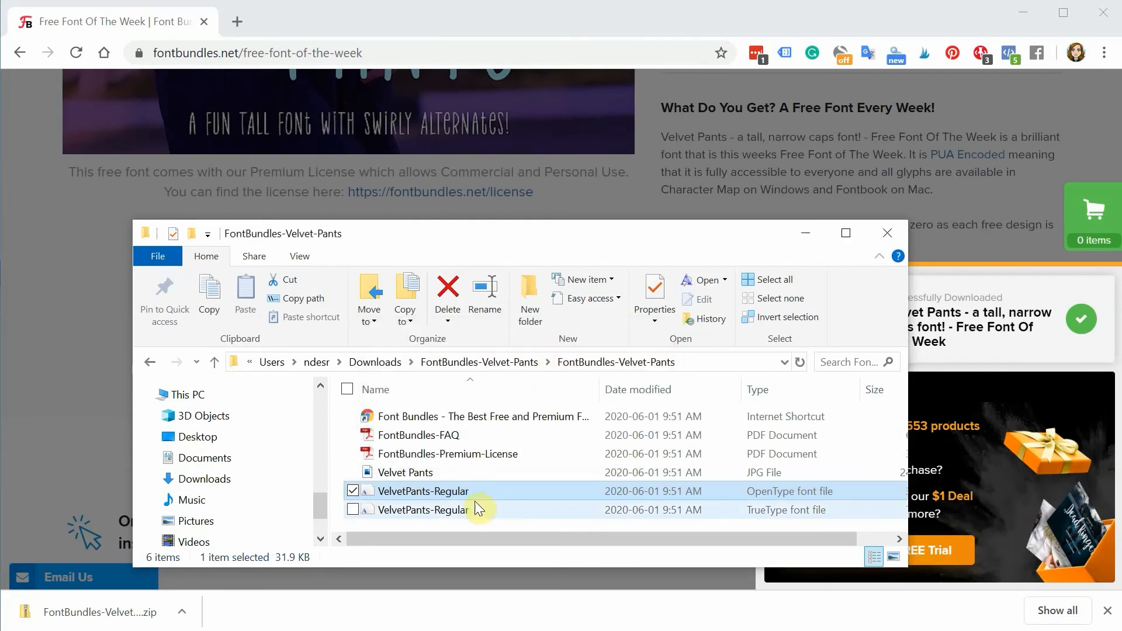
mouse_move(525, 500)
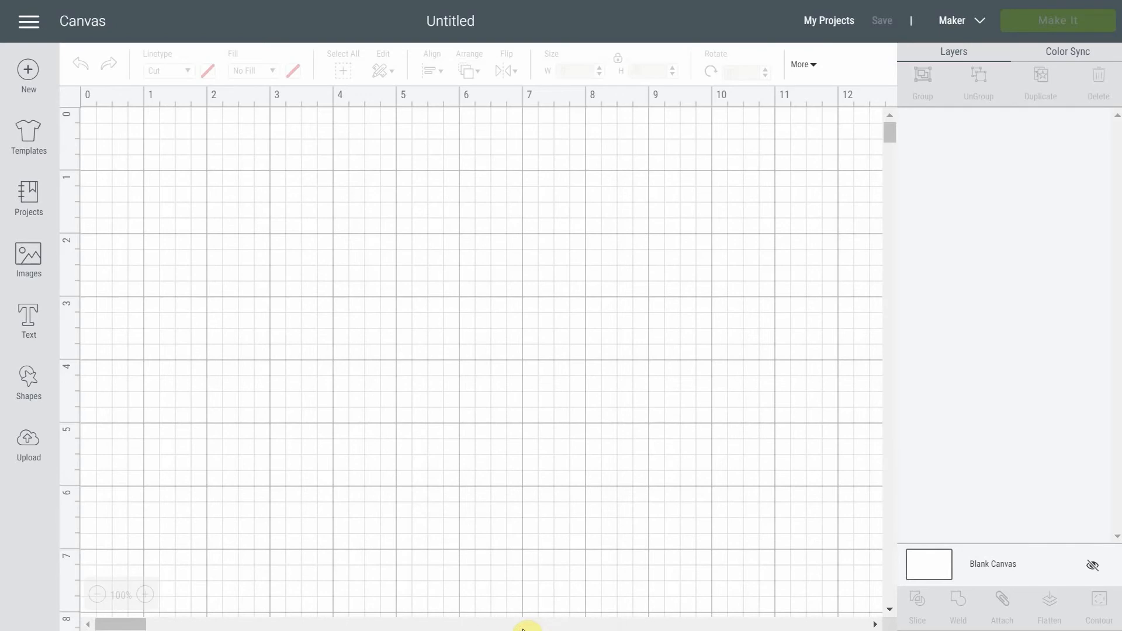
mouse_move(132, 197)
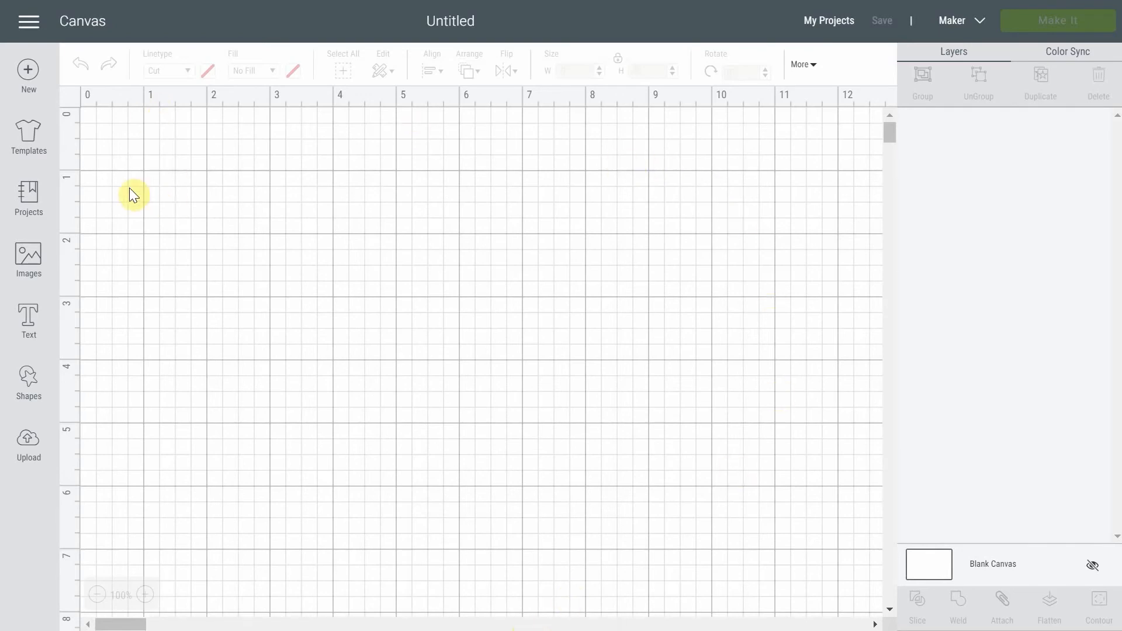
mouse_move(28, 323)
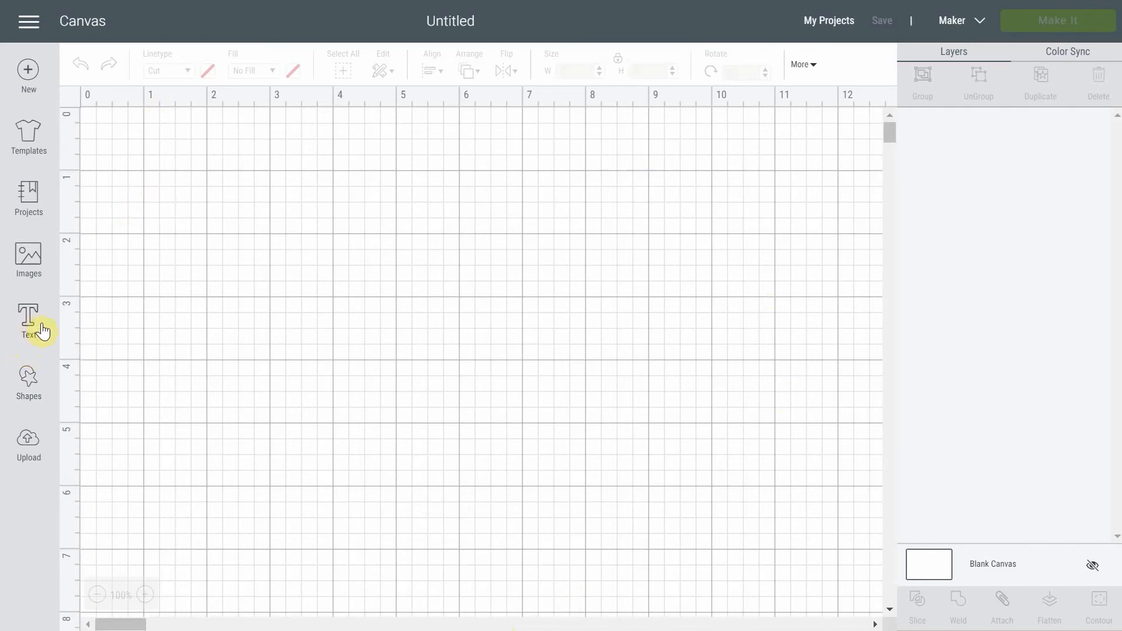
mouse_move(1113, 149)
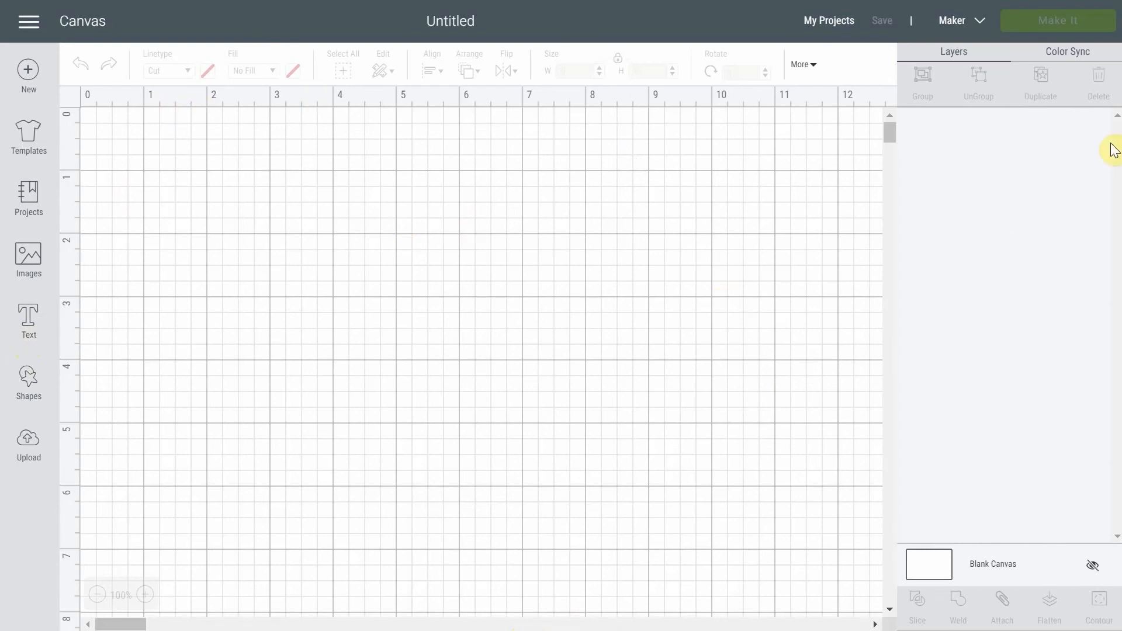
mouse_move(884, 141)
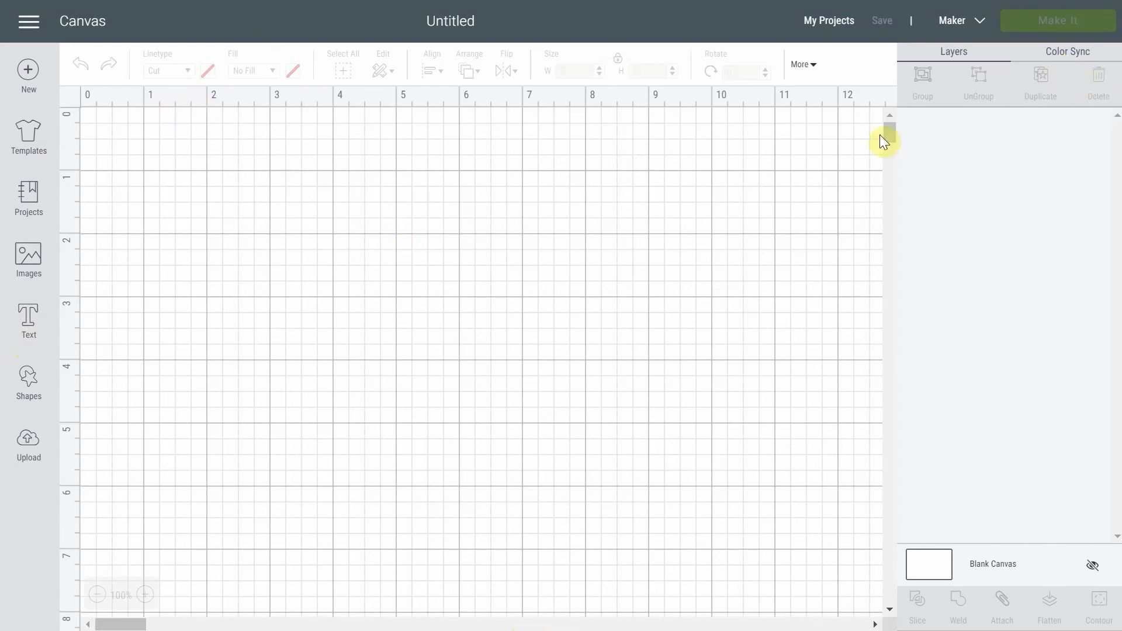
mouse_move(311, 334)
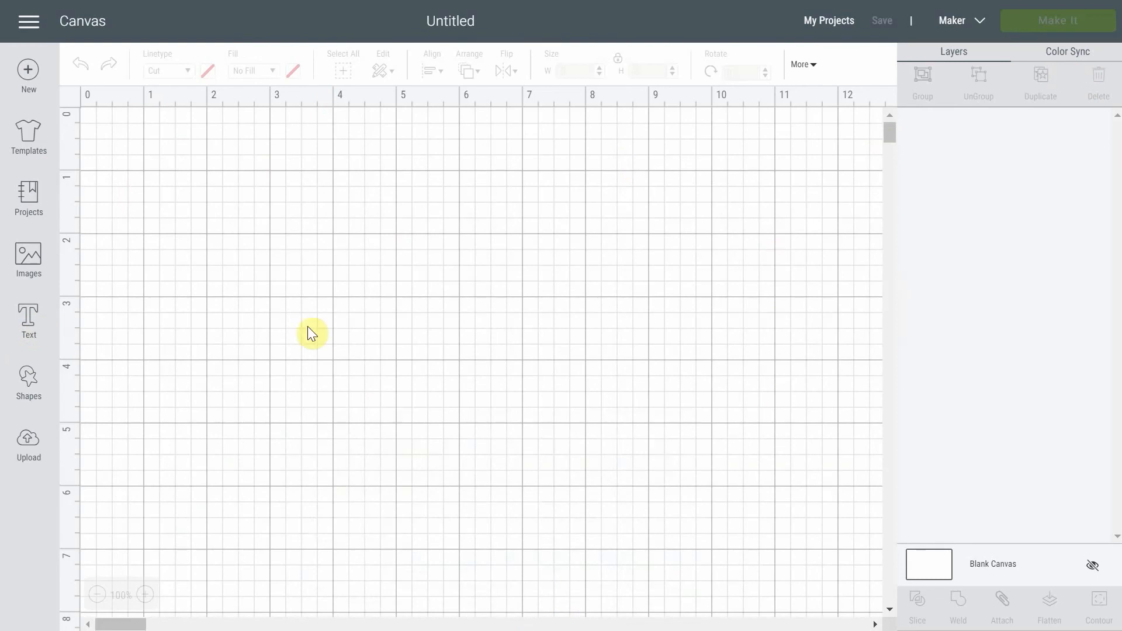
mouse_move(428, 408)
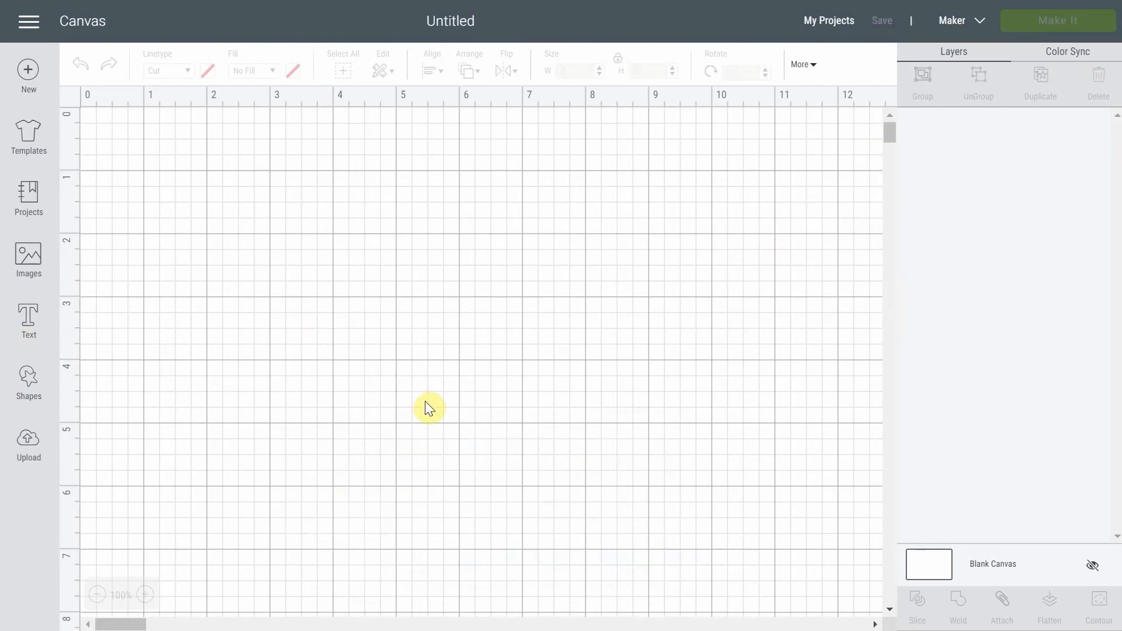
mouse_move(691, 267)
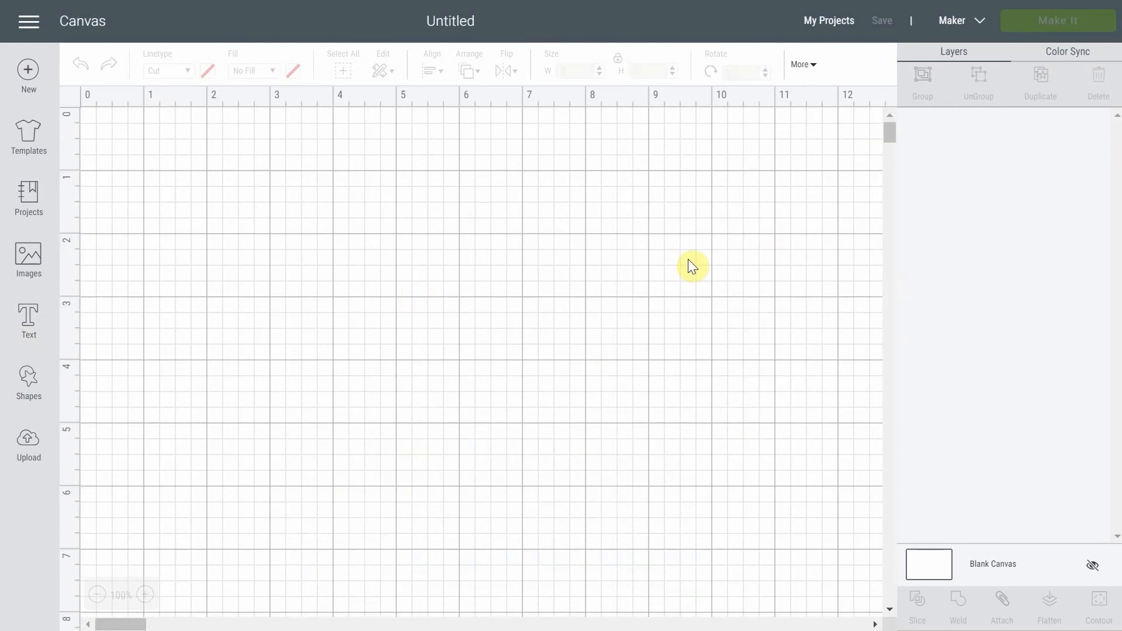
mouse_move(423, 269)
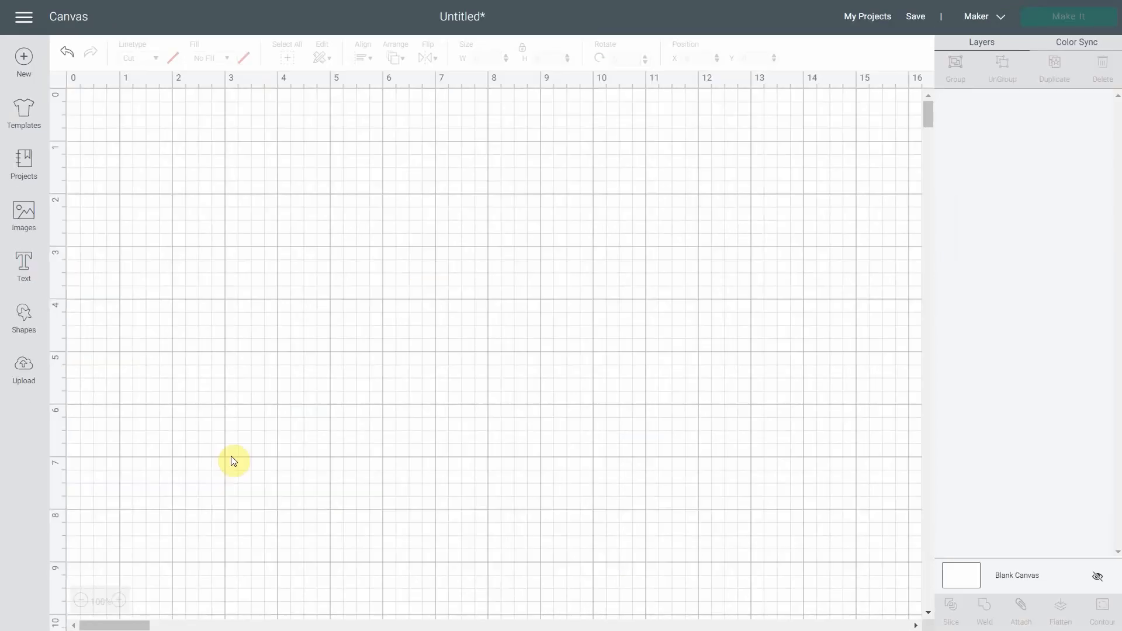
mouse_move(78, 288)
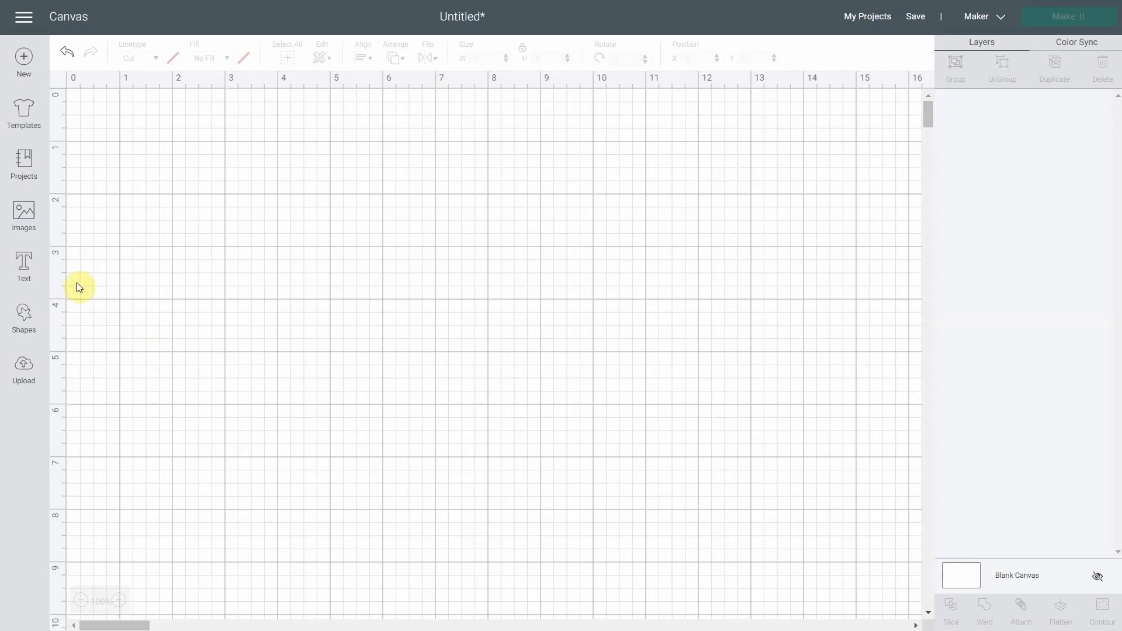
Step: Add a new empty text box to the Design Space canvas
left_click(23, 266)
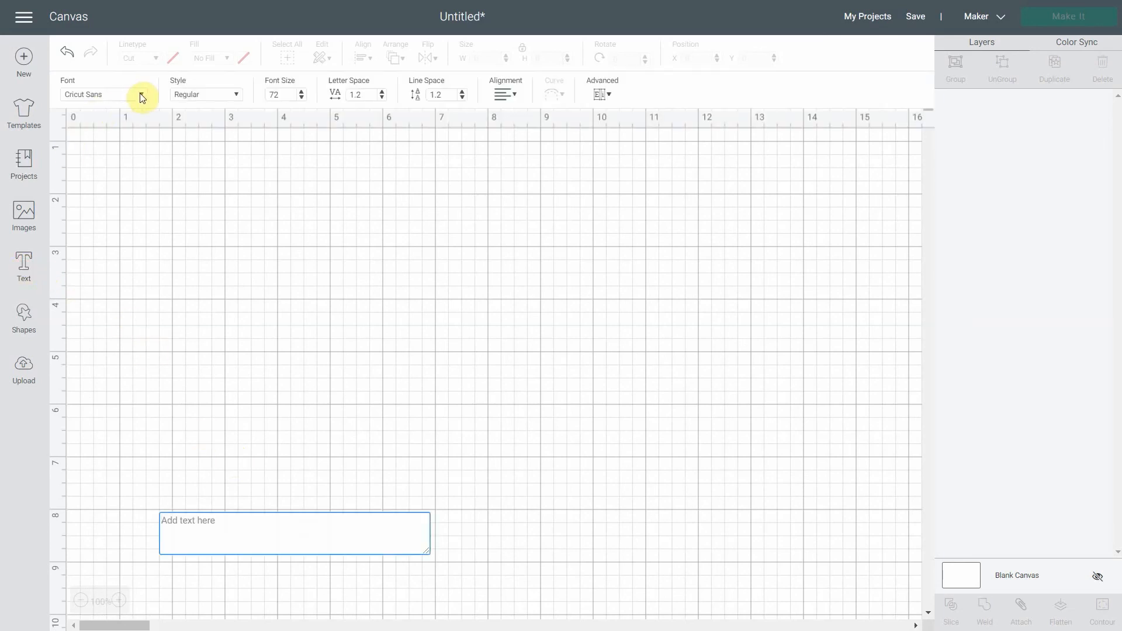
Step: Pick Velvet Pants from the system fonts (searching 've') as the text box font
left_click(142, 93)
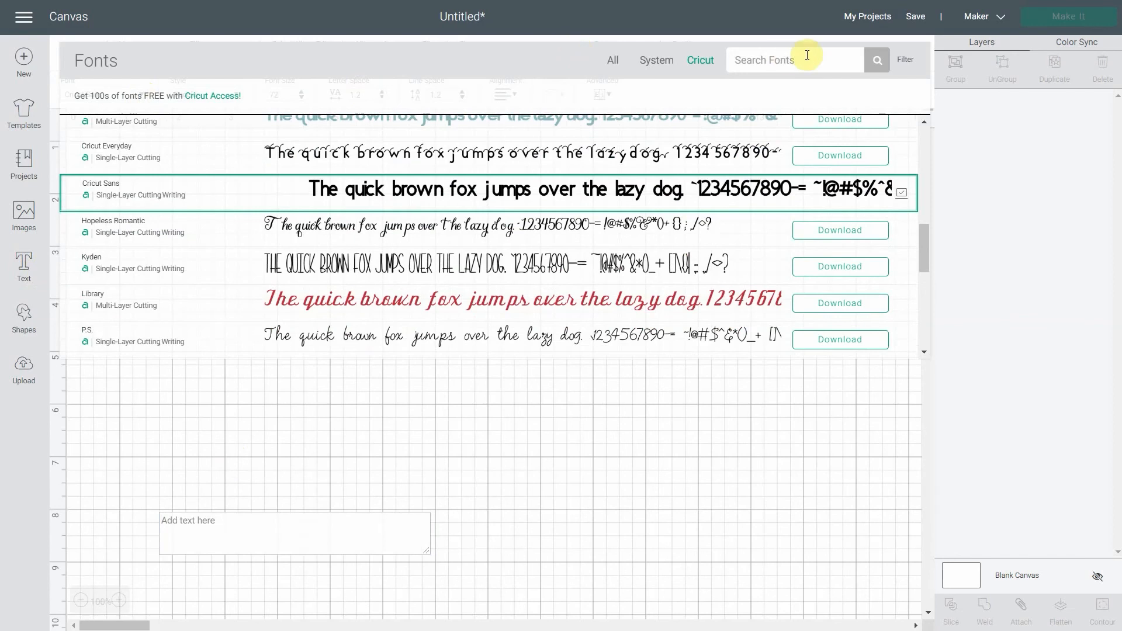
mouse_move(701, 60)
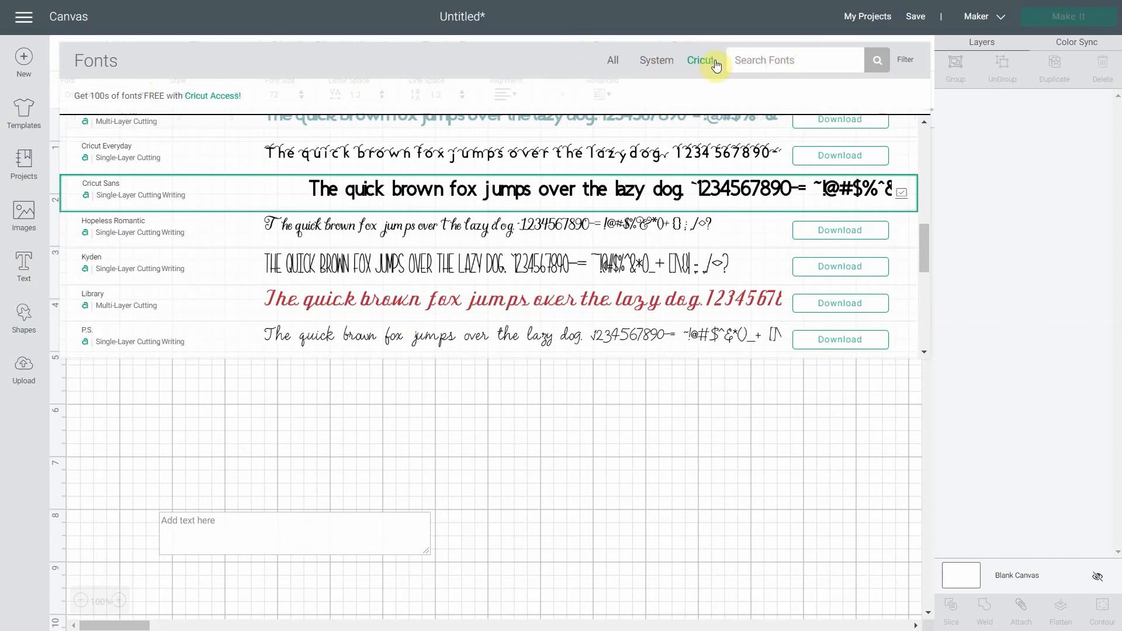
mouse_move(611, 59)
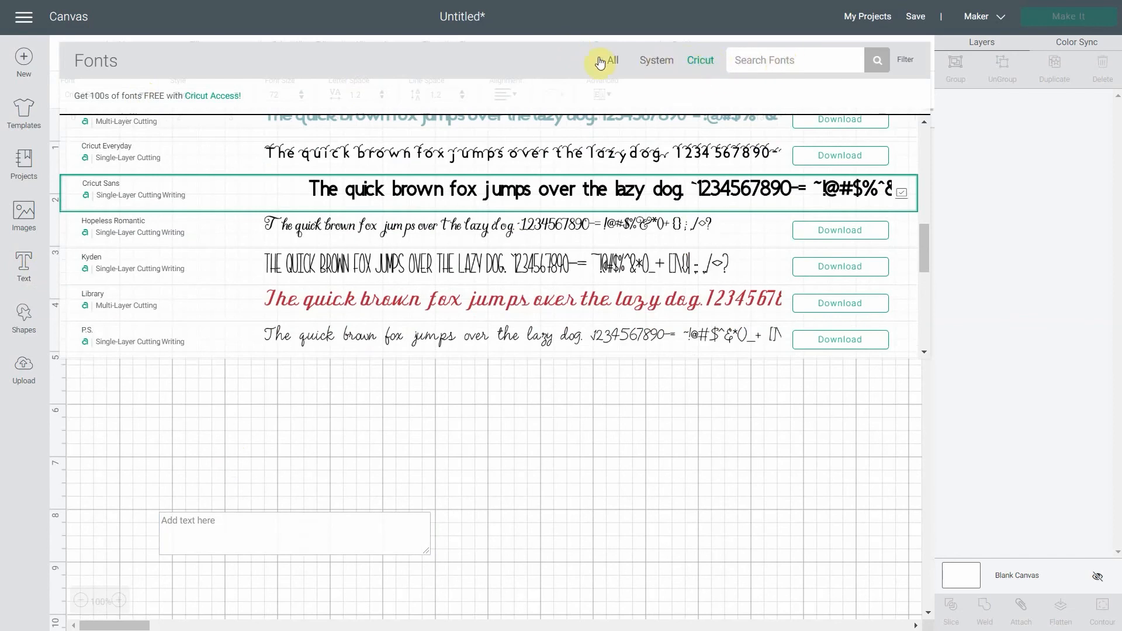
left_click(655, 59)
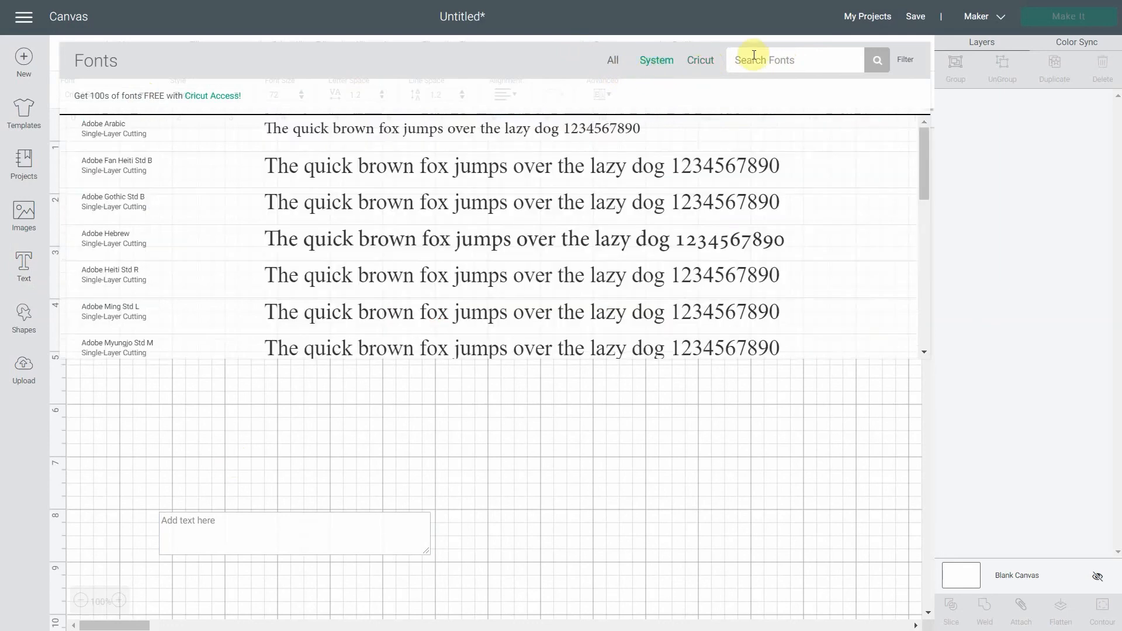
type("vel")
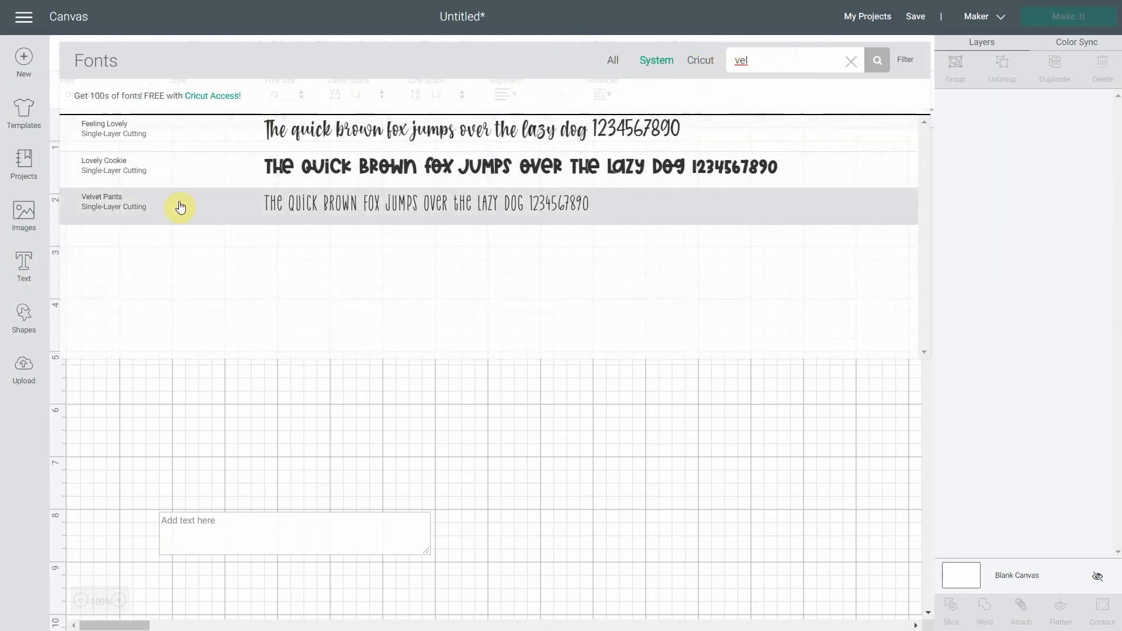
left_click(182, 207)
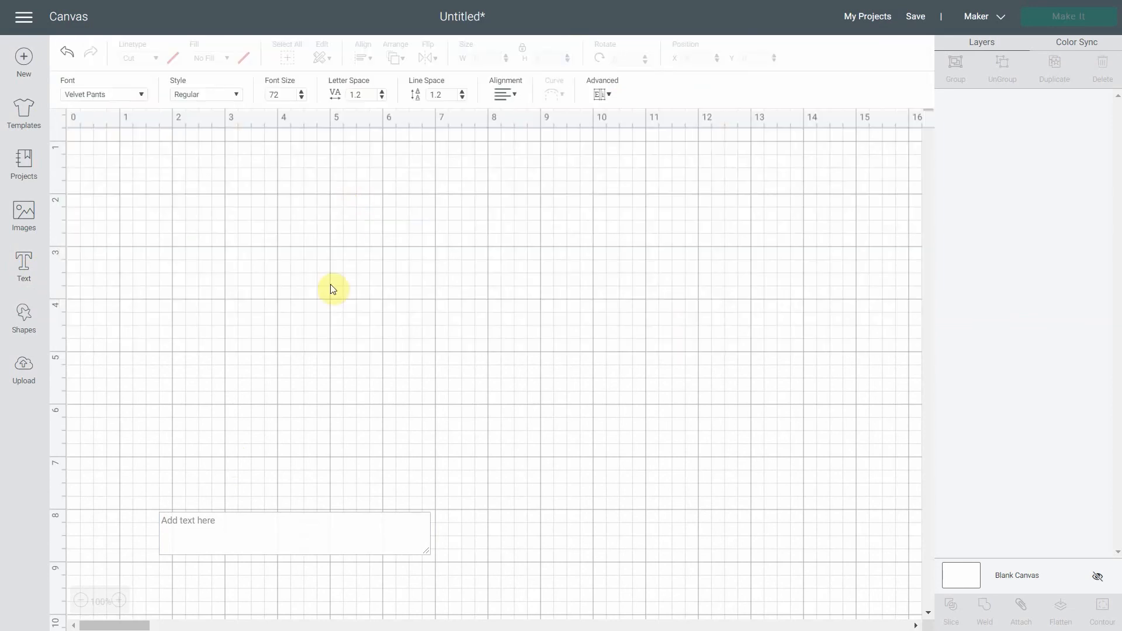
Step: Enter 'Velvet Pants' into the text box on the canvas
left_click(235, 533)
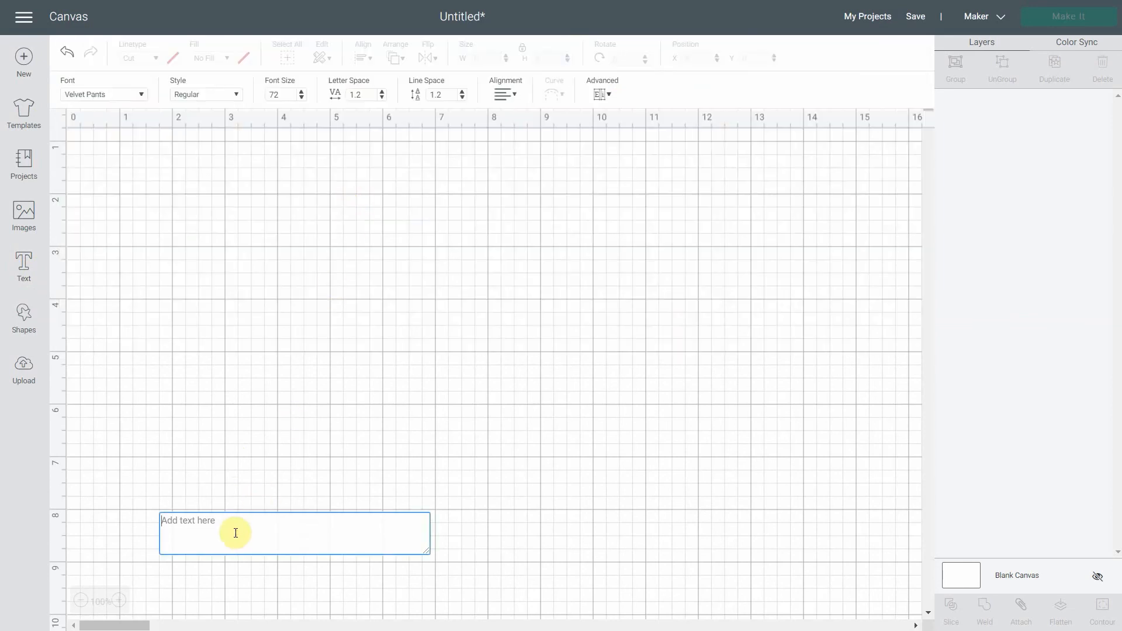
type("Velvet")
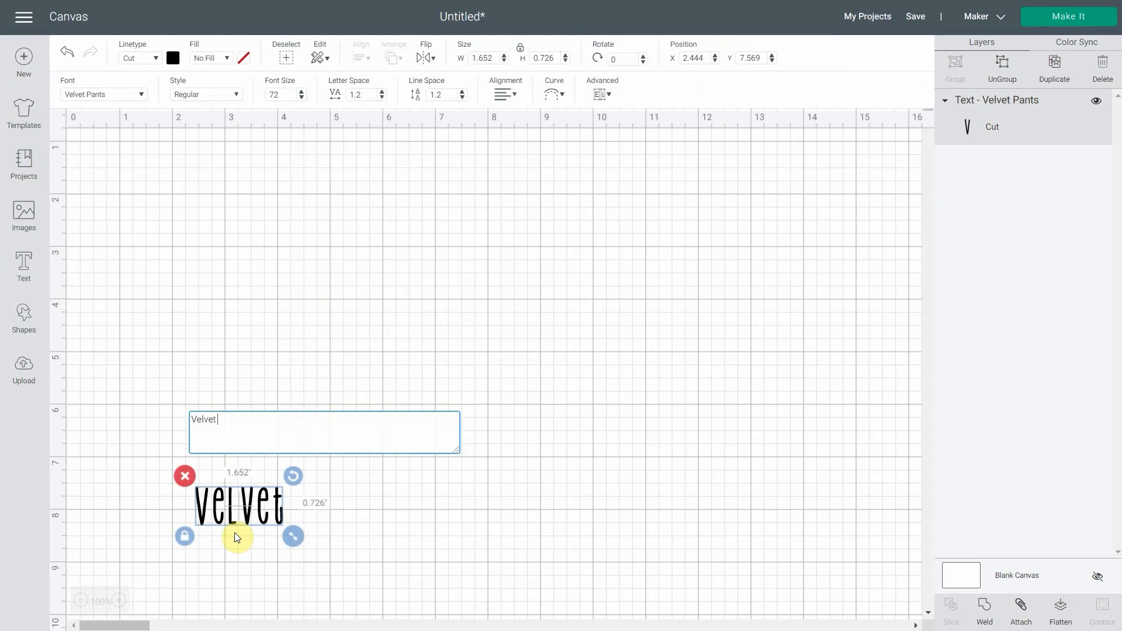
type("Pan")
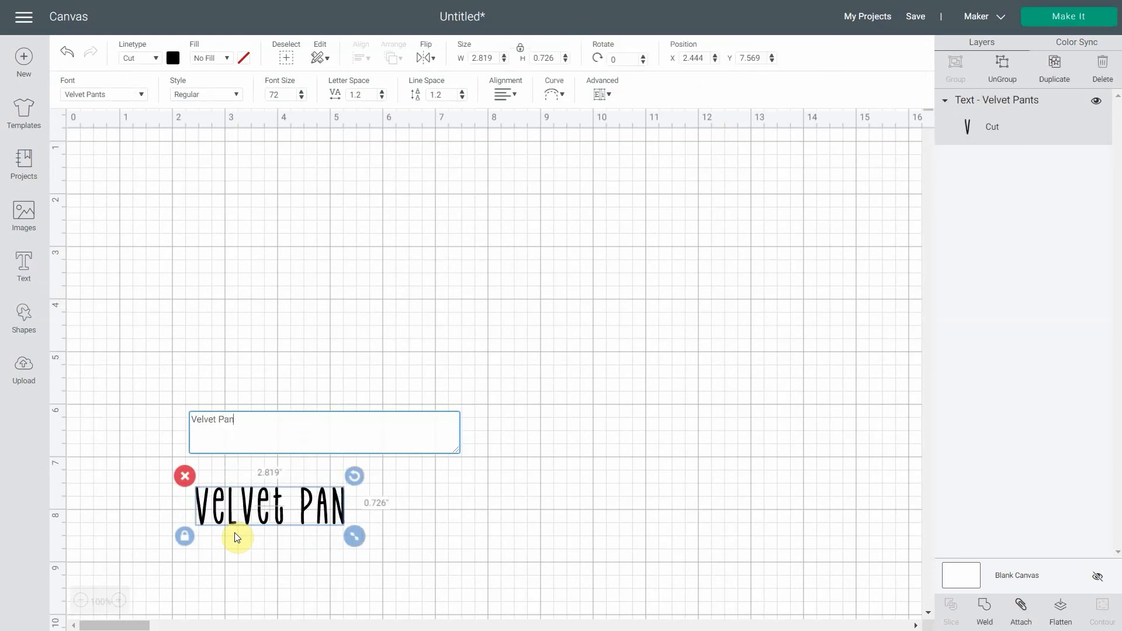
type("ts")
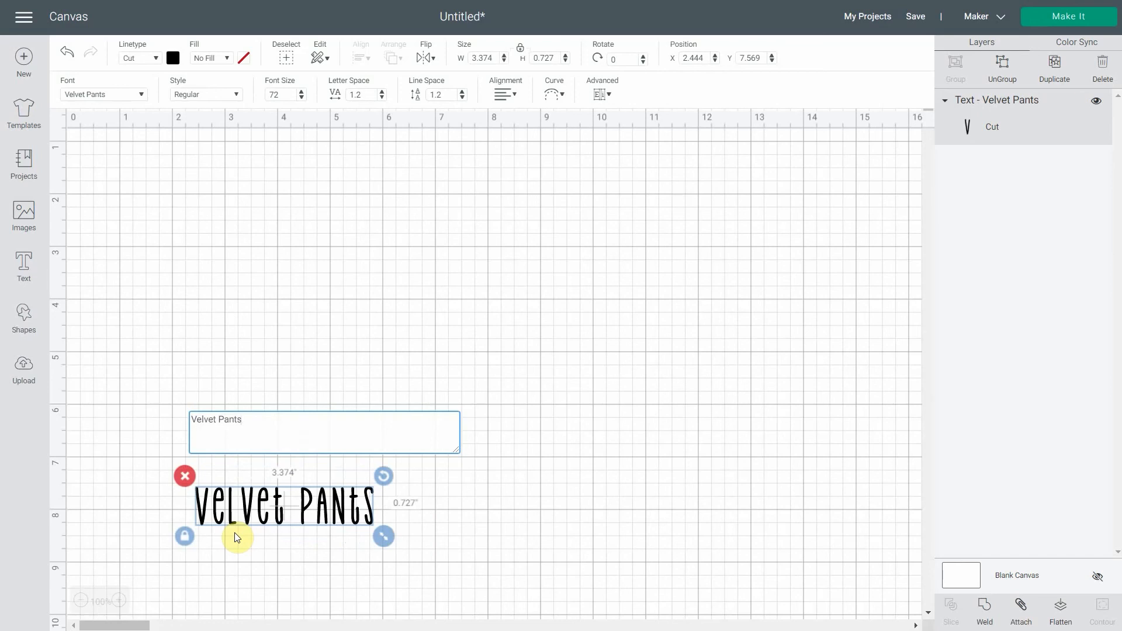
mouse_move(730, 279)
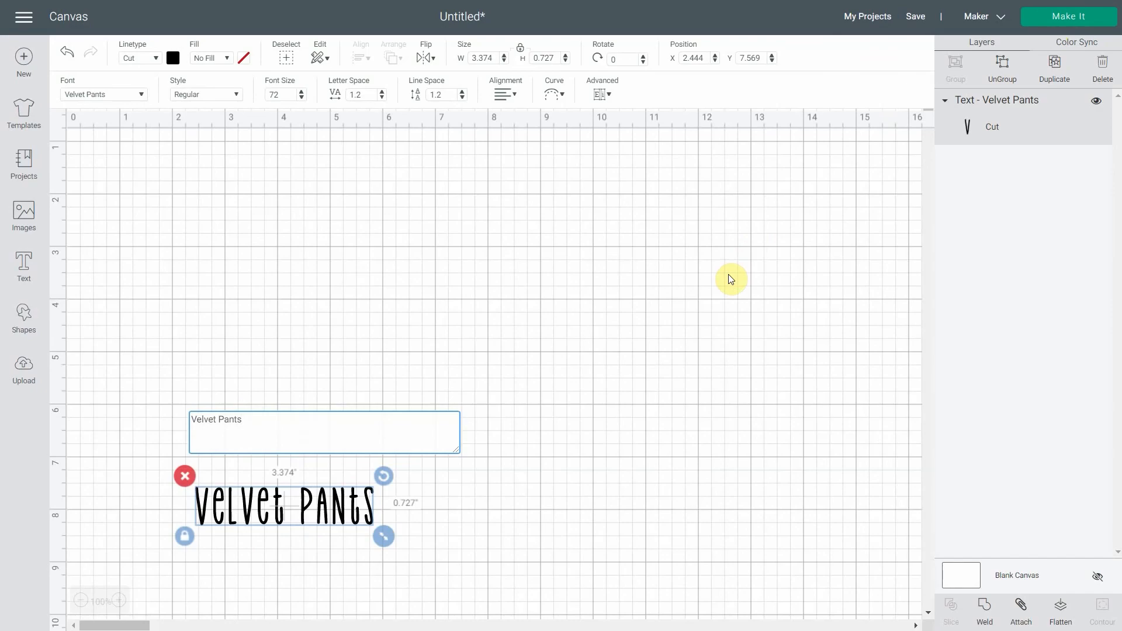